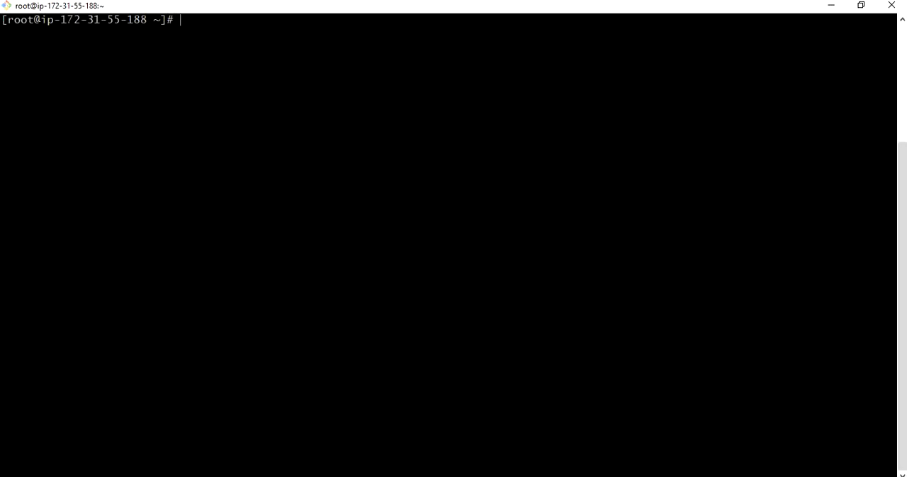
- Run which bash at the root prompt to confirm bash lives at /bin/bash
{"action": "type", "text": "wh"}
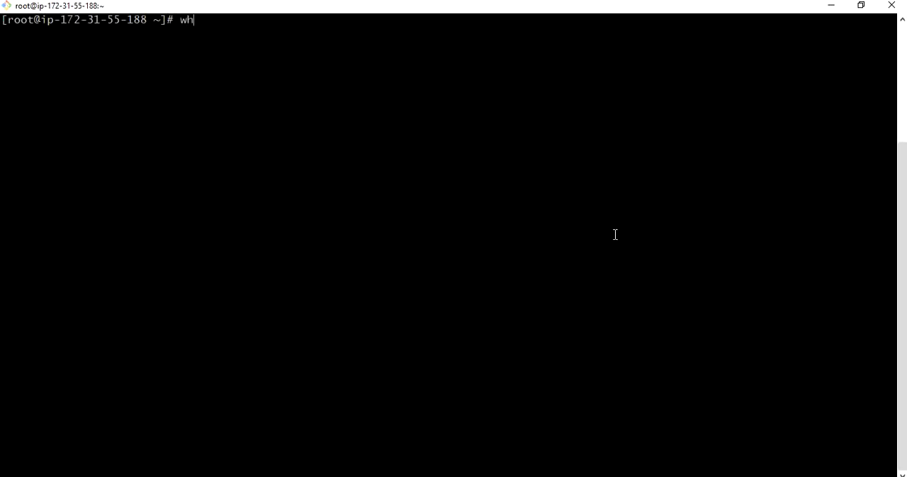
{"action": "type", "text": "ich bash"}
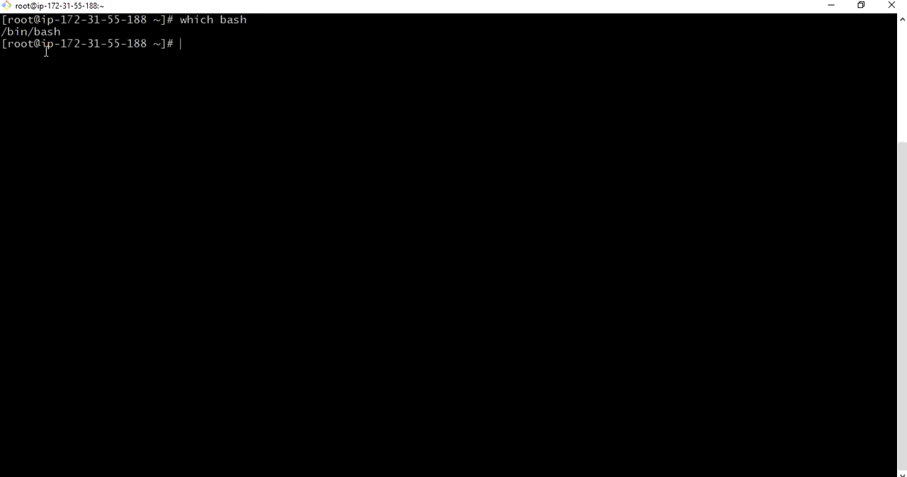
{"action": "mouse_move", "coordinate": [188, 39]}
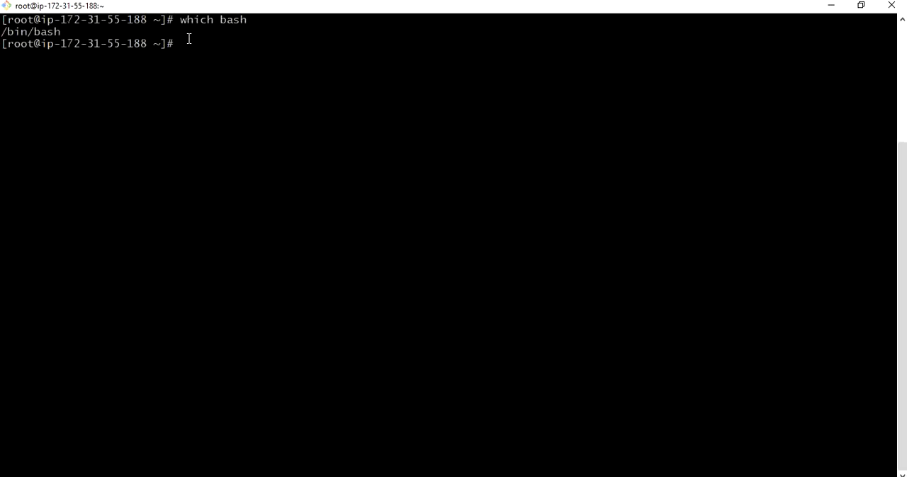
{"action": "type", "text": "vi"}
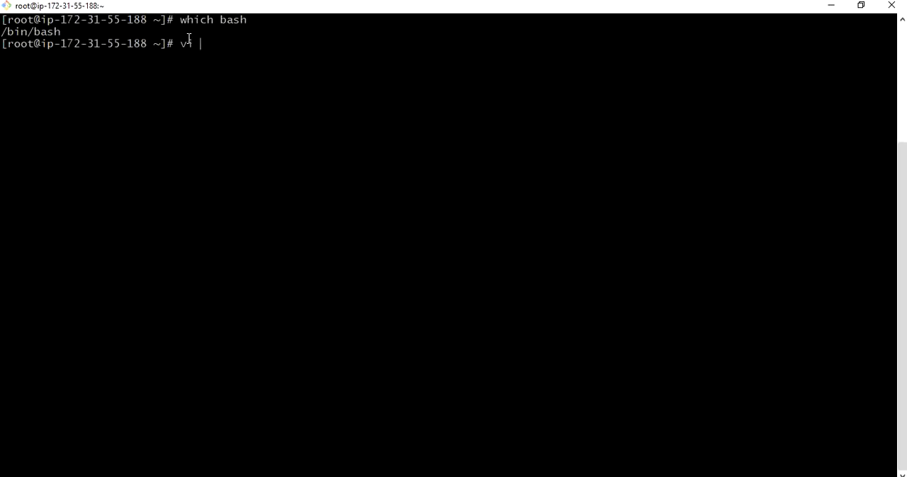
- Open file1 in vi and enter the #!/bin/bash shebang line
{"action": "type", "text": "file"}
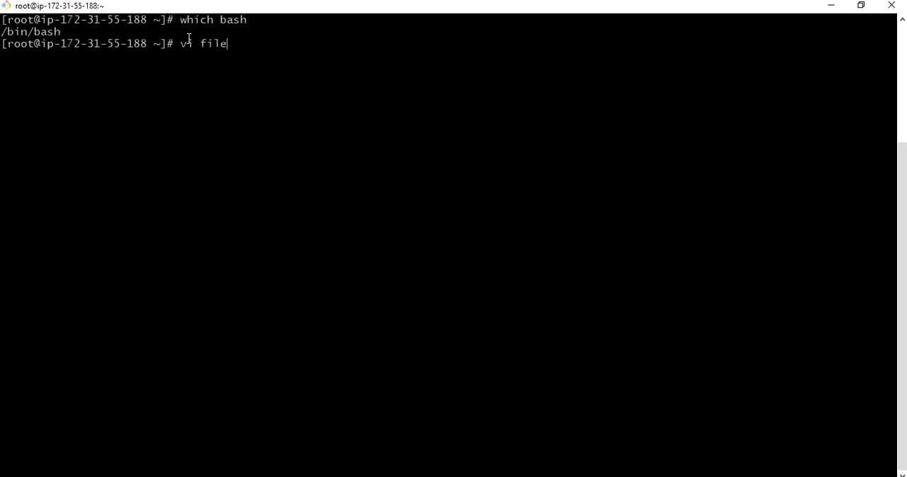
{"action": "key", "text": "Return"}
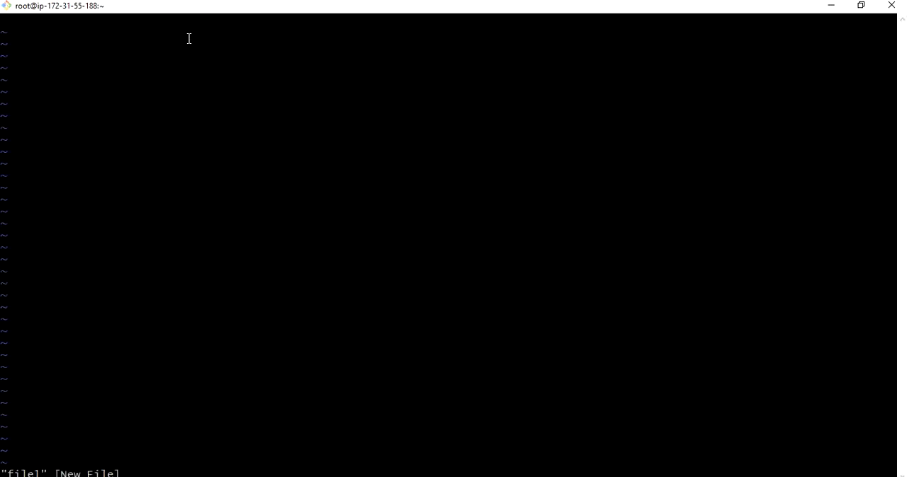
{"action": "key", "text": "i"}
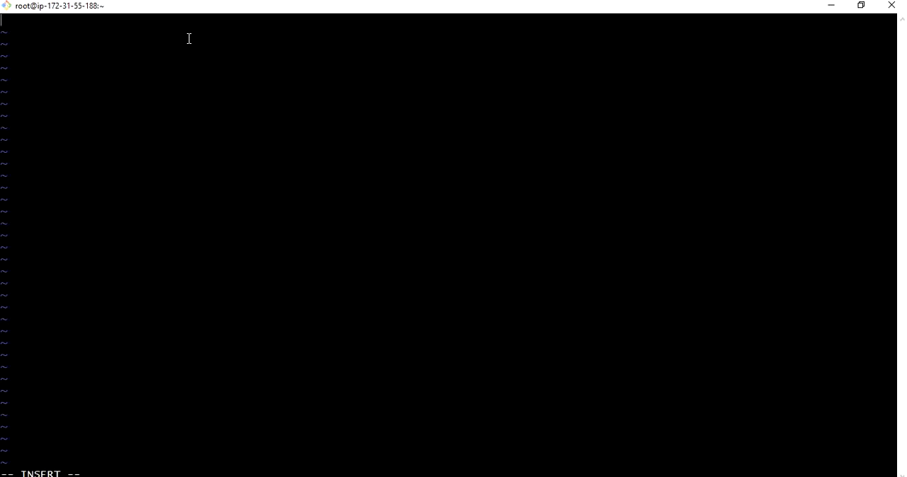
{"action": "type", "text": "#"}
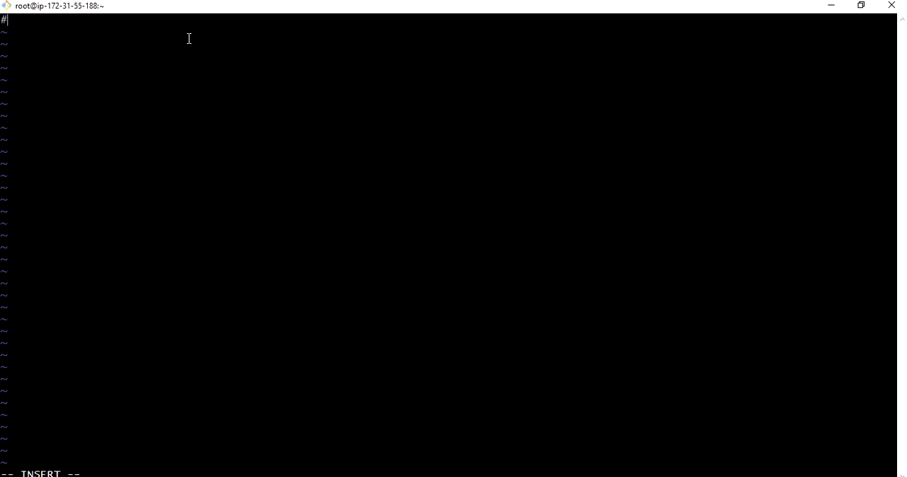
{"action": "type", "text": "!"}
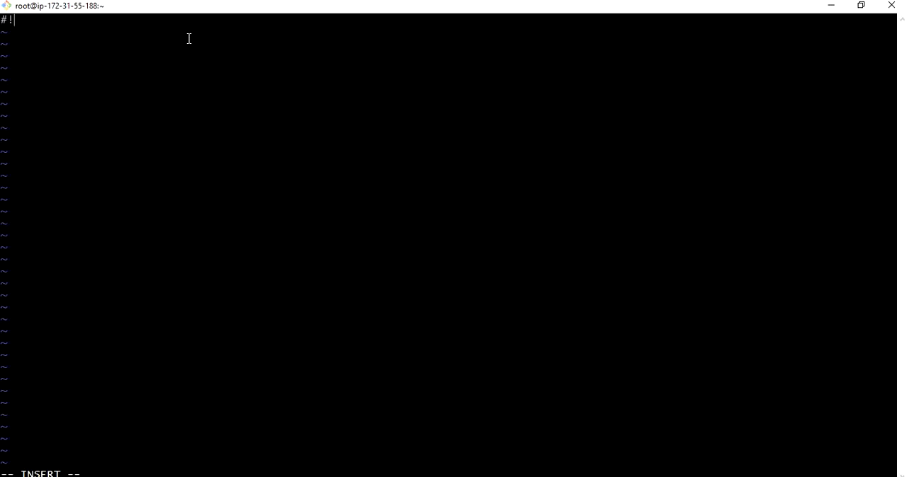
{"action": "type", "text": "/b"}
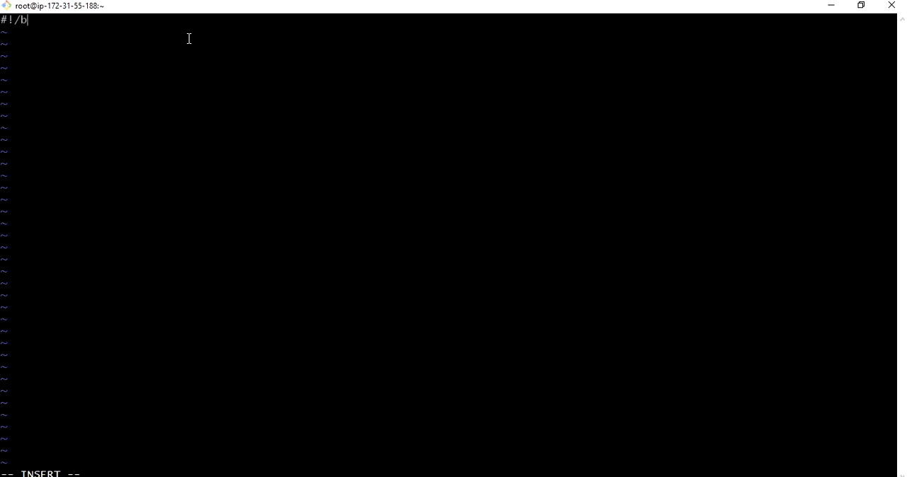
{"action": "type", "text": "in/ba"}
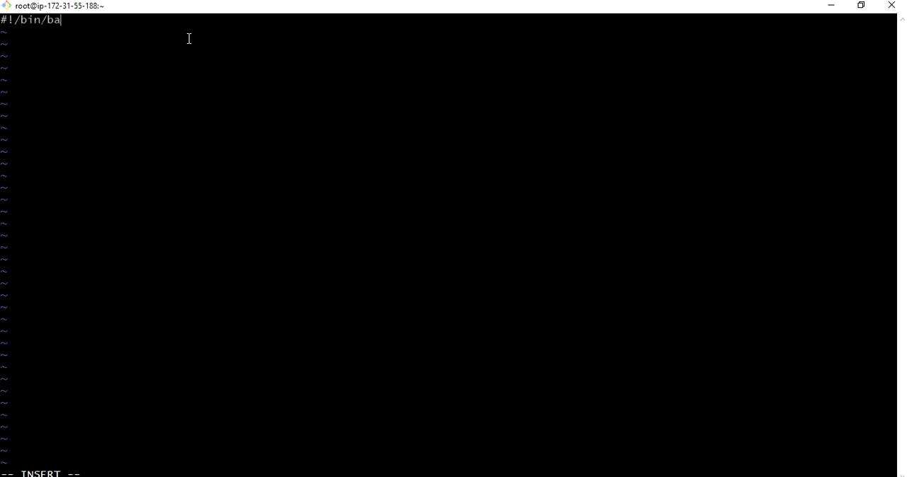
{"action": "type", "text": "sdh"}
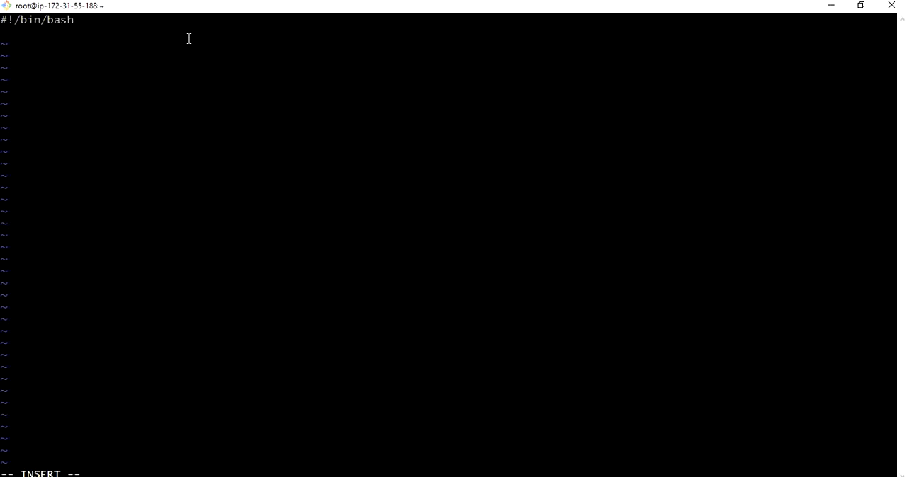
- Add the lines 'mkdir dir1 dir2' and 'ls', then save and exit
{"action": "type", "text": "mk"}
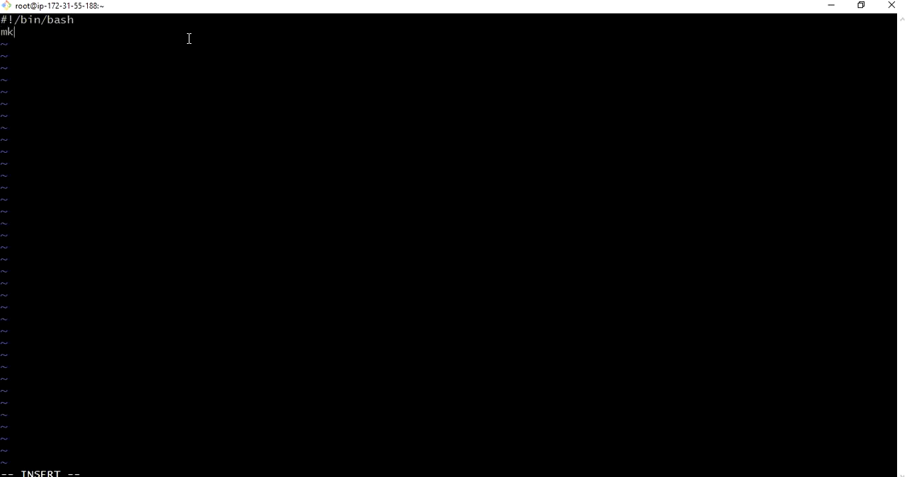
{"action": "type", "text": "dir"}
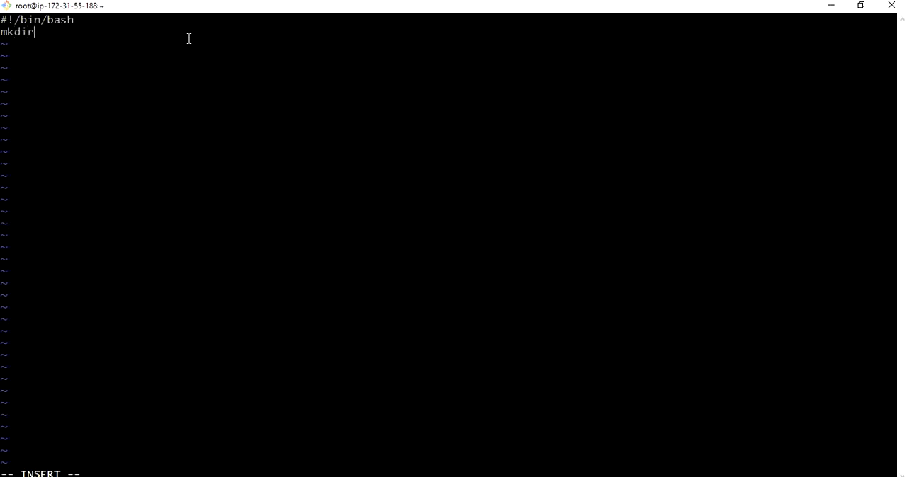
{"action": "type", "text": "dir"}
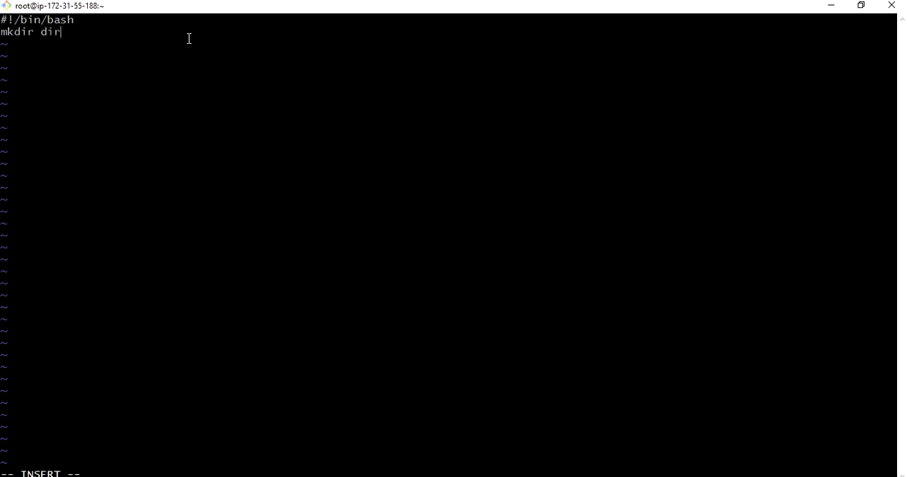
{"action": "type", "text": "1 d"}
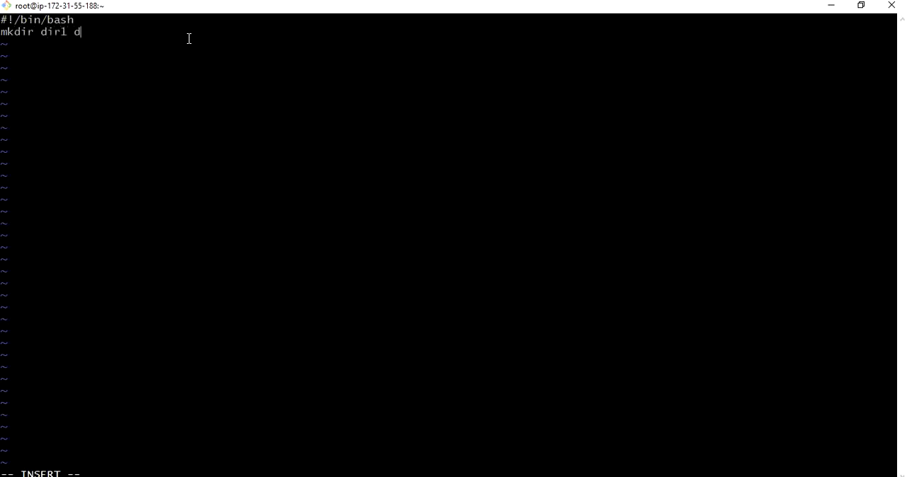
{"action": "type", "text": "ir2"}
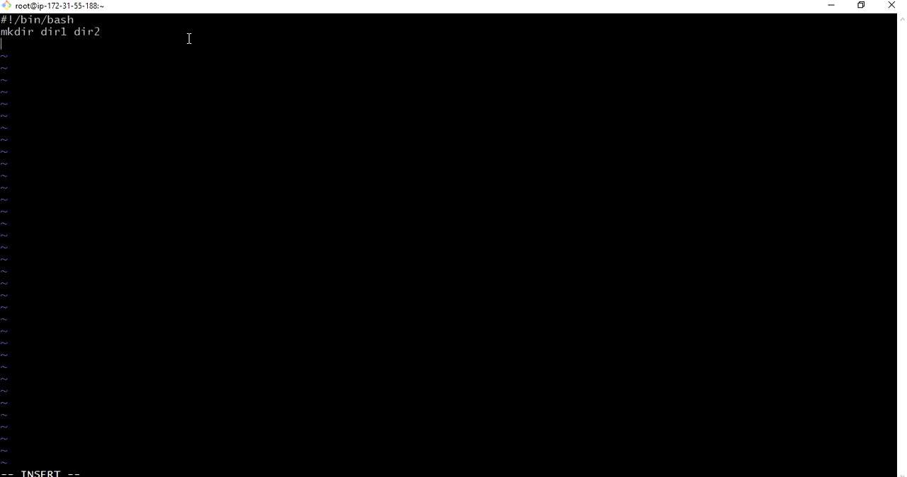
{"action": "type", "text": "ls"}
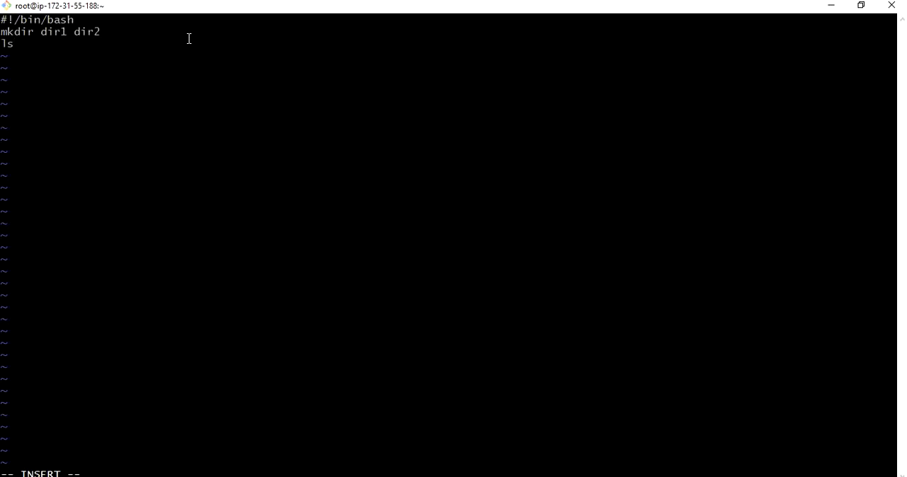
{"action": "key", "text": "Escape"}
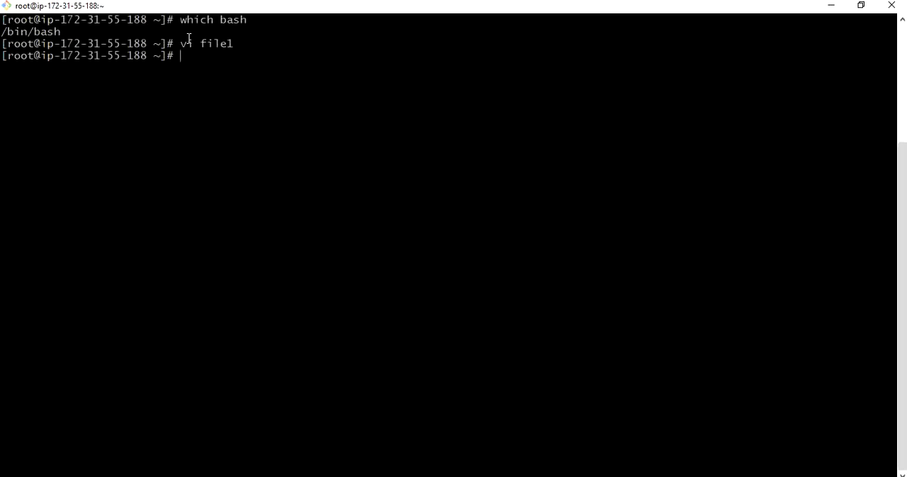
- Give file1 full 777 permissions with chmod
{"action": "type", "text": "chmod 7"}
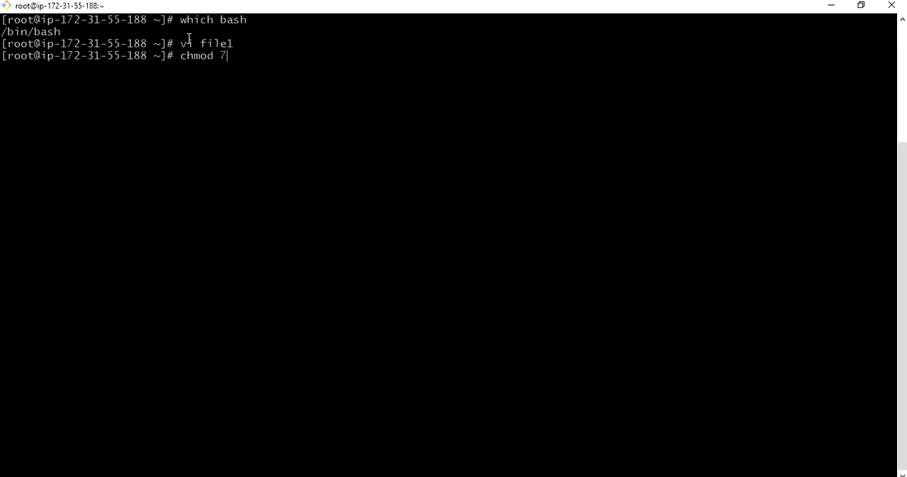
{"action": "type", "text": "77"}
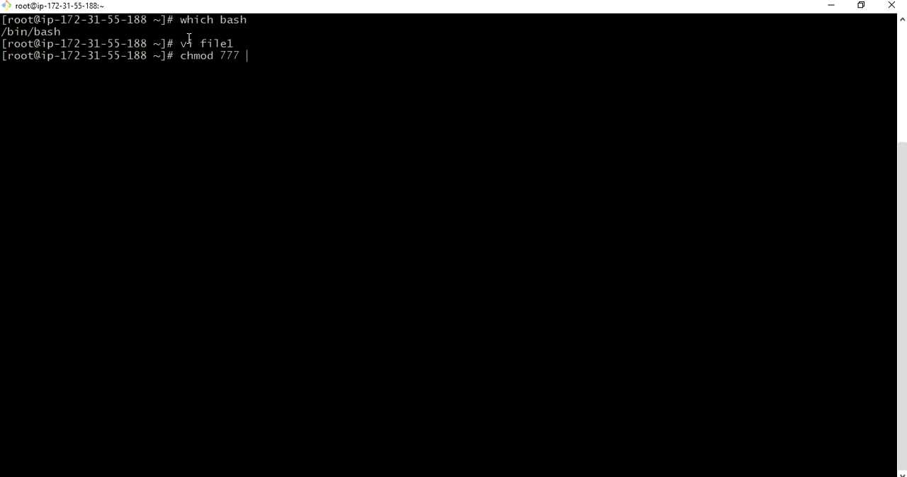
{"action": "type", "text": "file1"}
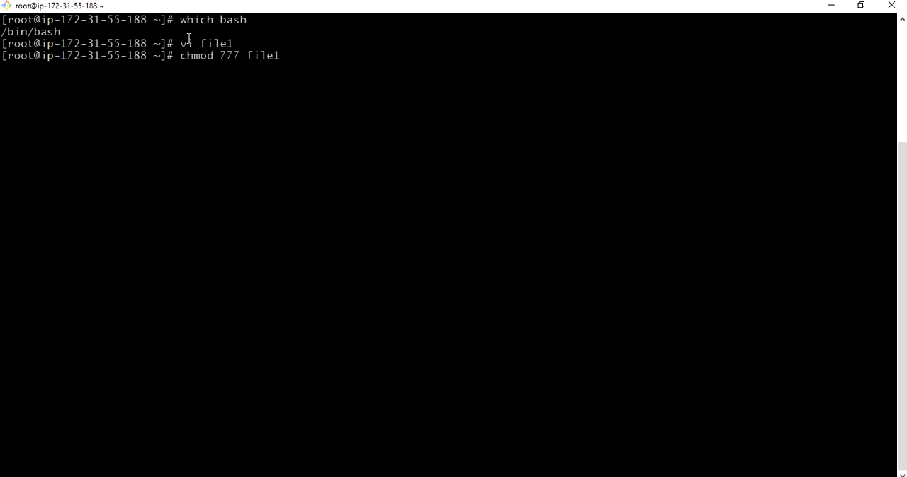
{"action": "key", "text": "Return"}
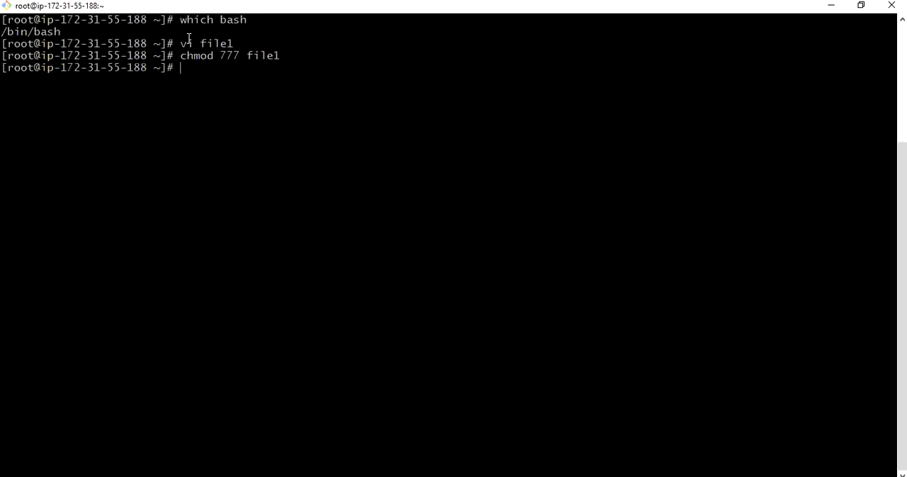
- Run ./file1 to create dir1 and dir2 and list the files
{"action": "type", "text": "."}
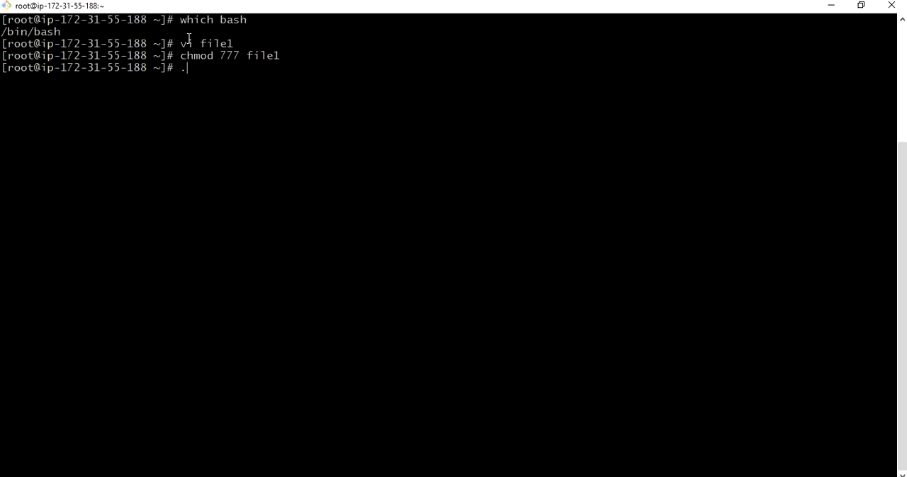
{"action": "type", "text": "/"}
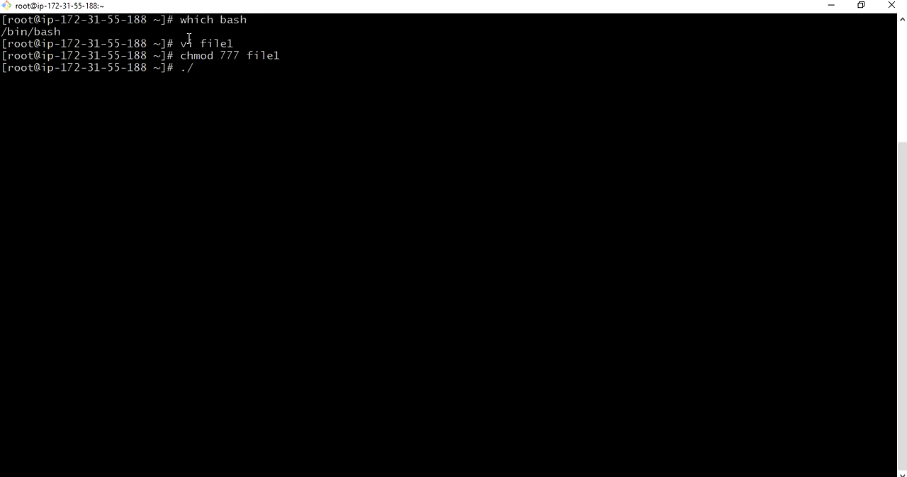
{"action": "type", "text": "fi"}
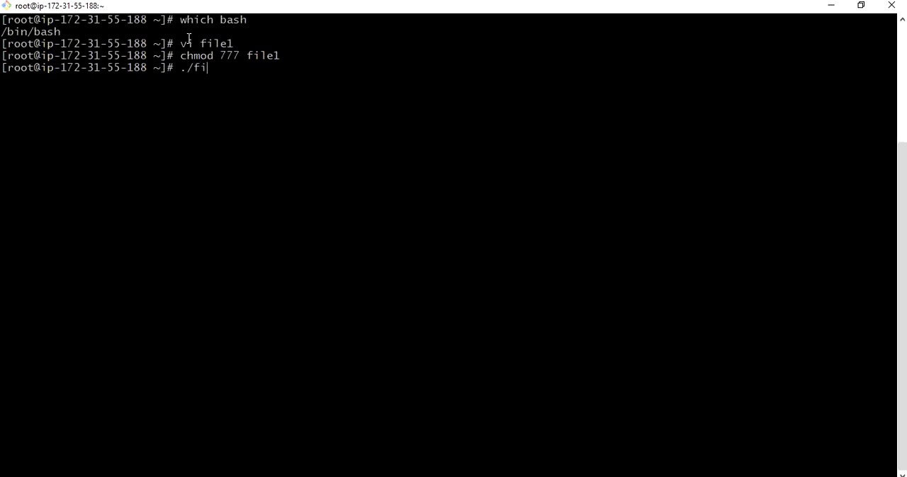
{"action": "type", "text": "le1 .sh"}
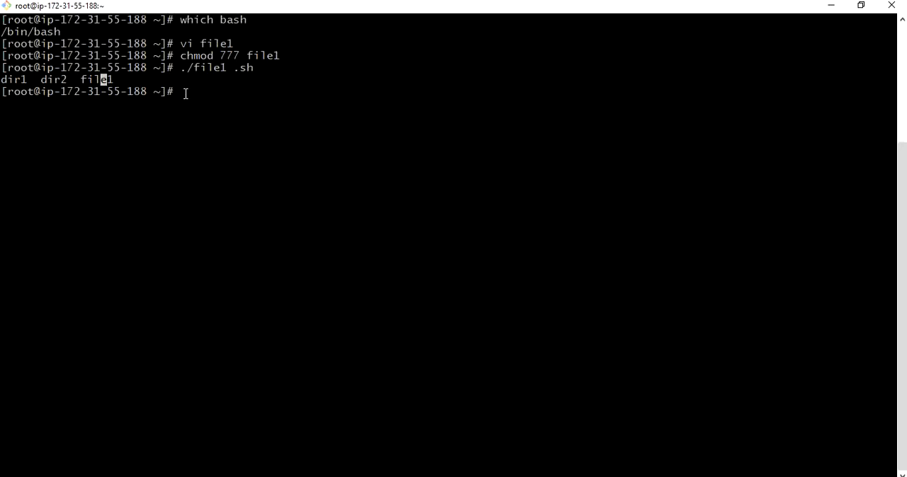
{"action": "type", "text": "ech"}
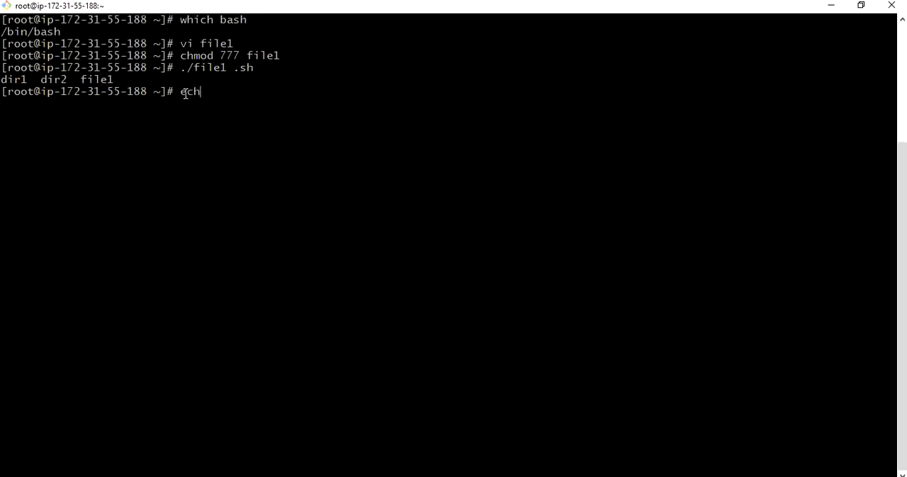
- Echo "hai how are you" on a single line
{"action": "type", "text": "o"}
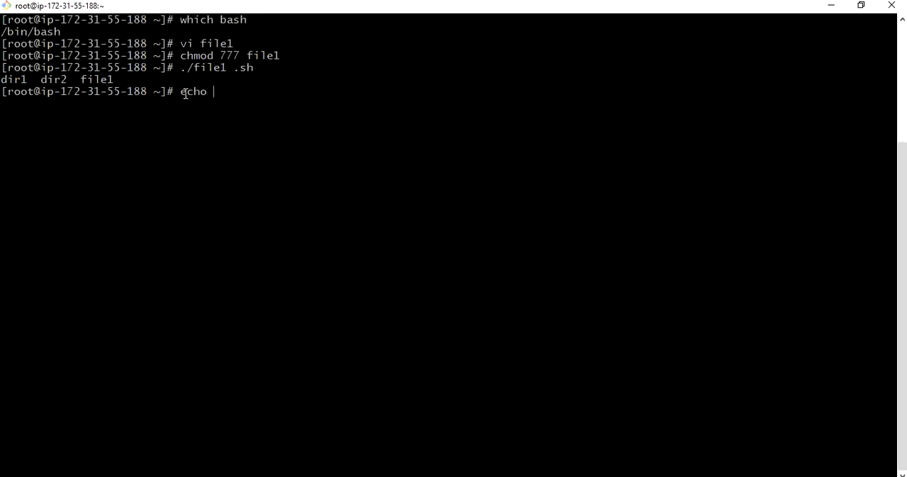
{"action": "type", "text": "\""}
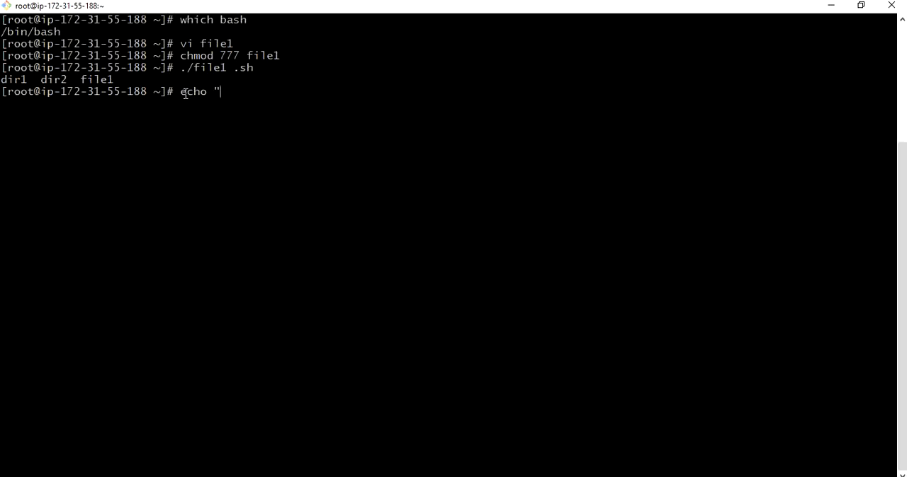
{"action": "type", "text": "hai"}
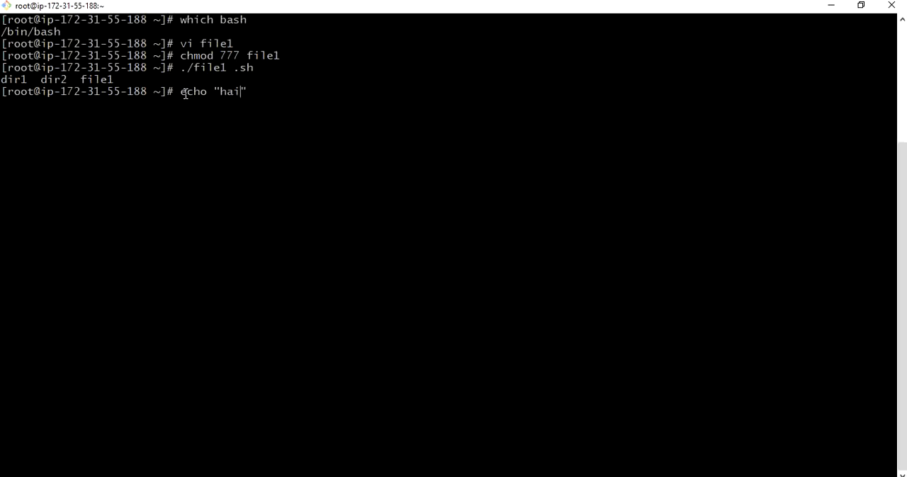
{"action": "type", "text": "how are"}
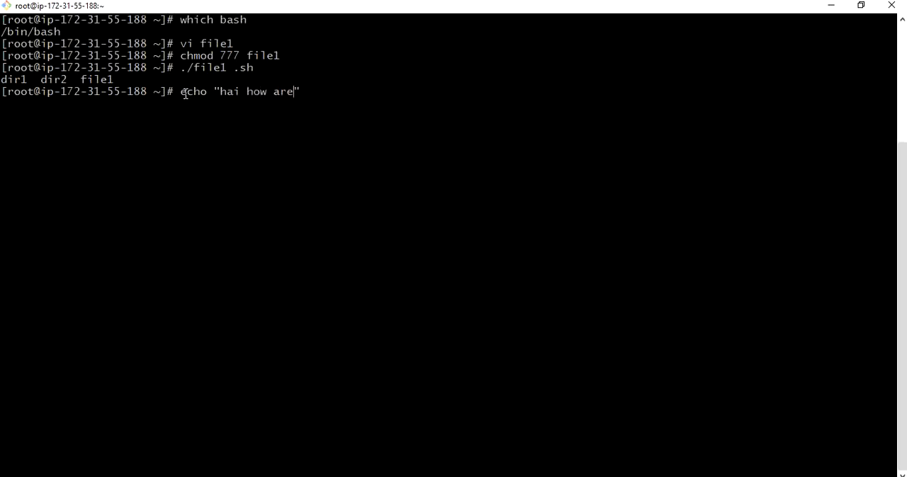
{"action": "type", "text": "y"}
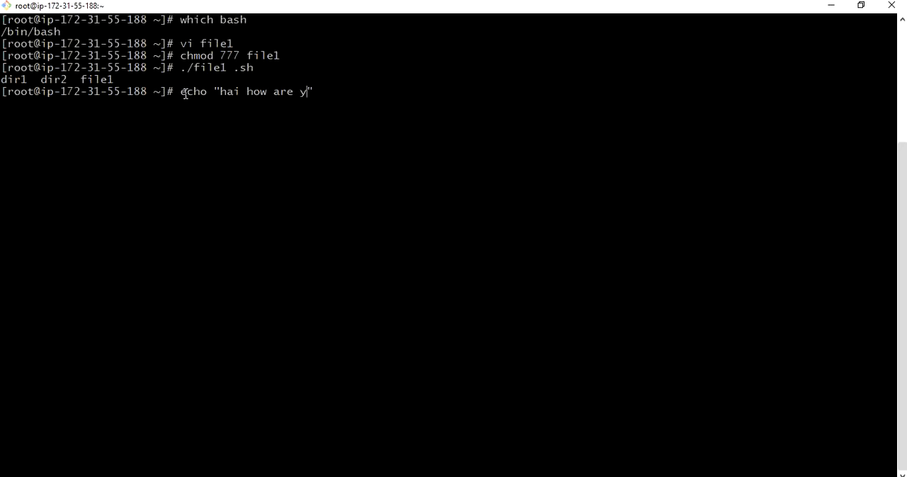
{"action": "key", "text": "Return"}
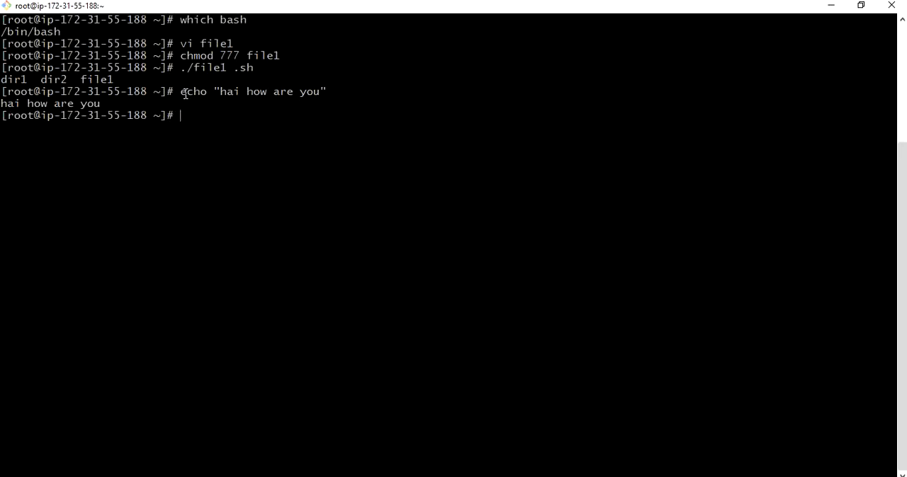
- Run echo -e with \n between hai, how, are and you to print one word per line
{"action": "type", "text": "echo"}
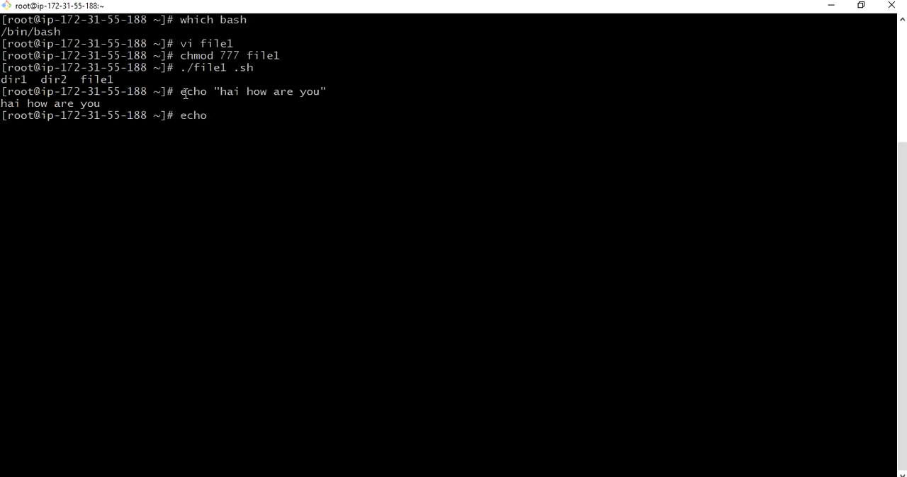
{"action": "type", "text": "-e"}
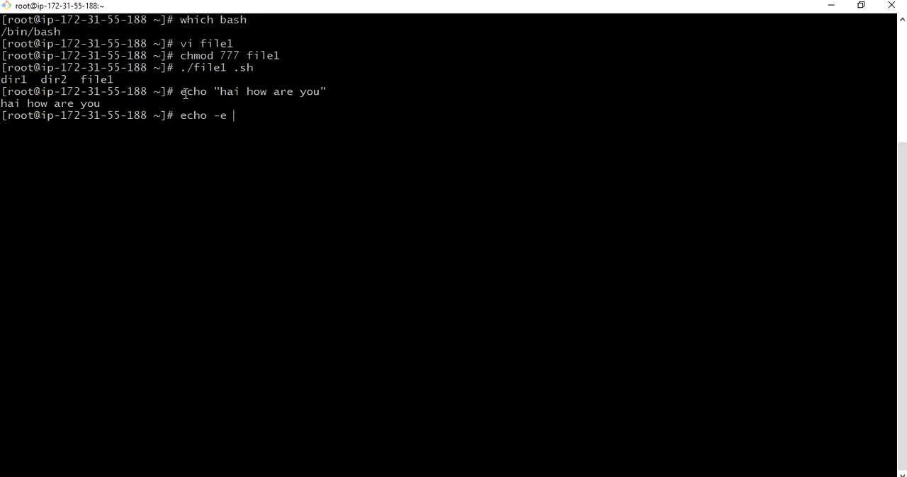
{"action": "type", "text": "\"\""}
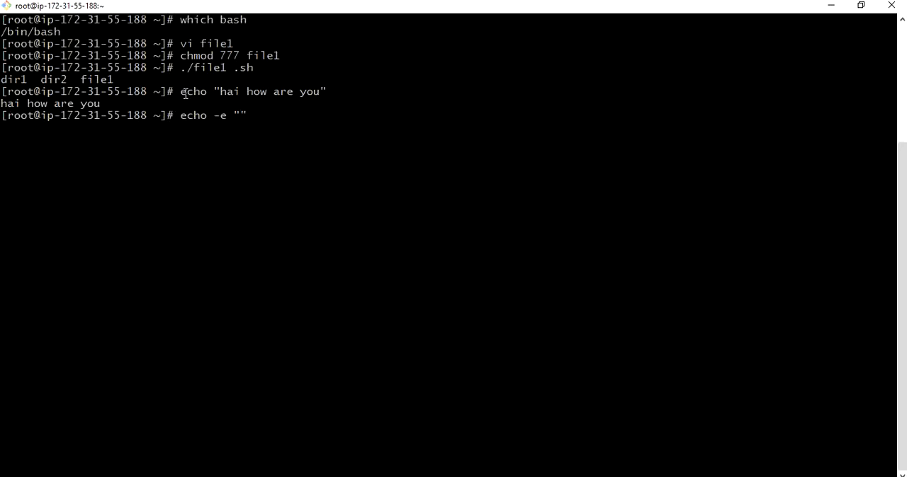
{"action": "type", "text": "hai"}
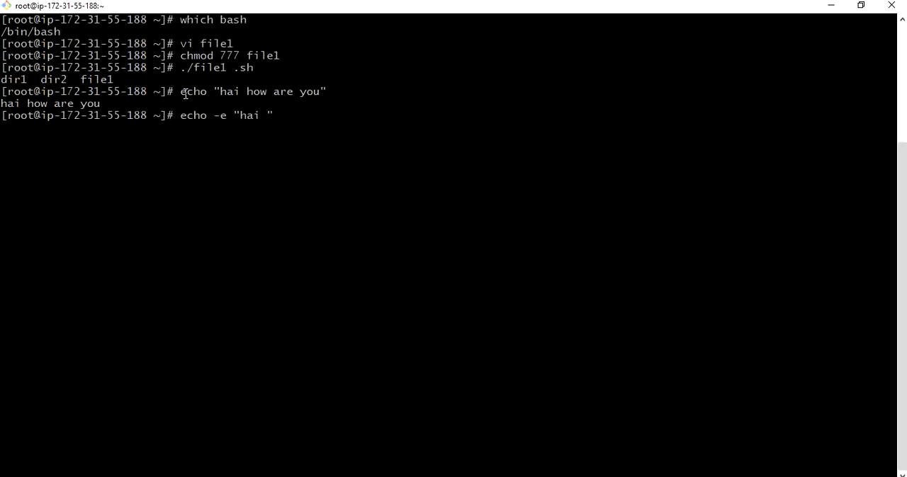
{"action": "type", "text": "\\n"}
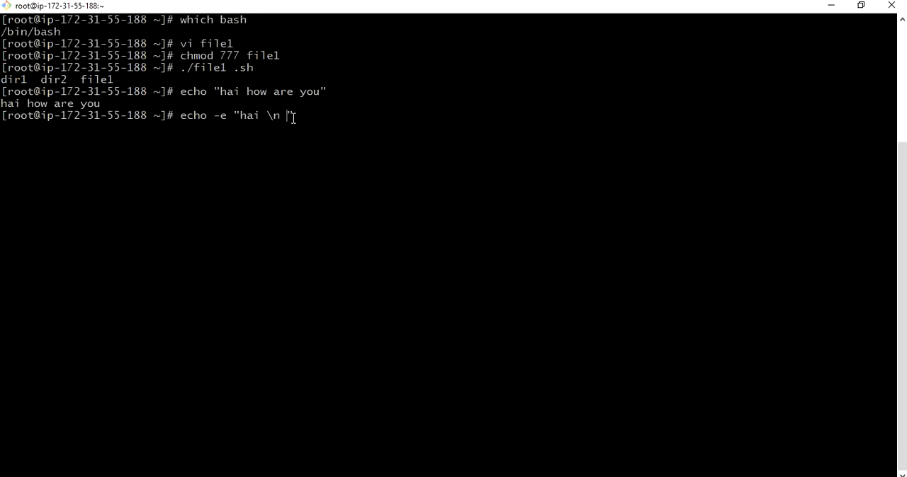
{"action": "type", "text": "H\""}
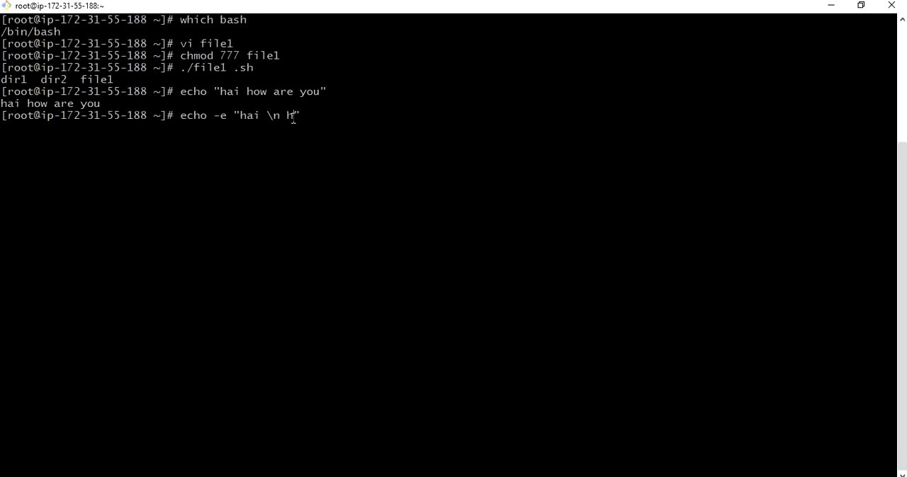
{"action": "key", "text": "Backspace"}
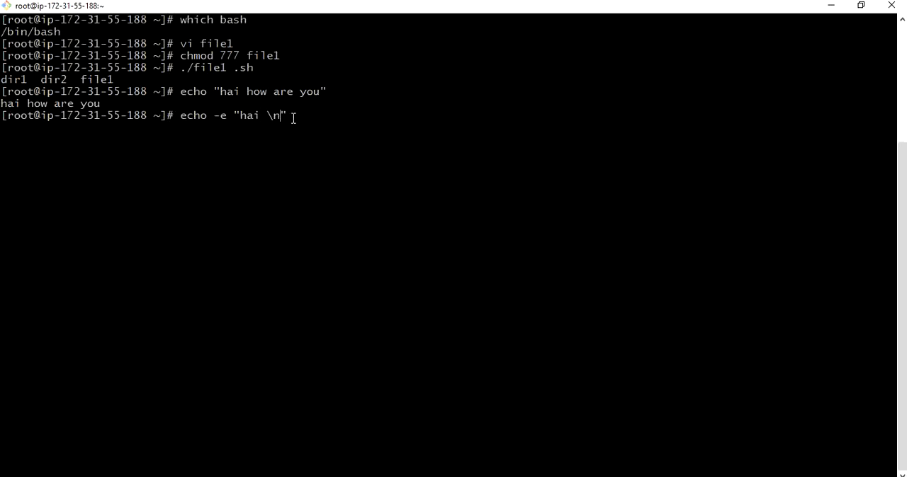
{"action": "type", "text": "how"}
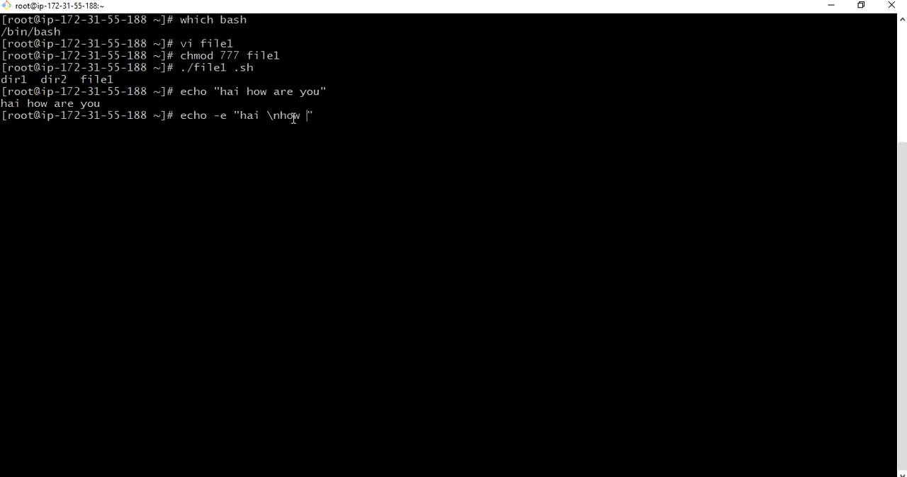
{"action": "type", "text": "\\n"}
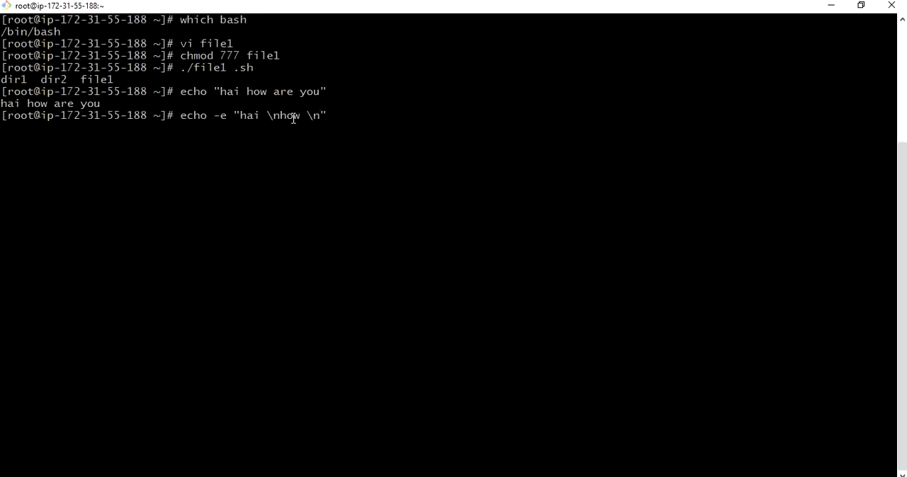
{"action": "type", "text": "are"}
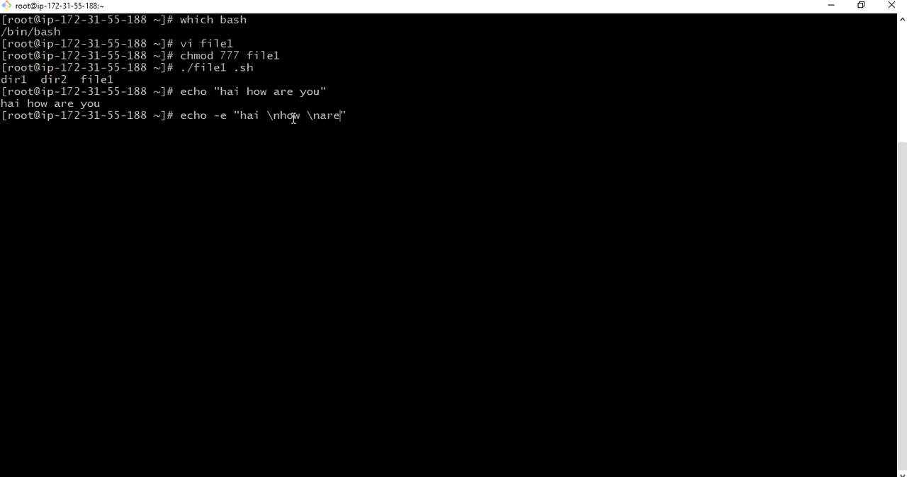
{"action": "type", "text": "\\"}
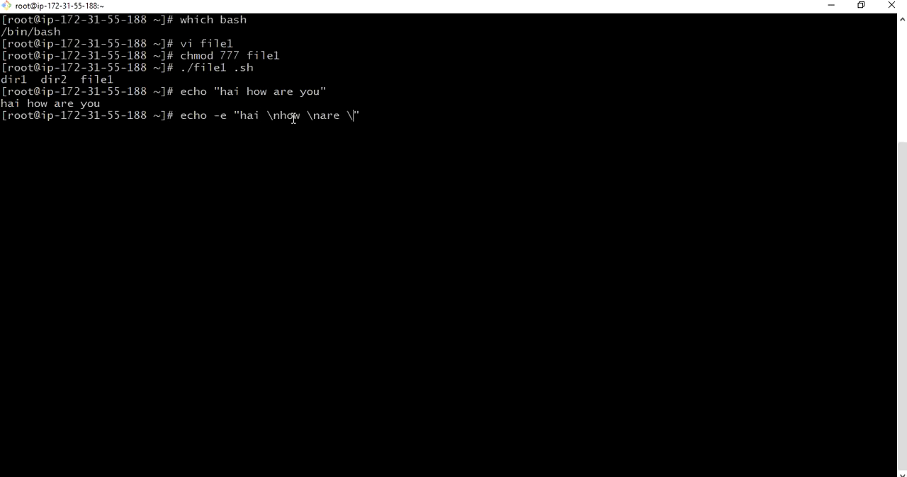
{"action": "type", "text": "you"}
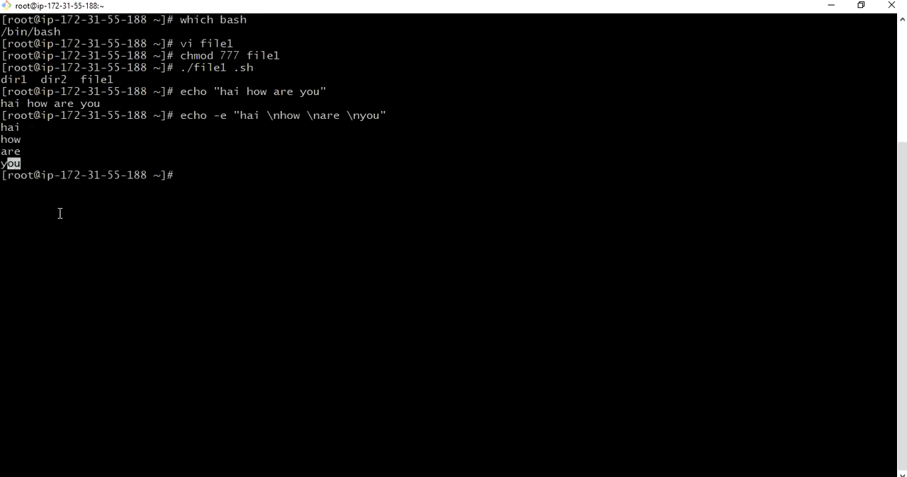
{"action": "mouse_move", "coordinate": [549, 81]}
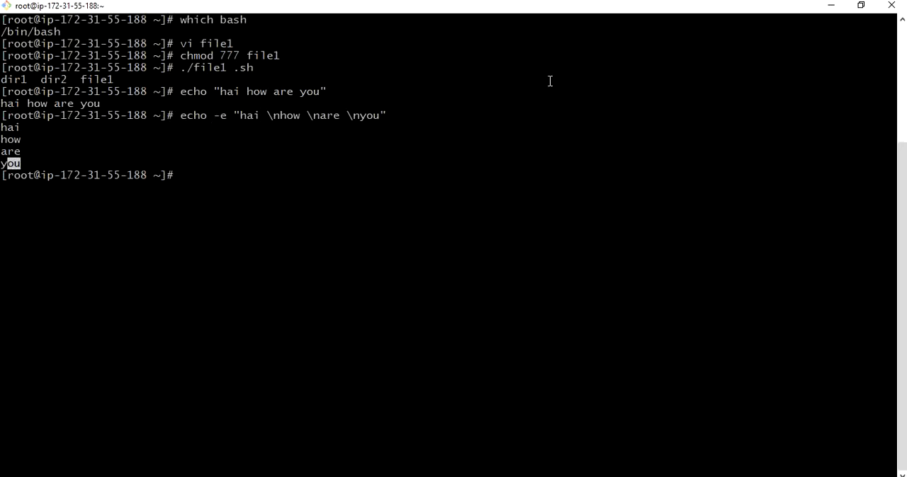
{"action": "mouse_move", "coordinate": [514, 125]}
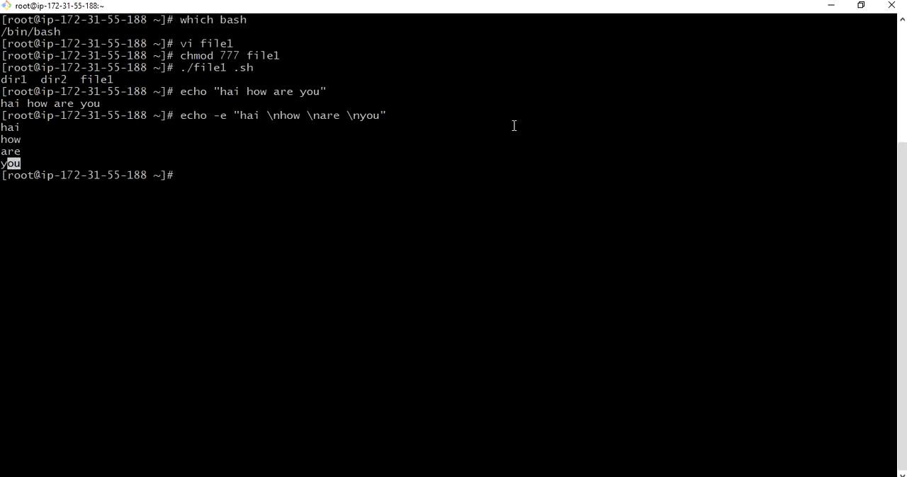
{"action": "mouse_move", "coordinate": [193, 182]}
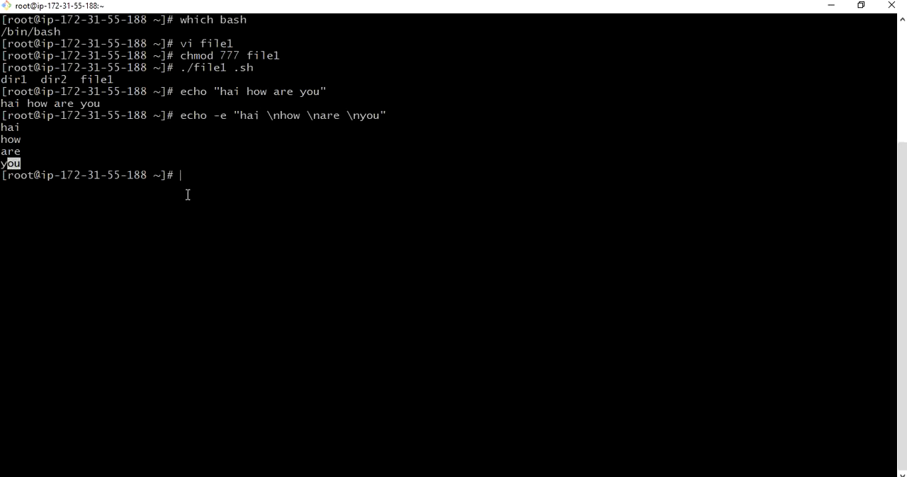
{"action": "mouse_move", "coordinate": [204, 180]}
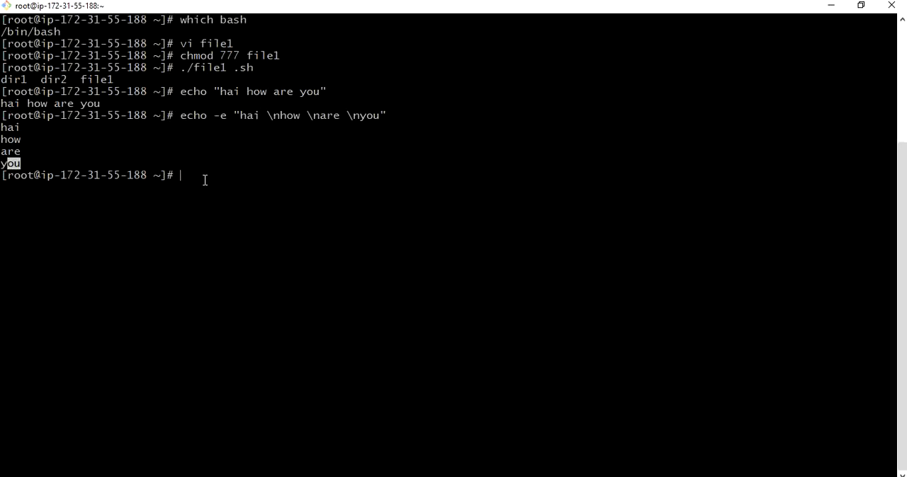
{"action": "mouse_move", "coordinate": [385, 383]}
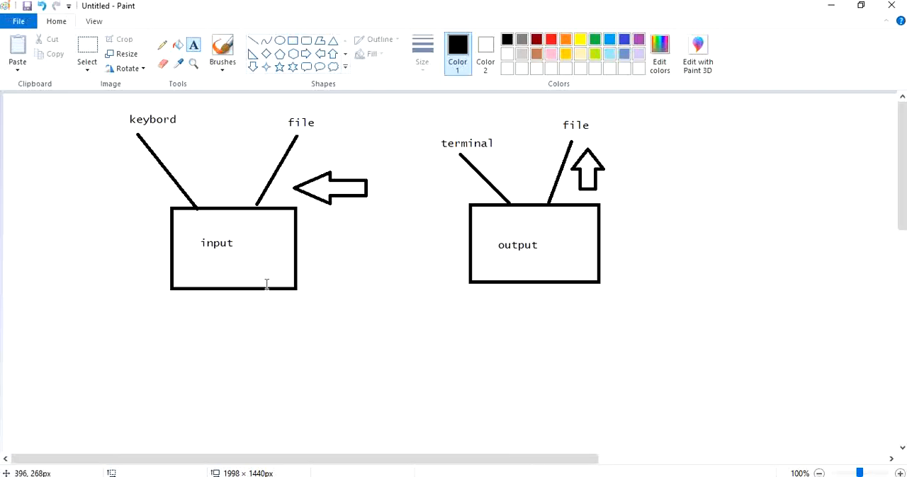
- Switch to Paint's diagram of keyboard/file input and terminal/file output
{"action": "left_click", "coordinate": [202, 246]}
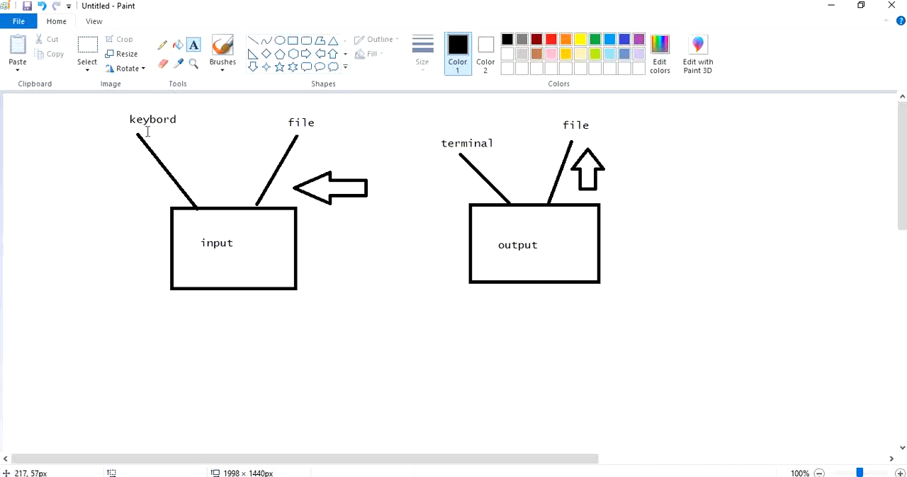
{"action": "mouse_move", "coordinate": [202, 210]}
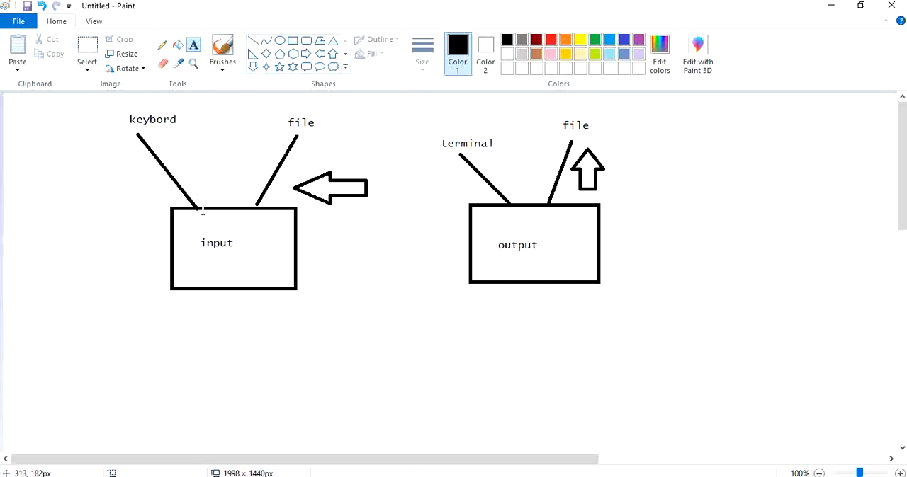
{"action": "mouse_move", "coordinate": [287, 211]}
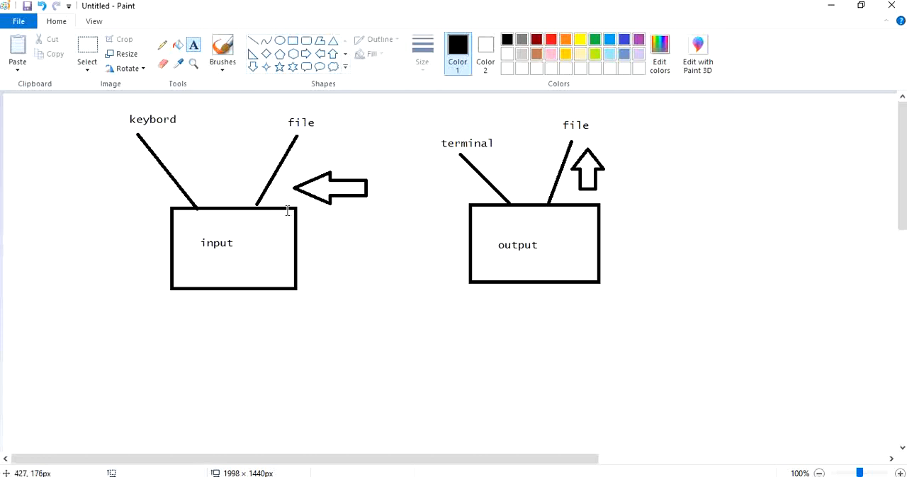
{"action": "mouse_move", "coordinate": [457, 166]}
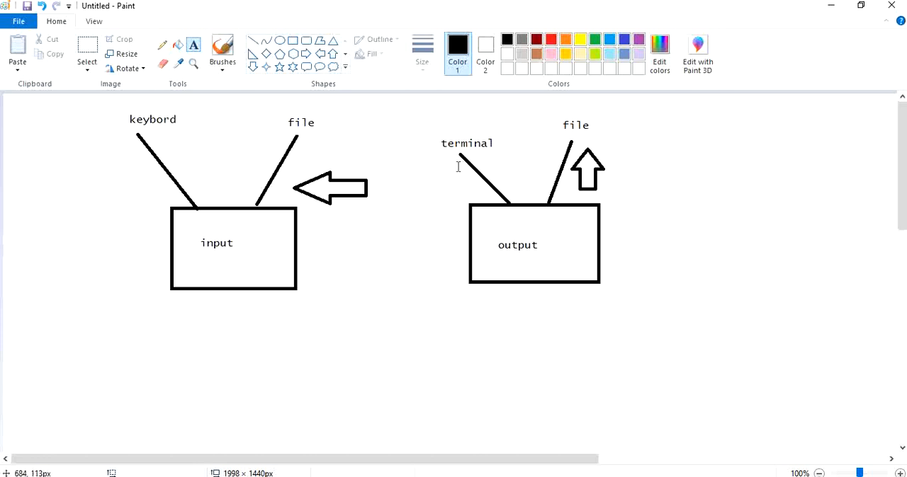
{"action": "mouse_move", "coordinate": [555, 150]}
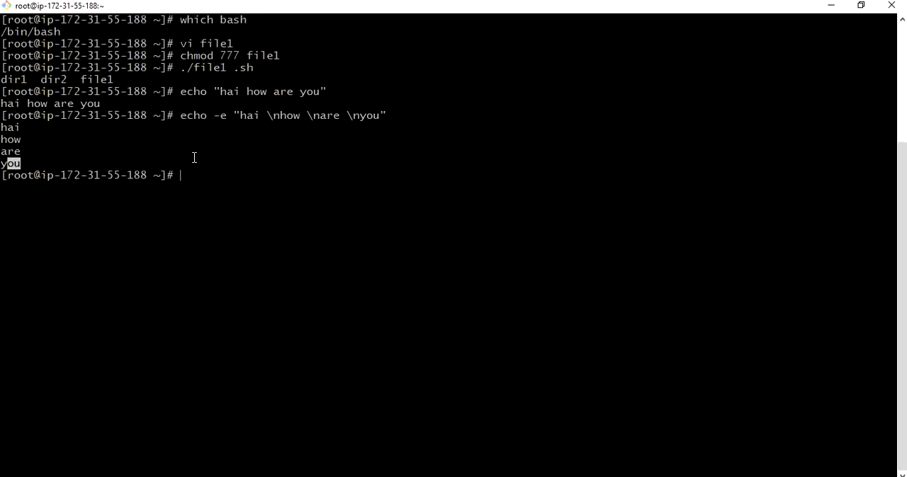
- Display /etc/passwd, then run ls to show dir1, dir2 and file1
{"action": "type", "text": "cat"}
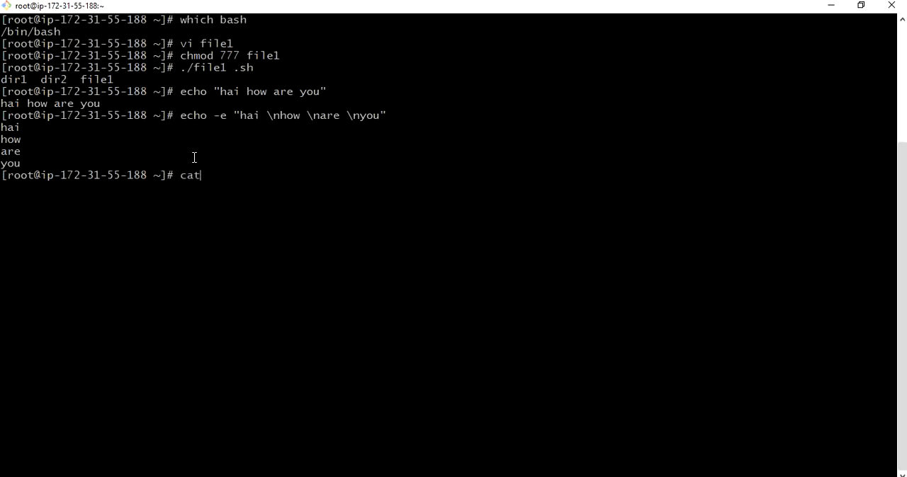
{"action": "type", "text": "/"}
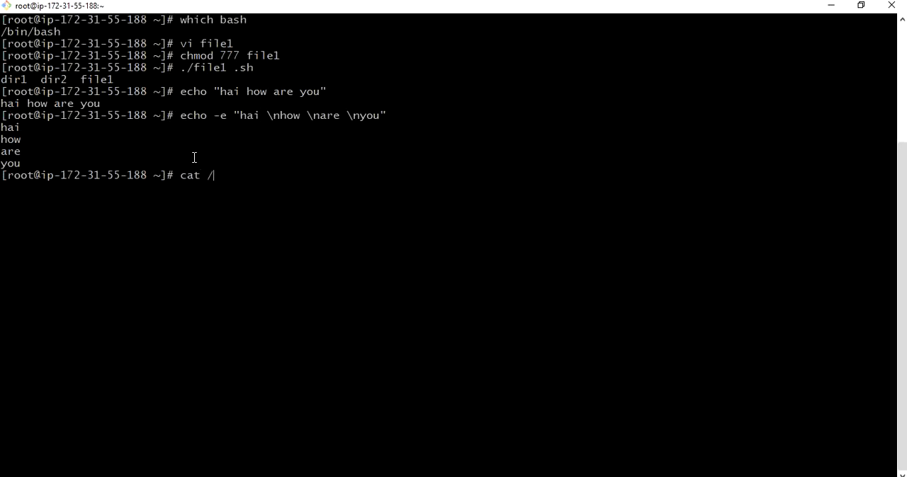
{"action": "type", "text": "et"}
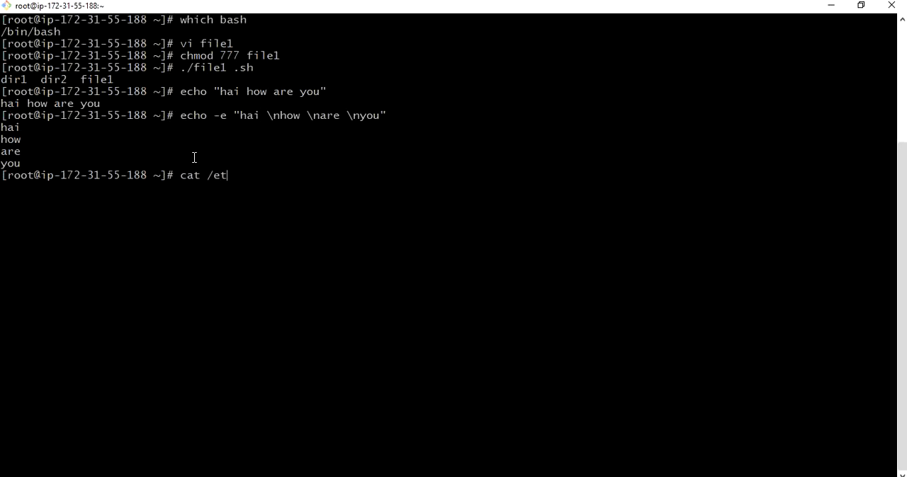
{"action": "type", "text": "/p"}
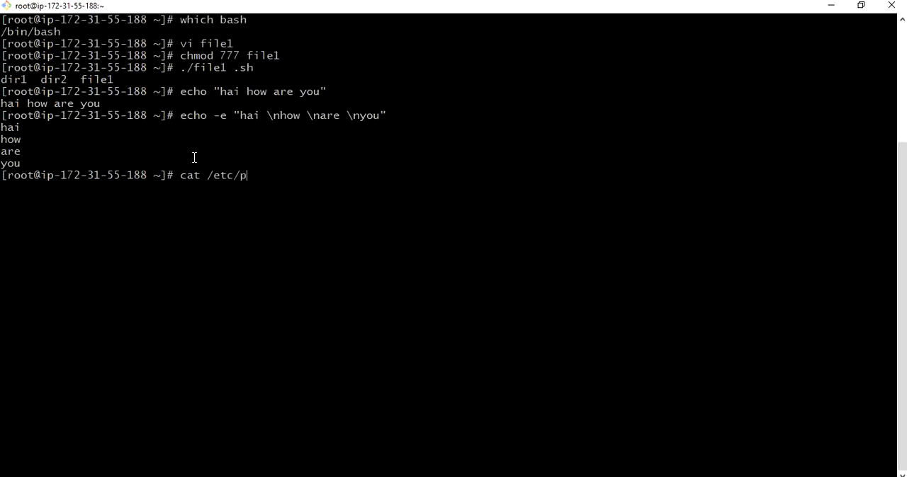
{"action": "type", "text": "asswd"}
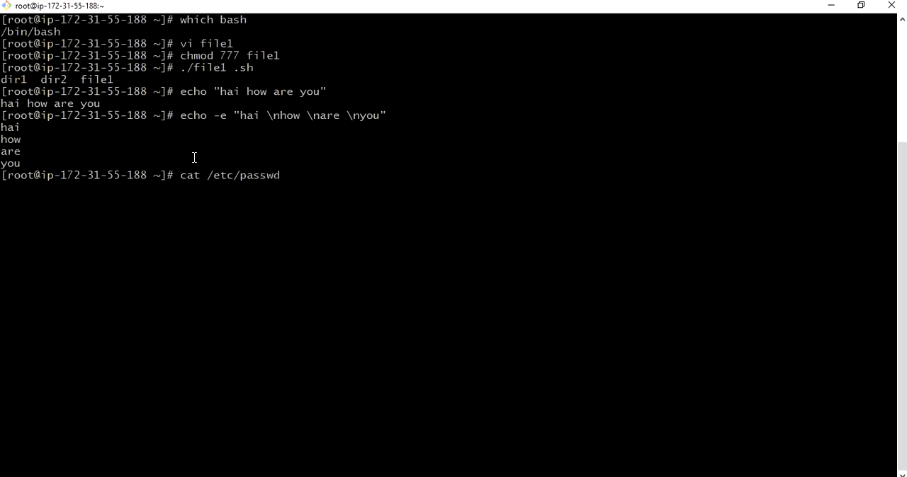
{"action": "key", "text": "Return"}
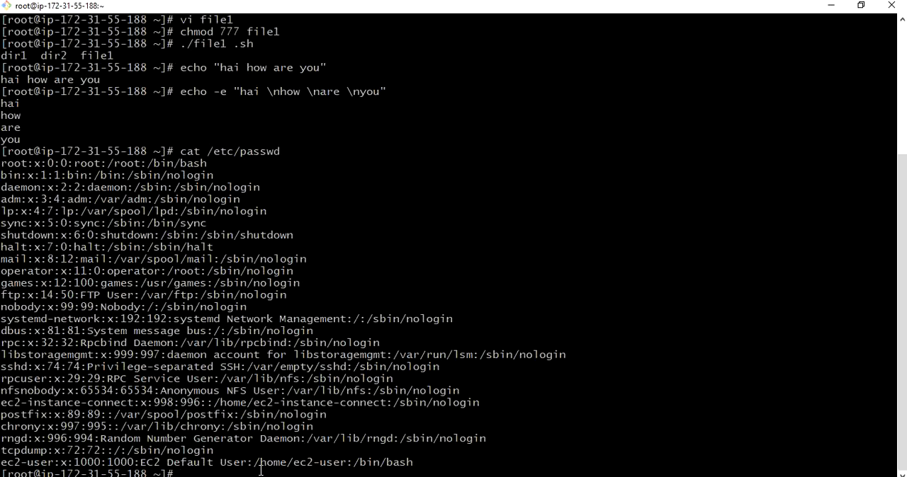
{"action": "type", "text": "ls"}
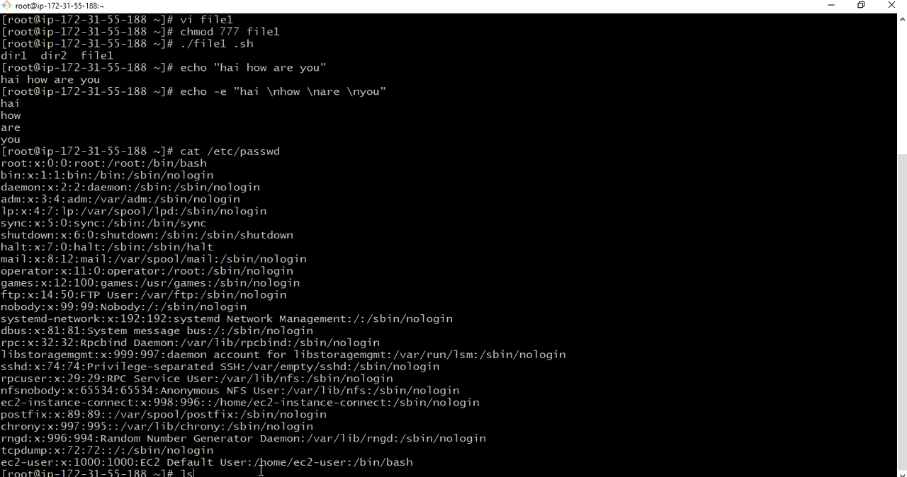
{"action": "key", "text": "Return"}
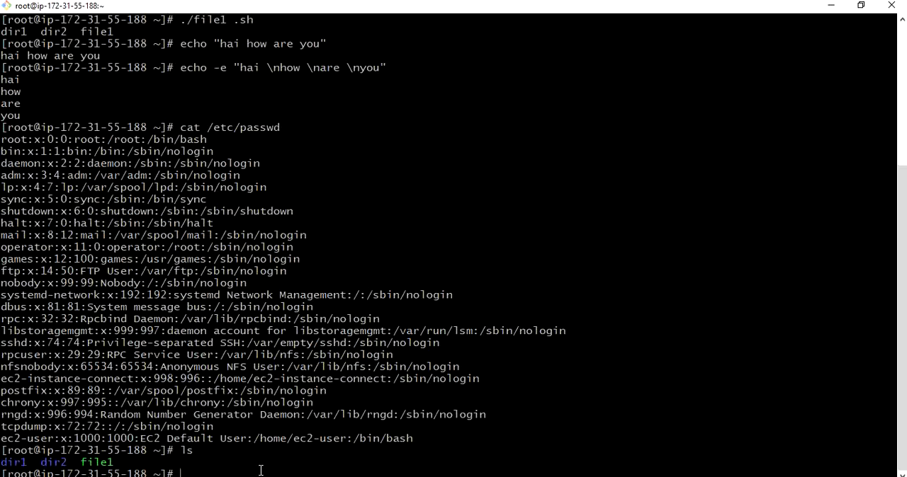
- Redirect the output of cat /etc/passwd into a new file named file3
{"action": "type", "text": "cat"}
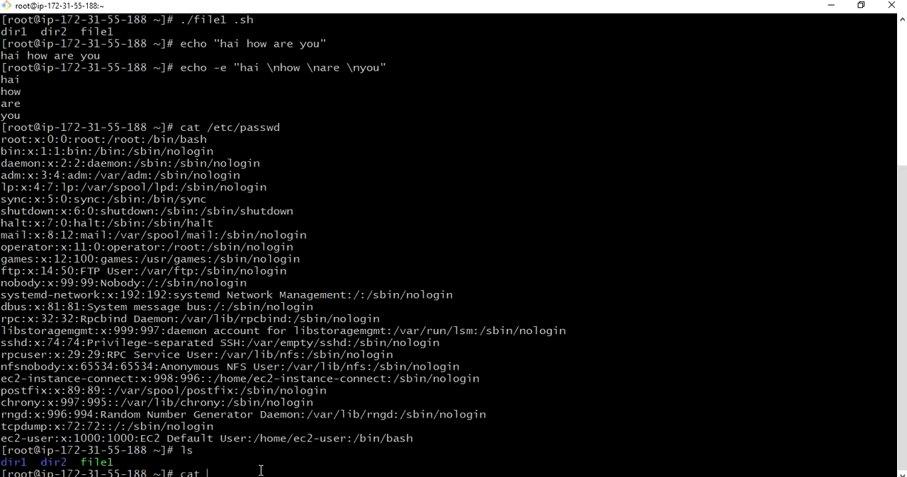
{"action": "type", "text": "/etc/"}
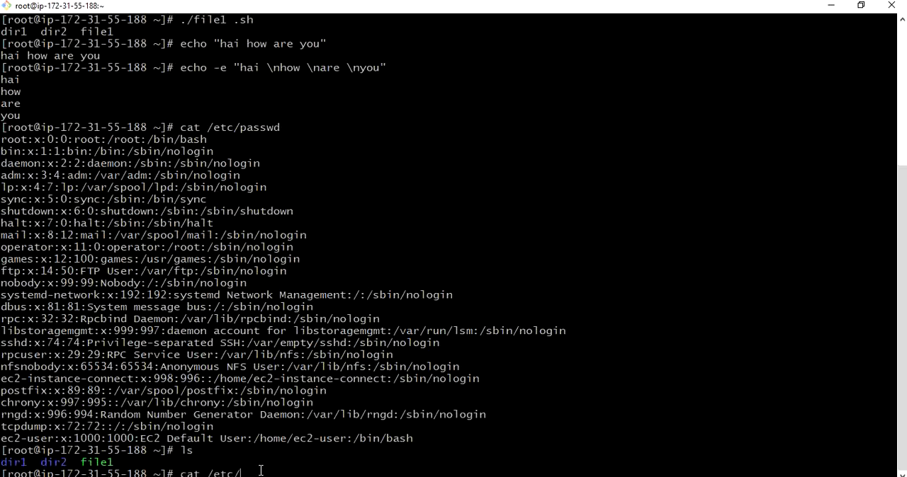
{"action": "type", "text": "passwd"}
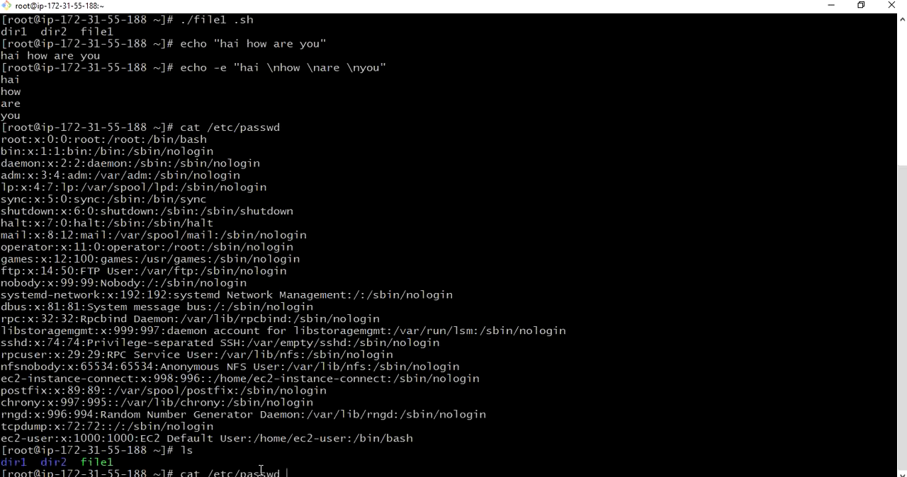
{"action": "type", "text": ">file"}
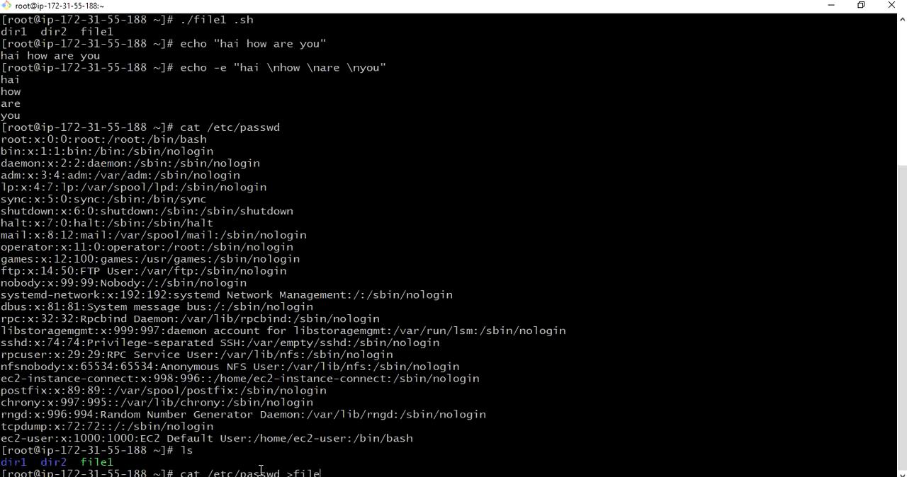
{"action": "type", "text": "3"}
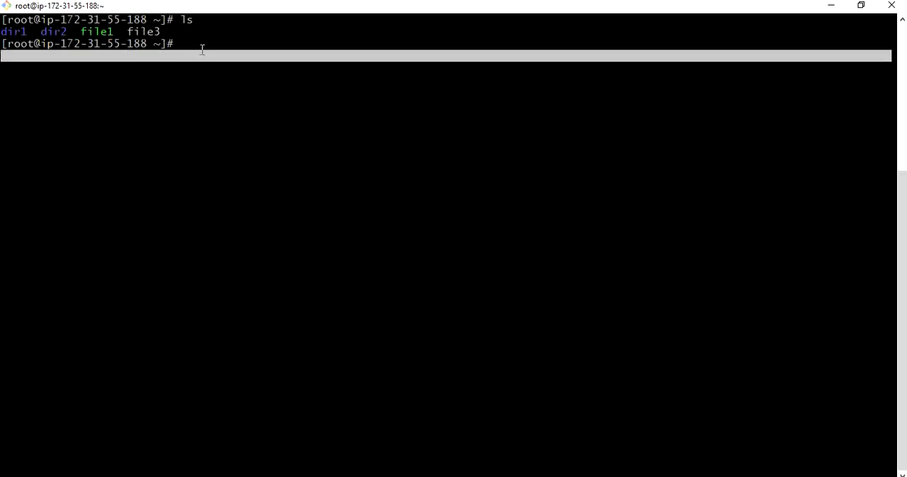
- Print the full contents of file3 with cat
{"action": "type", "text": "cat"}
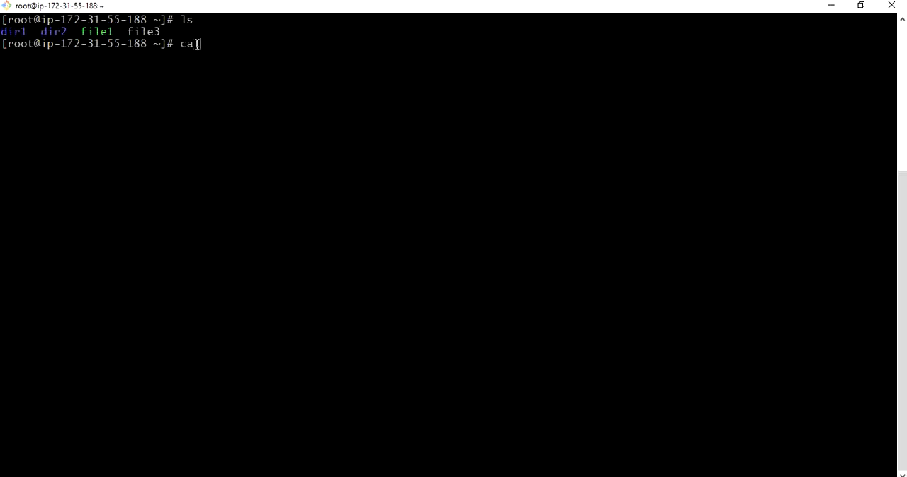
{"action": "type", "text": "file3"}
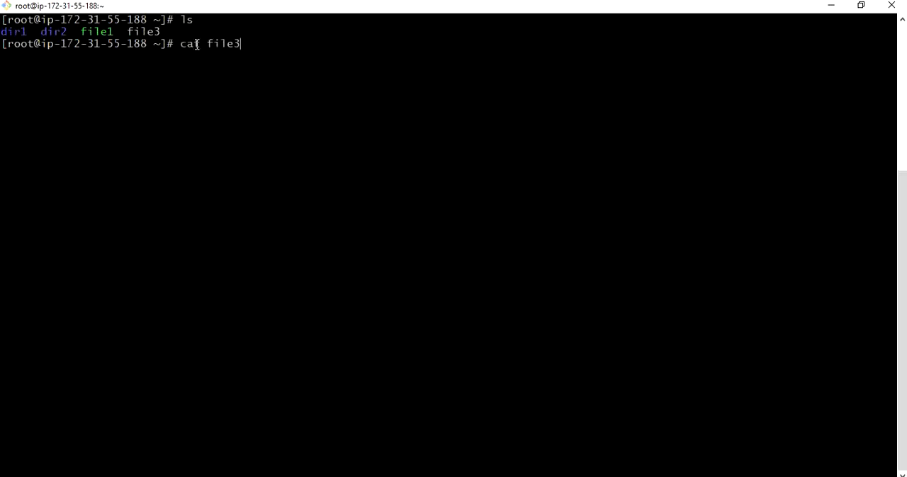
{"action": "key", "text": "Return"}
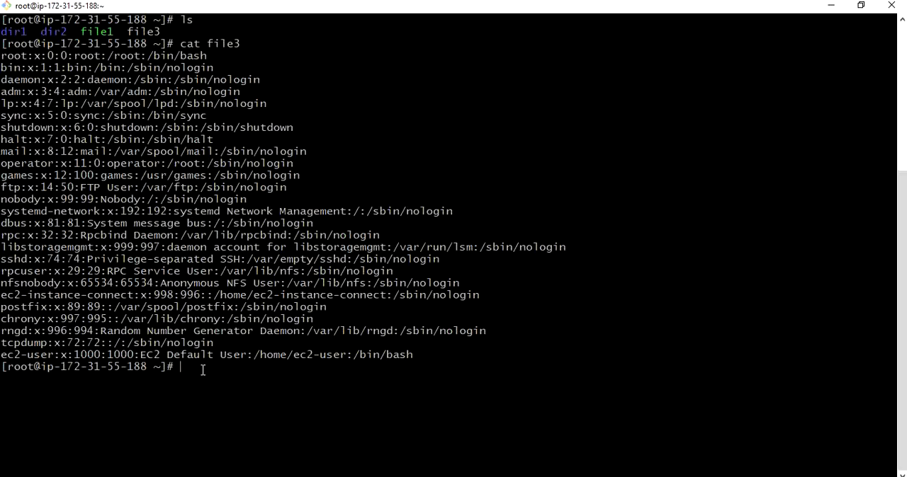
{"action": "mouse_move", "coordinate": [61, 347]}
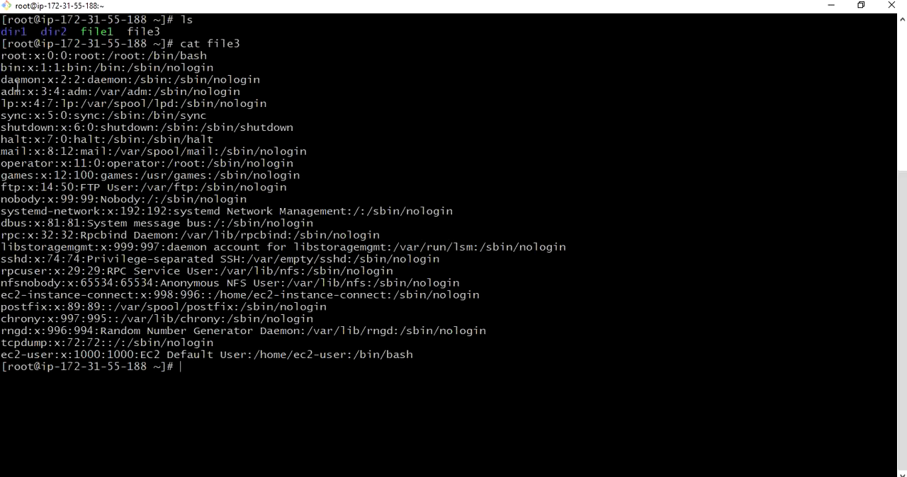
- Run grep root < file3 to show only the root and operator lines
{"action": "double_click", "coordinate": [12, 55]}
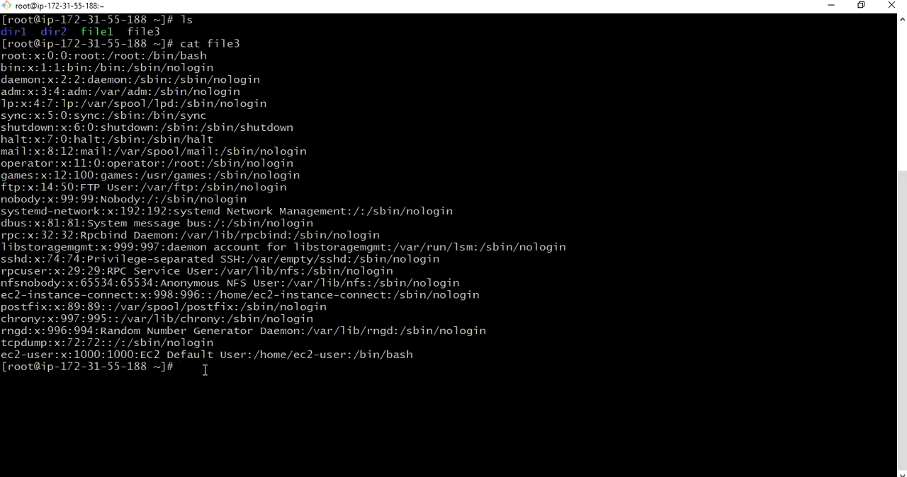
{"action": "type", "text": "g"}
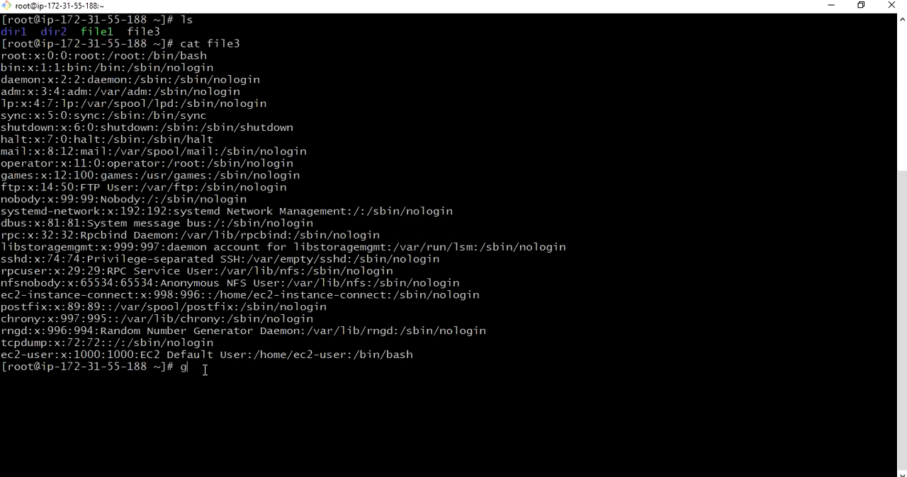
{"action": "type", "text": "rep"}
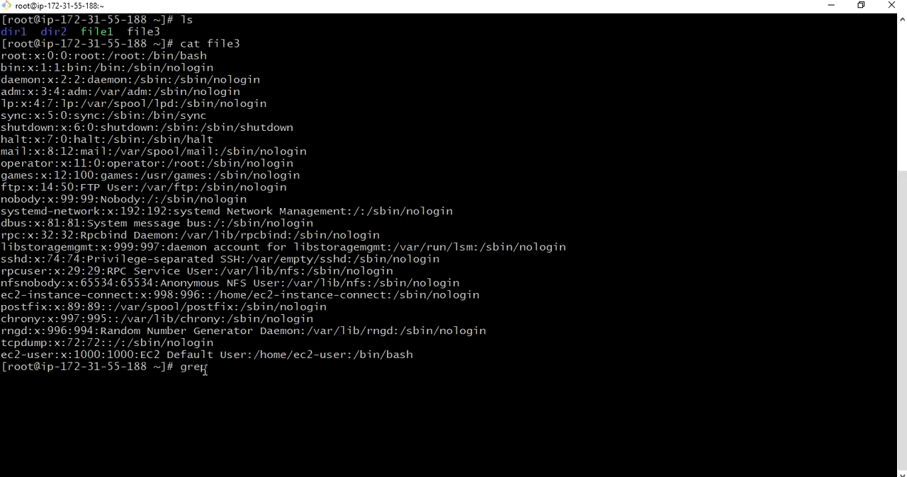
{"action": "type", "text": "root"}
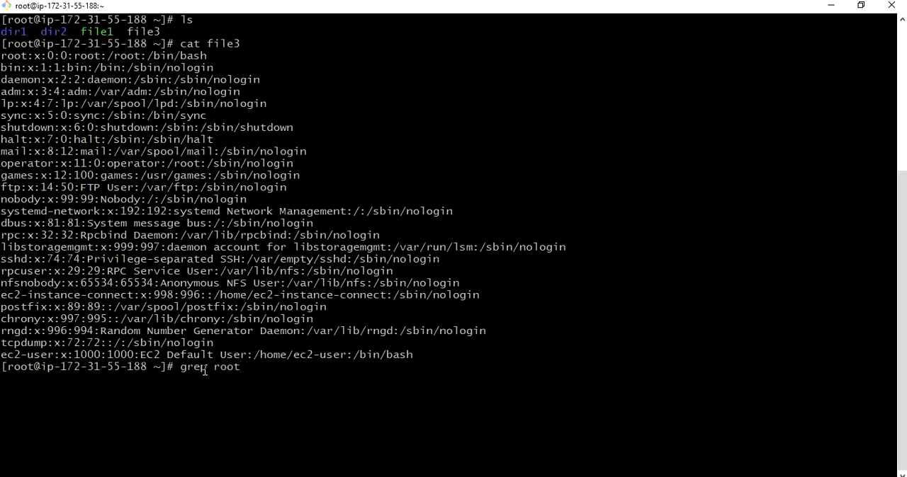
{"action": "type", "text": "<"}
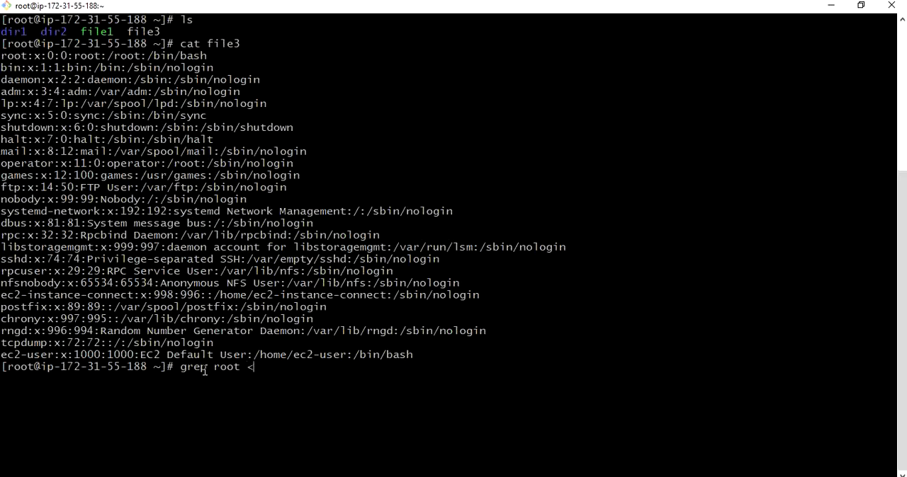
{"action": "type", "text": "fi"}
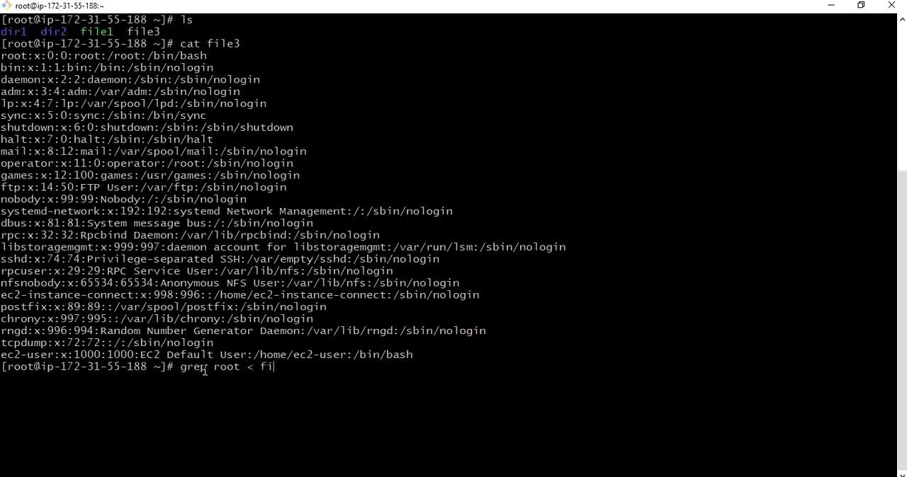
{"action": "type", "text": "le3"}
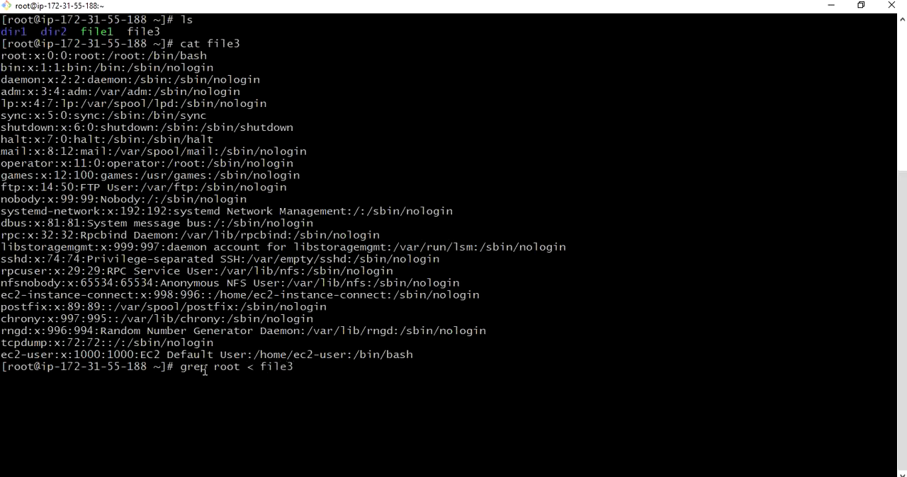
{"action": "key", "text": "Return"}
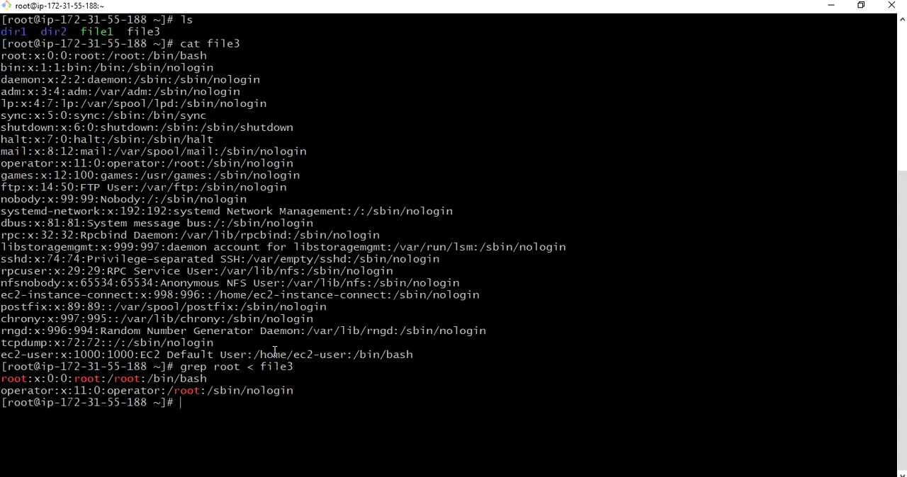
- Create the user account jay with useradd
{"action": "type", "text": "usera"}
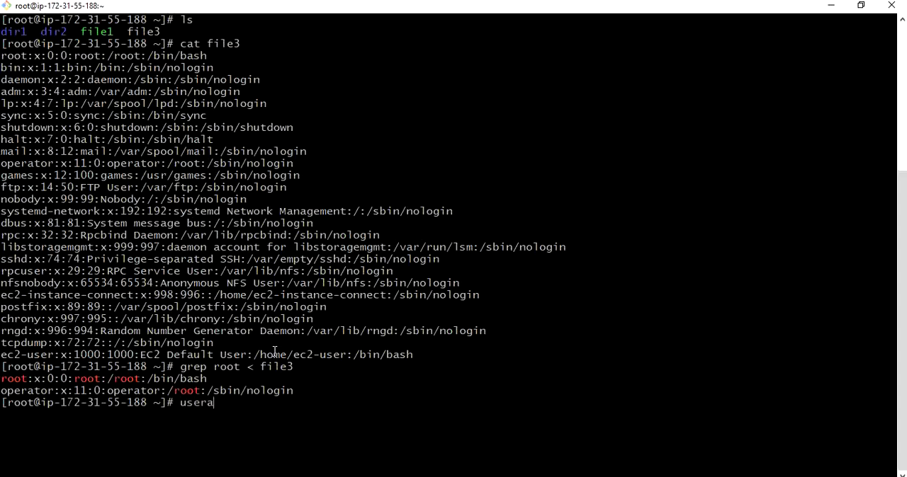
{"action": "type", "text": "dd"}
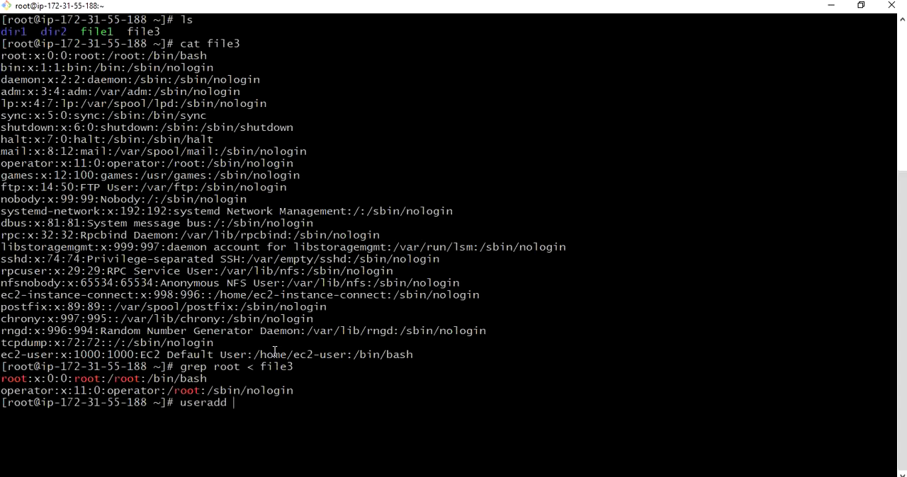
{"action": "type", "text": "jay"}
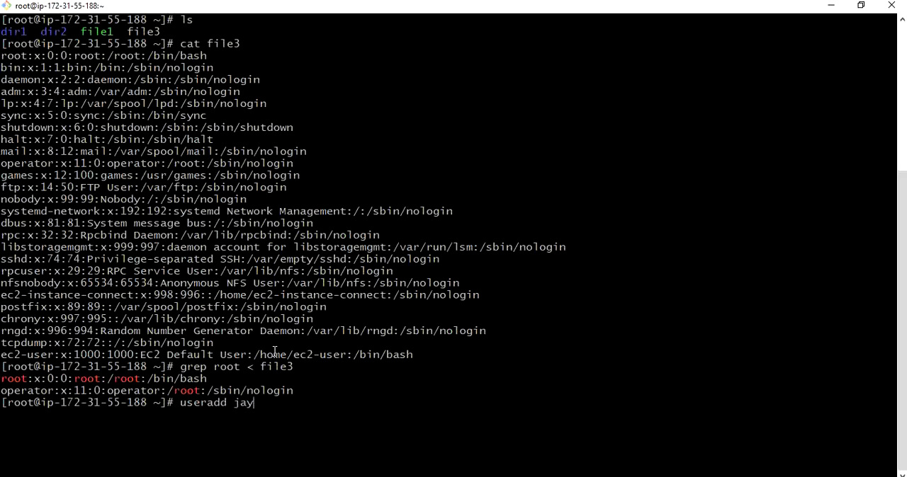
{"action": "key", "text": "Return"}
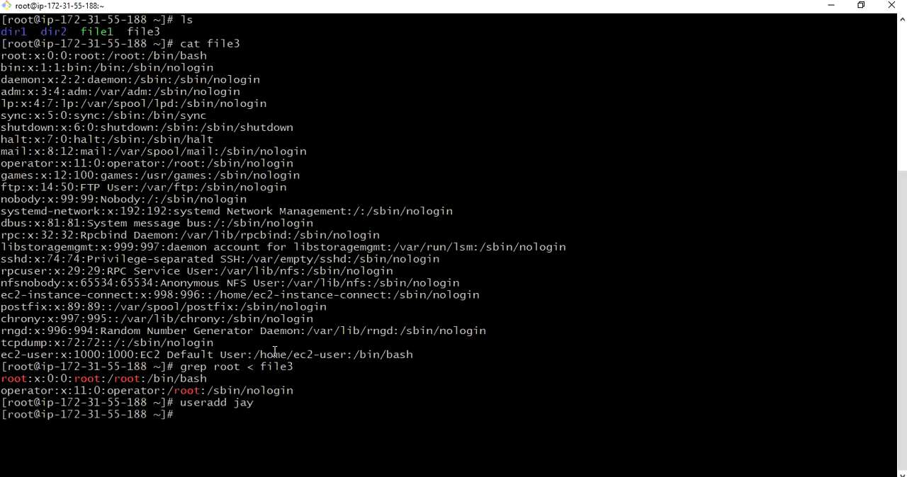
- Set a password for jay with passwd jay
{"action": "type", "text": "p"}
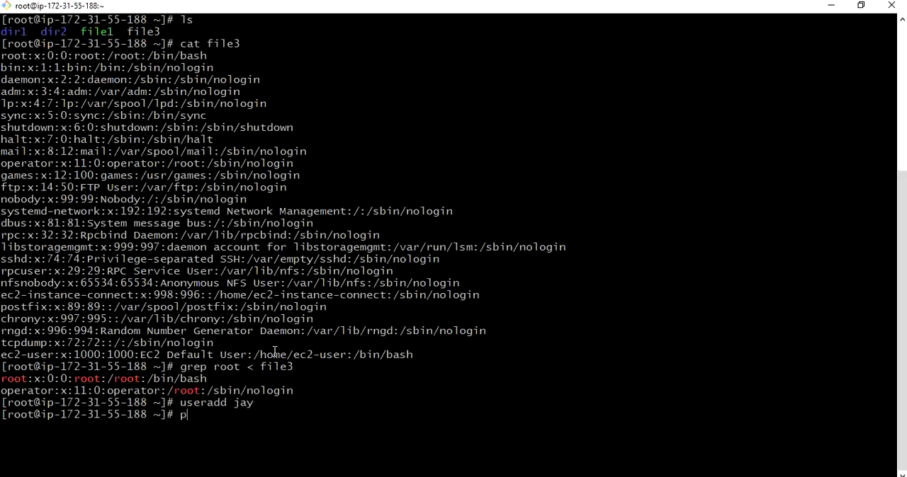
{"action": "type", "text": "ass"}
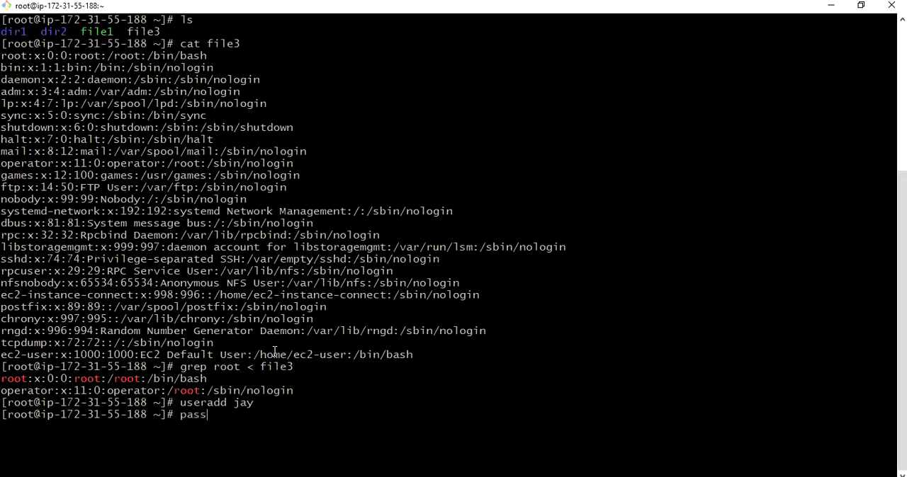
{"action": "type", "text": "wd jay"}
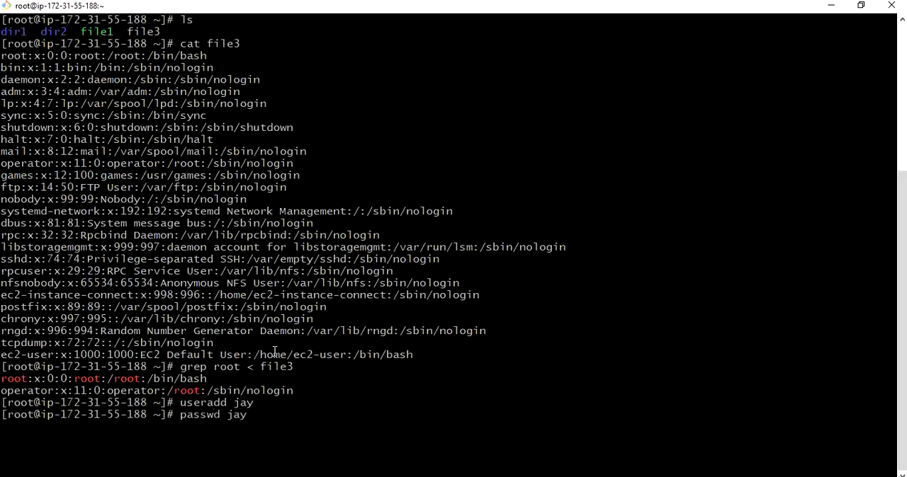
{"action": "key", "text": "Return"}
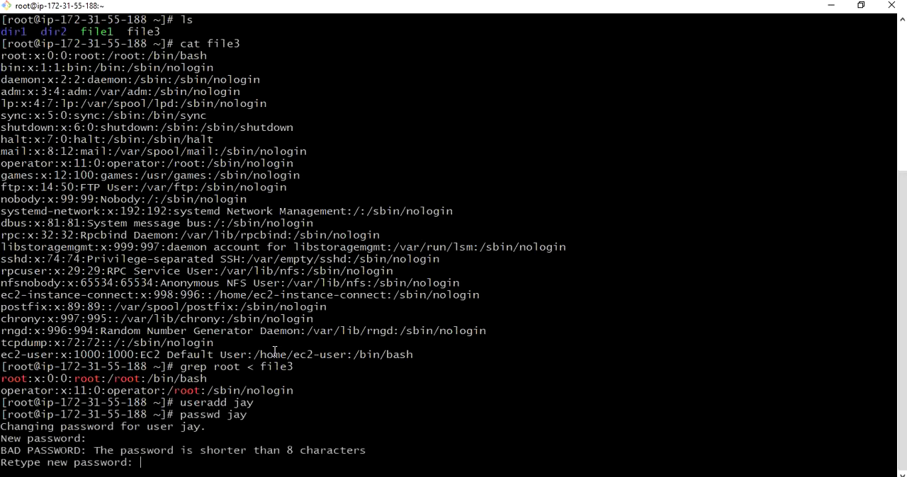
{"action": "key", "text": "Return"}
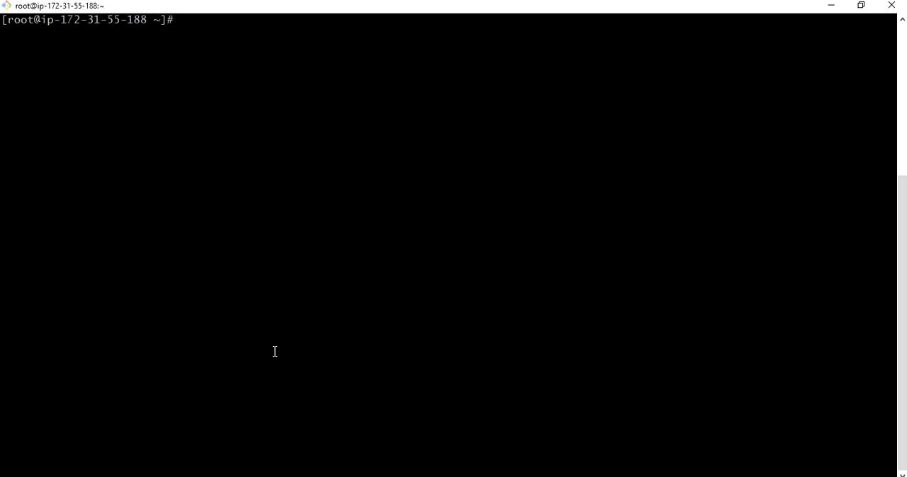
{"action": "mouse_move", "coordinate": [24, 21]}
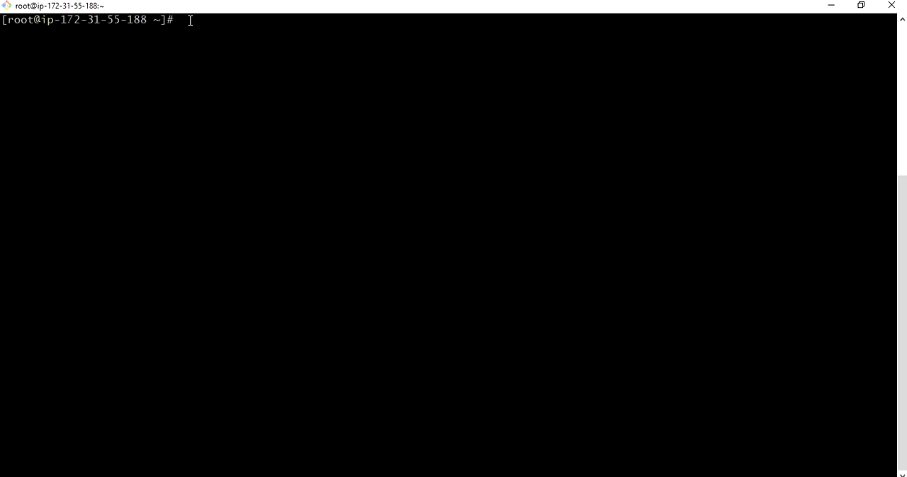
- Display /etc/passwd to see jay's entry with UID 1001, /home/jay and /bin/bash
{"action": "type", "text": "cat"}
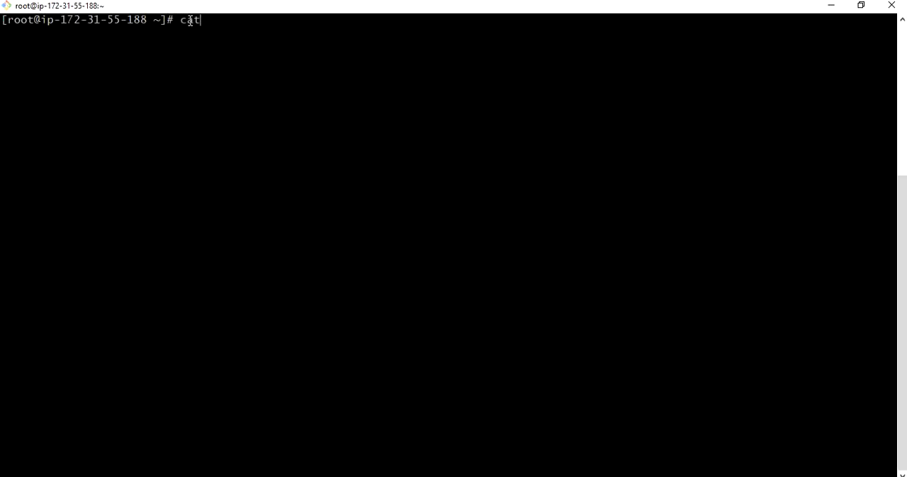
{"action": "type", "text": "/etc"}
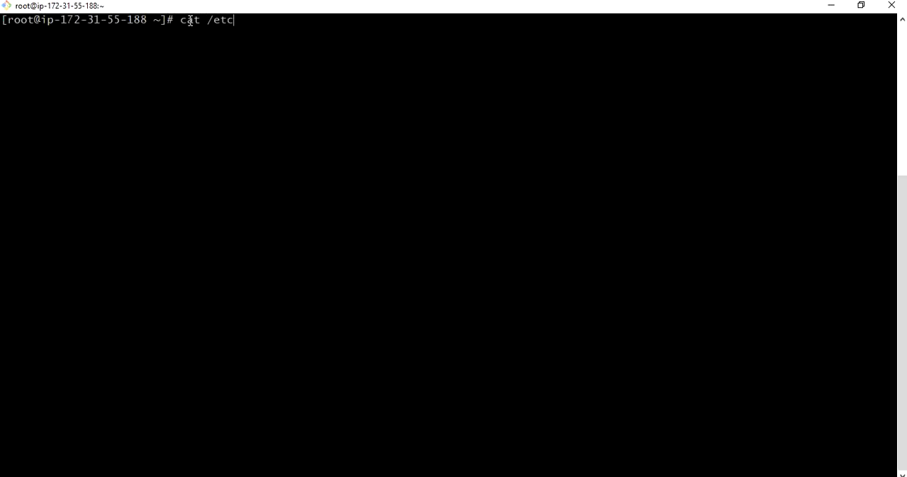
{"action": "type", "text": "/pa"}
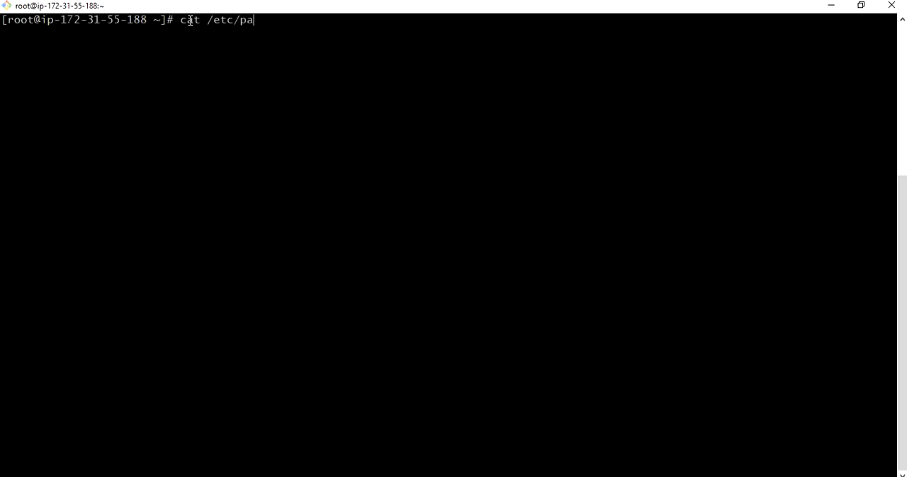
{"action": "key", "text": "Return"}
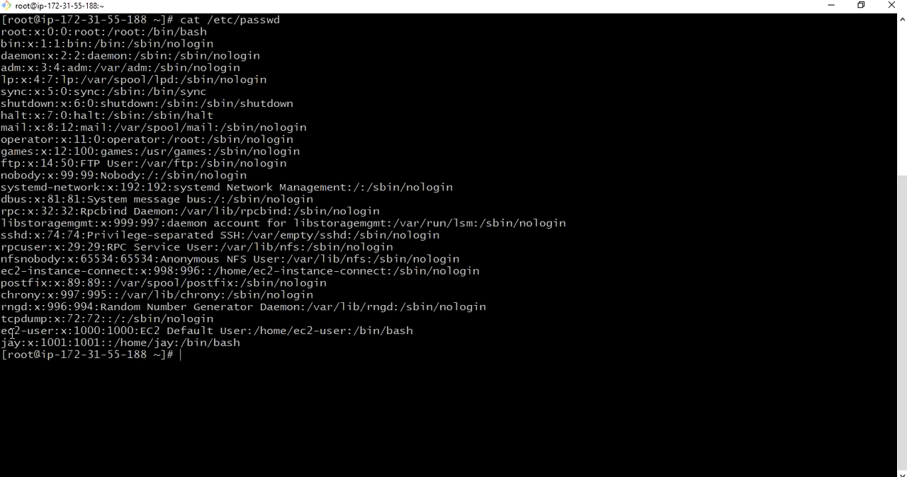
{"action": "mouse_move", "coordinate": [225, 361]}
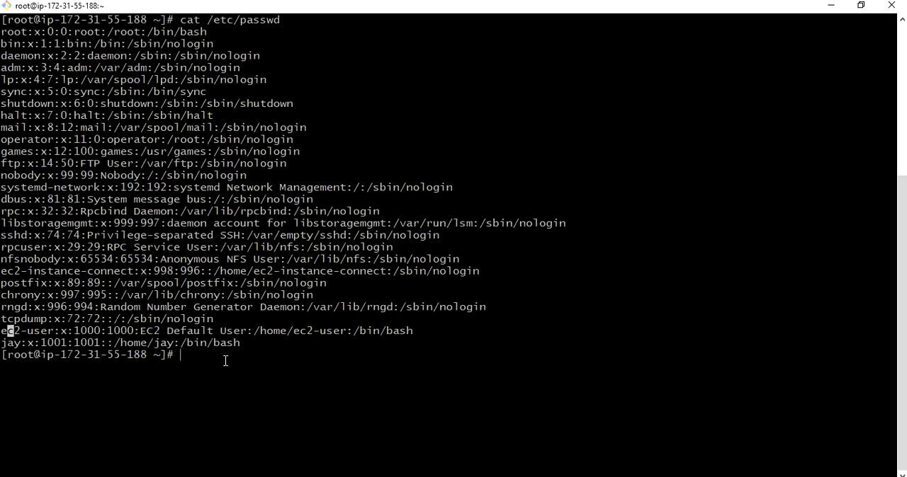
{"action": "mouse_move", "coordinate": [192, 355]}
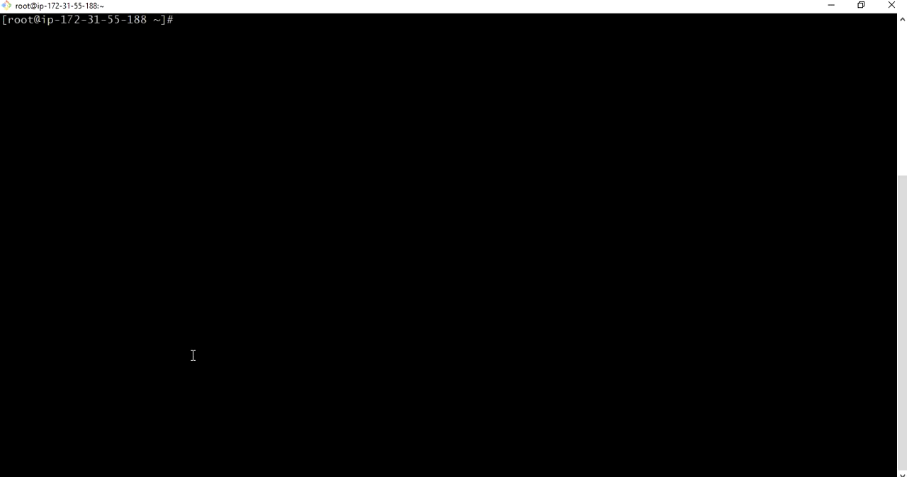
- Try running mail -s mail1 jay@localhost, which fails with 'command not found', then discard the recalled line
{"action": "type", "text": "mail"}
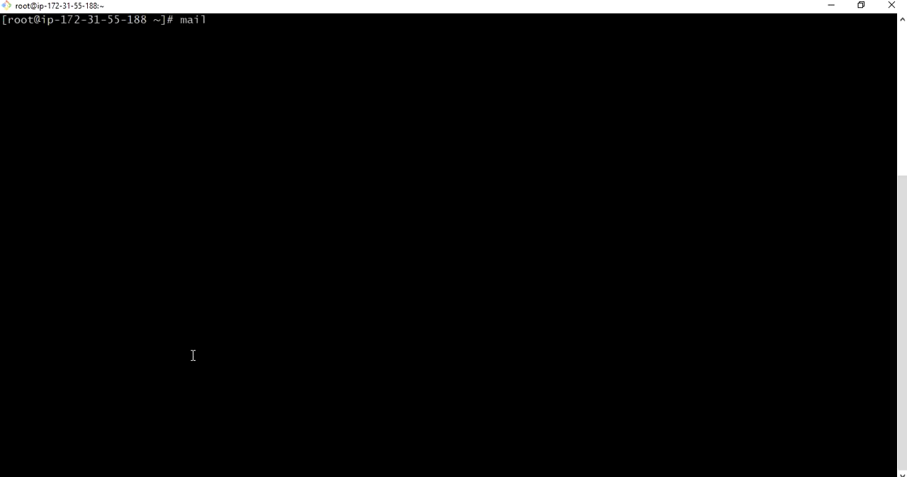
{"action": "type", "text": "-s"}
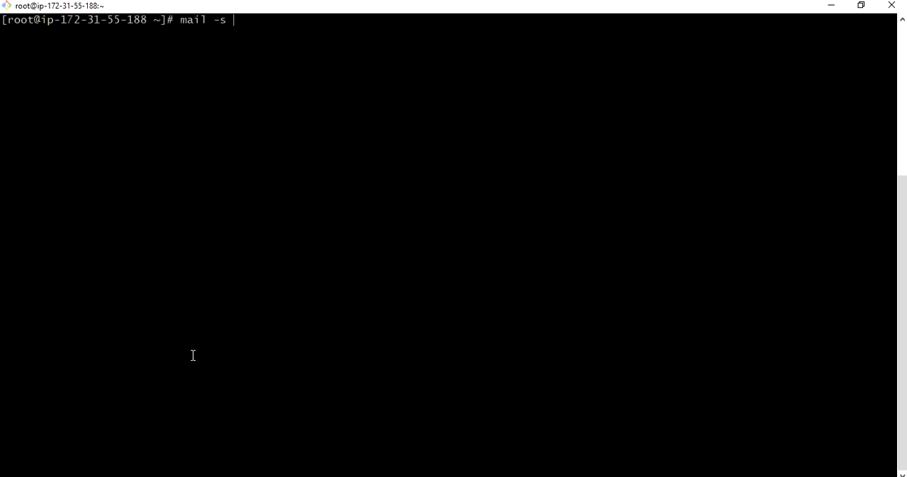
{"action": "type", "text": "mail1"}
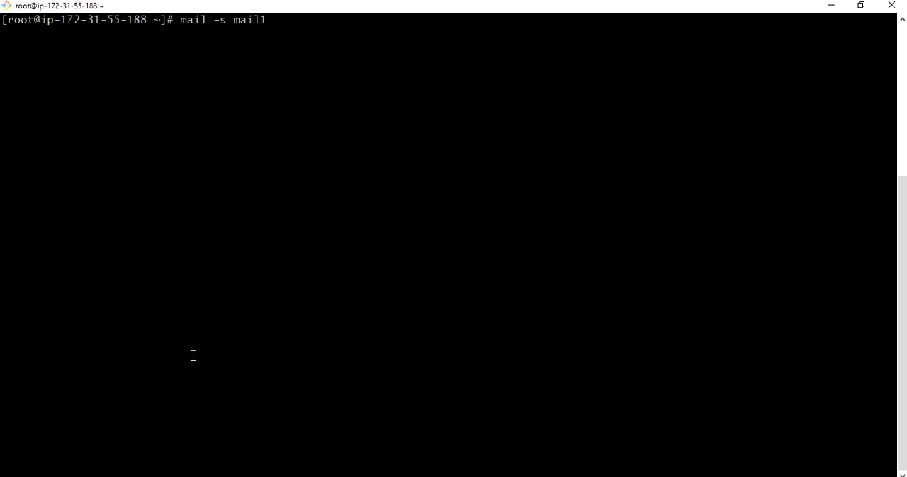
{"action": "type", "text": "jay"}
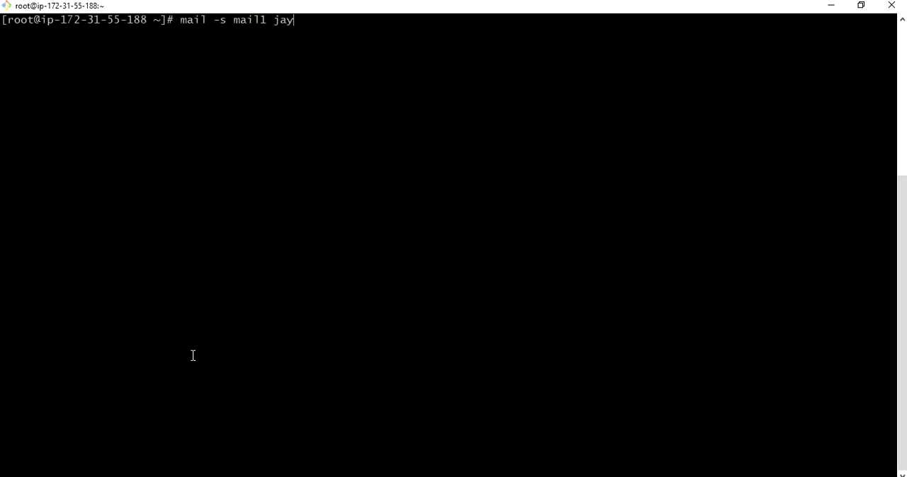
{"action": "type", "text": "@"}
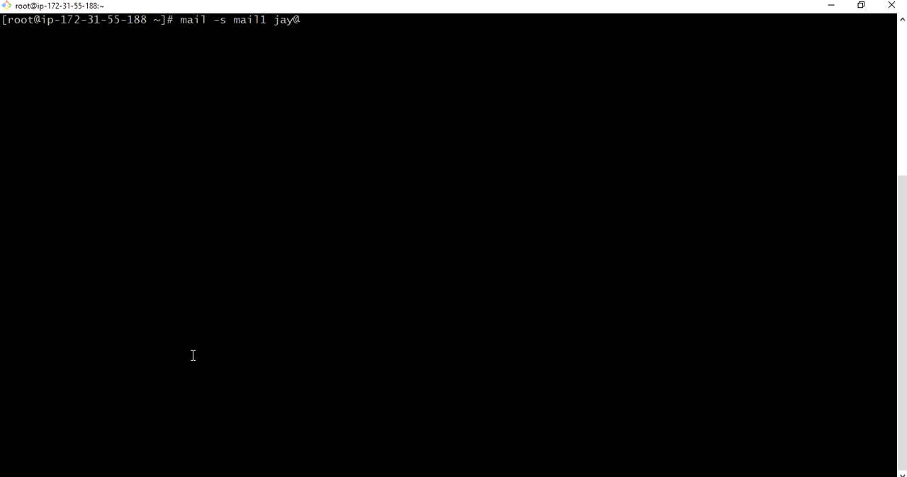
{"action": "type", "text": "lo"}
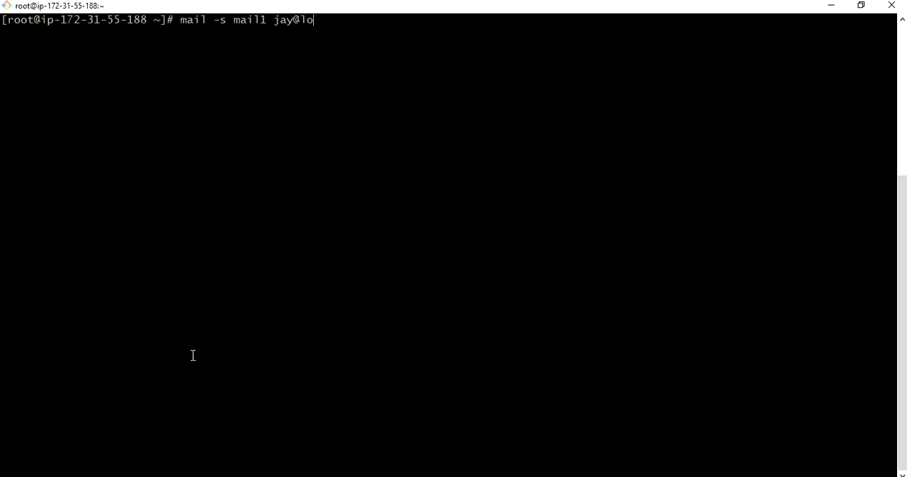
{"action": "type", "text": "calhos"}
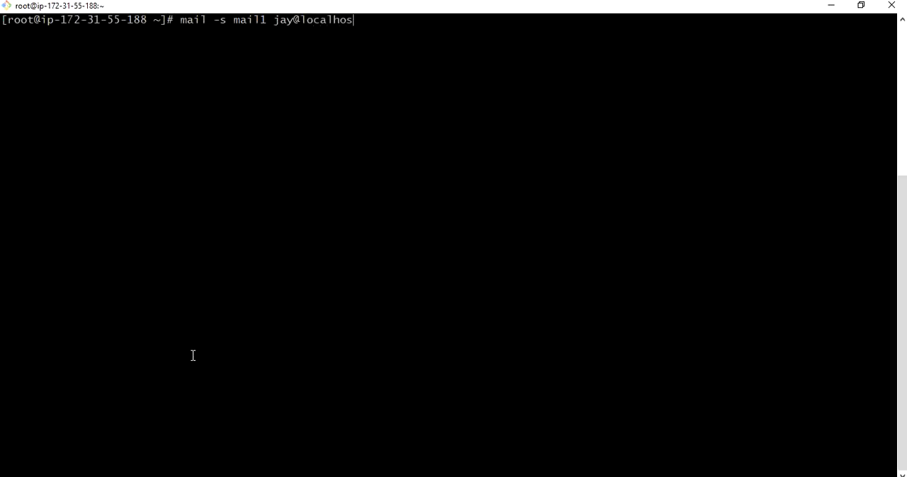
{"action": "key", "text": "Return"}
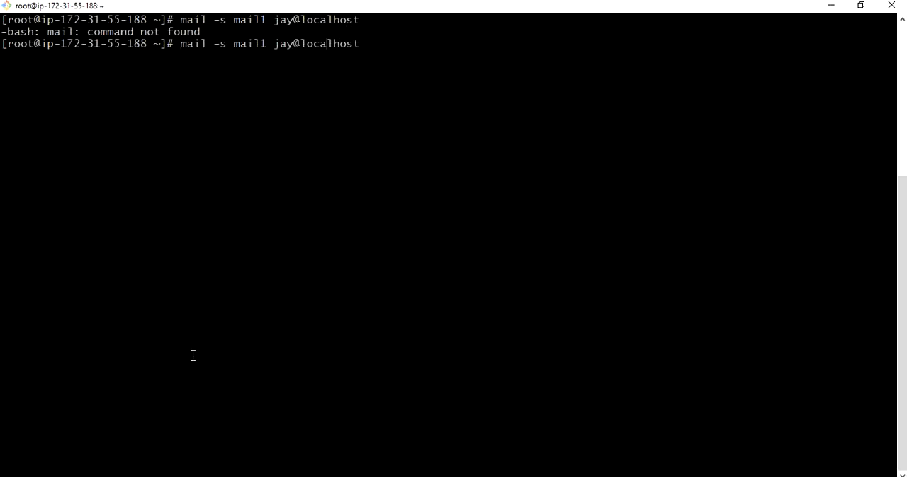
{"action": "key", "text": "Left"}
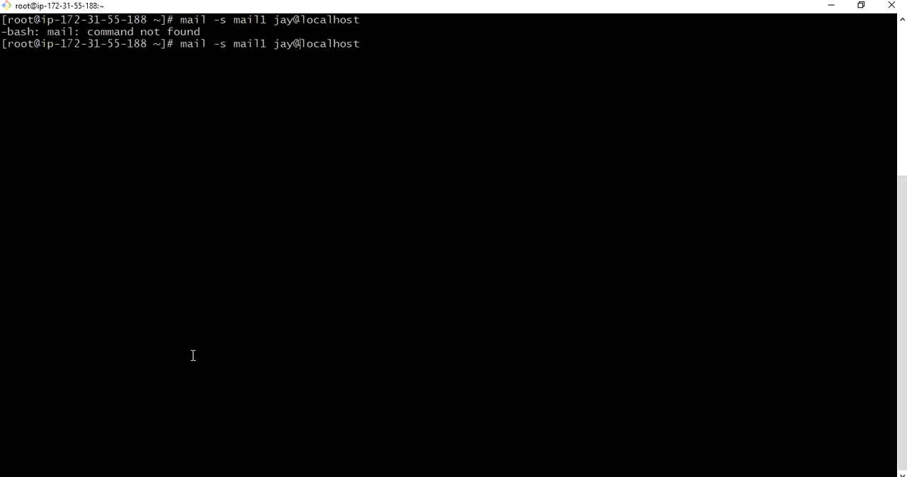
{"action": "key", "text": "End"}
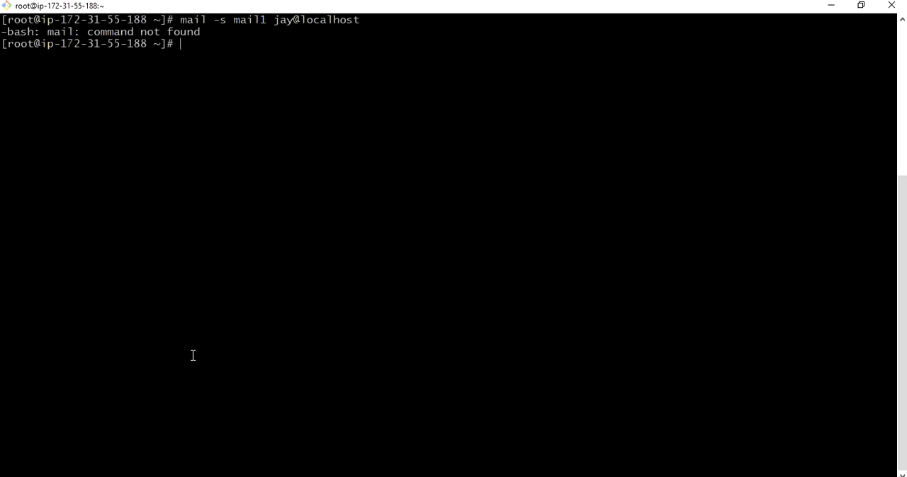
- Run yum install mail* to install mailx, mailman and mailcap, then clear the terminal
{"action": "type", "text": "yum i"}
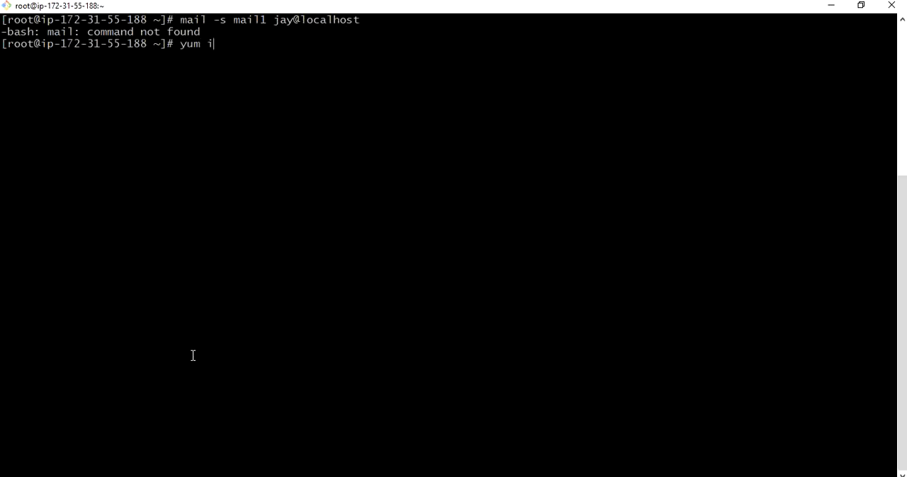
{"action": "type", "text": "nstall"}
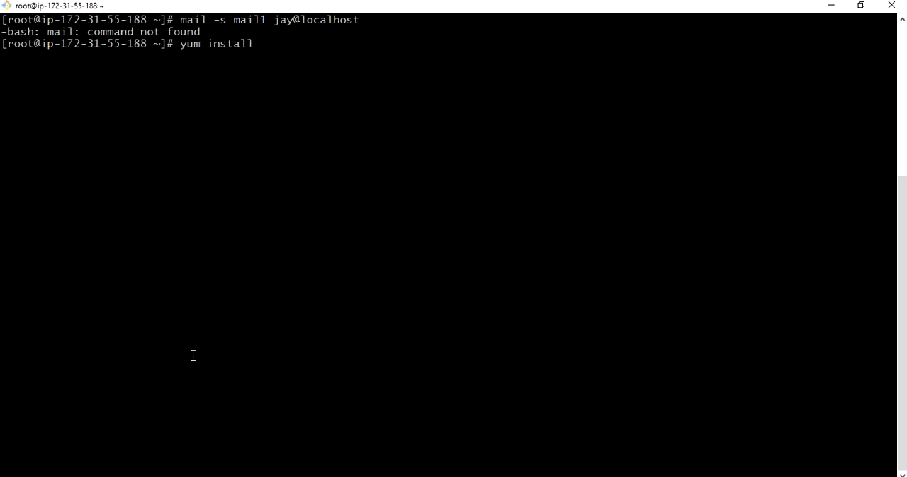
{"action": "type", "text": "mail"}
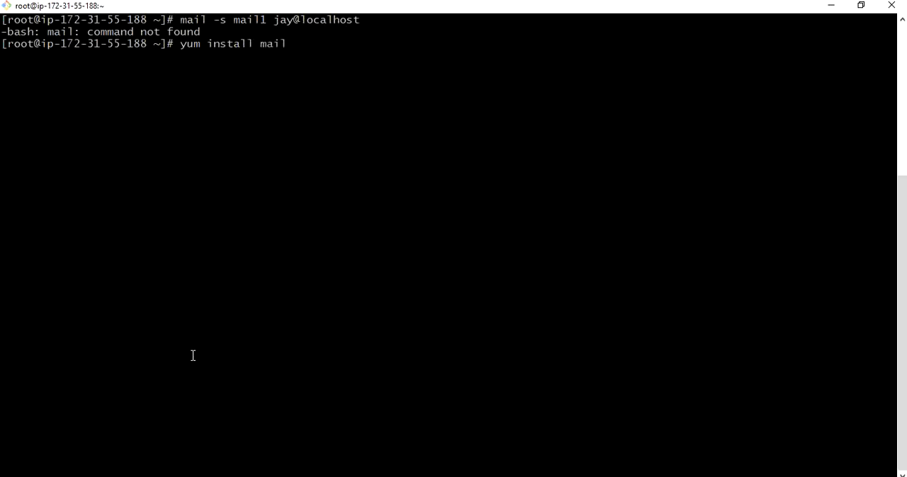
{"action": "type", "text": "*"}
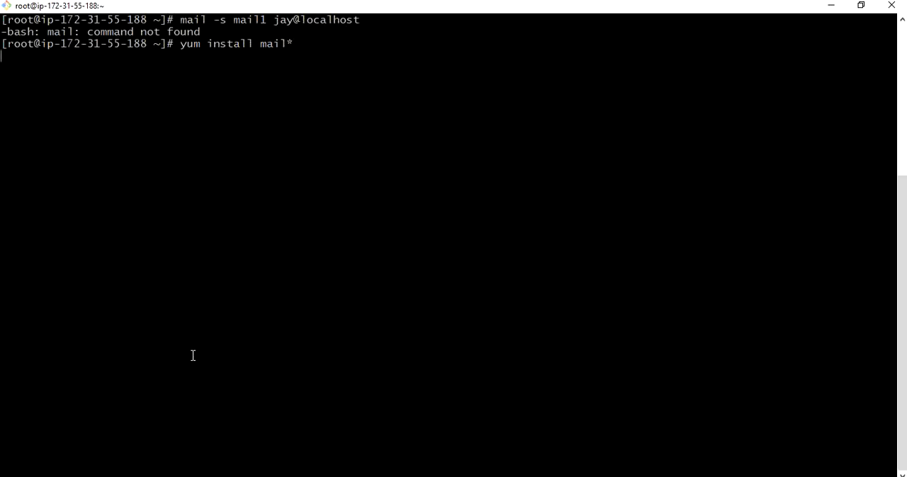
{"action": "key", "text": "Return"}
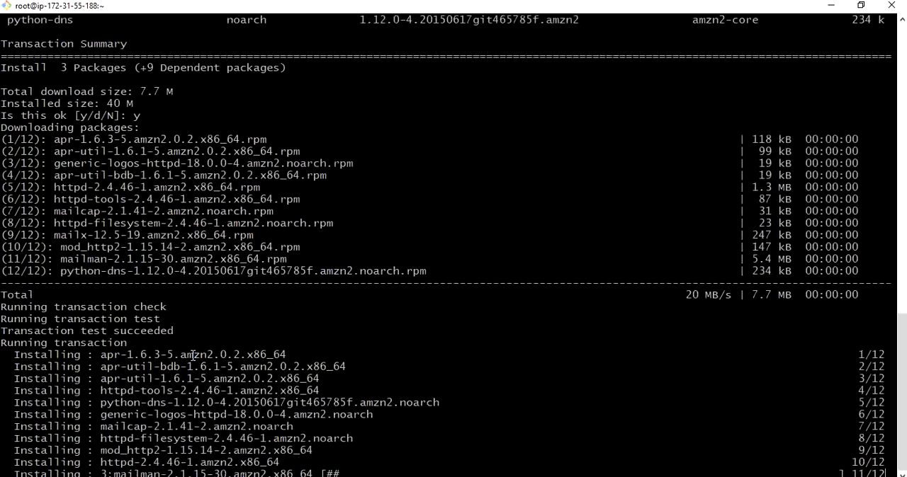
{"action": "scroll", "scroll_direction": "down", "scroll_amount": 3}
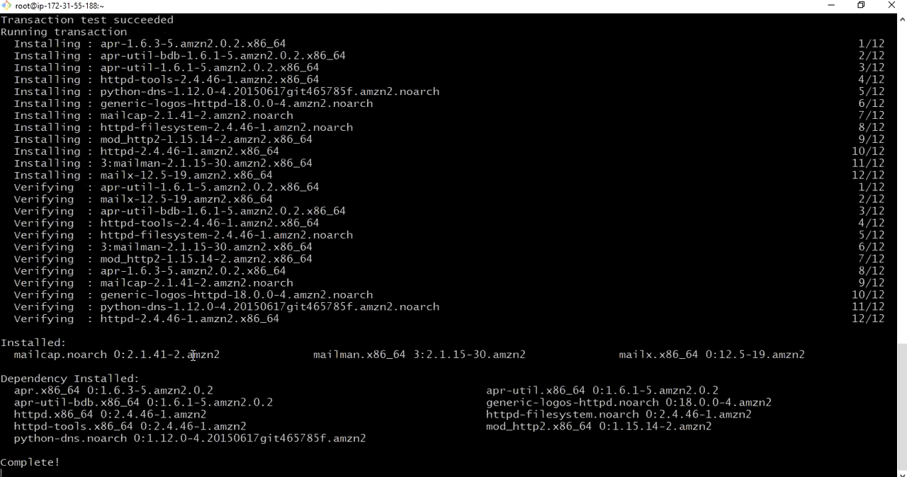
{"action": "key", "text": "Return"}
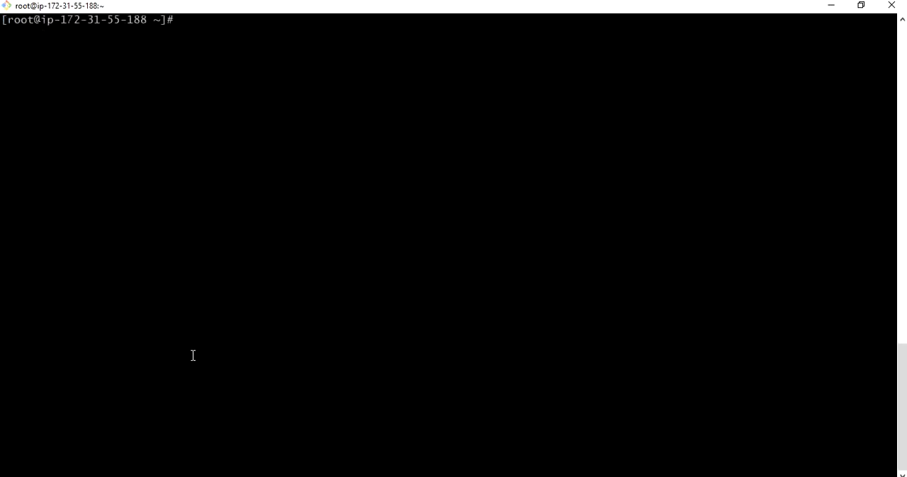
- Check root's mailbox, then start a mail to jay@localhost with subject mail1
{"action": "type", "text": "mail"}
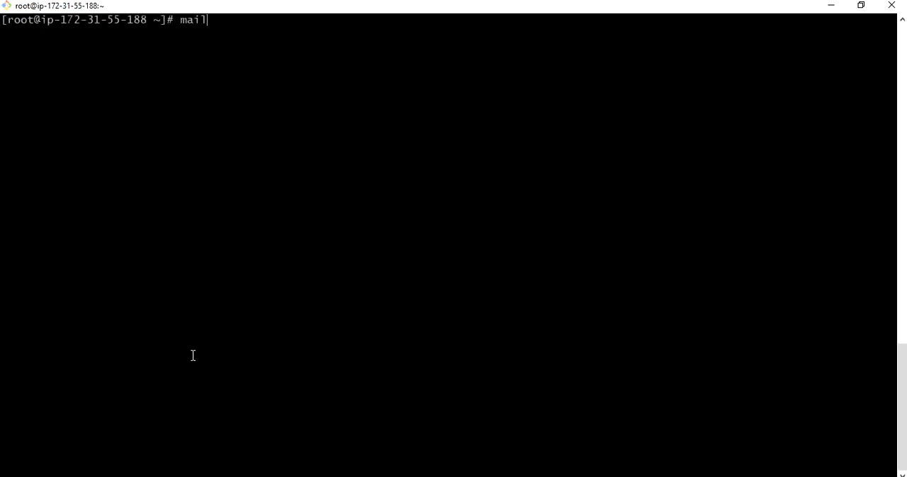
{"action": "key", "text": "Return"}
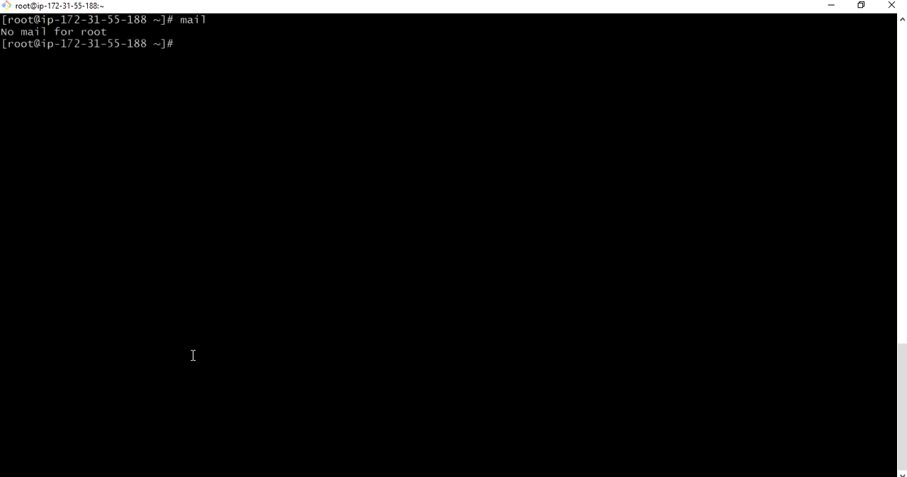
{"action": "type", "text": "mai"}
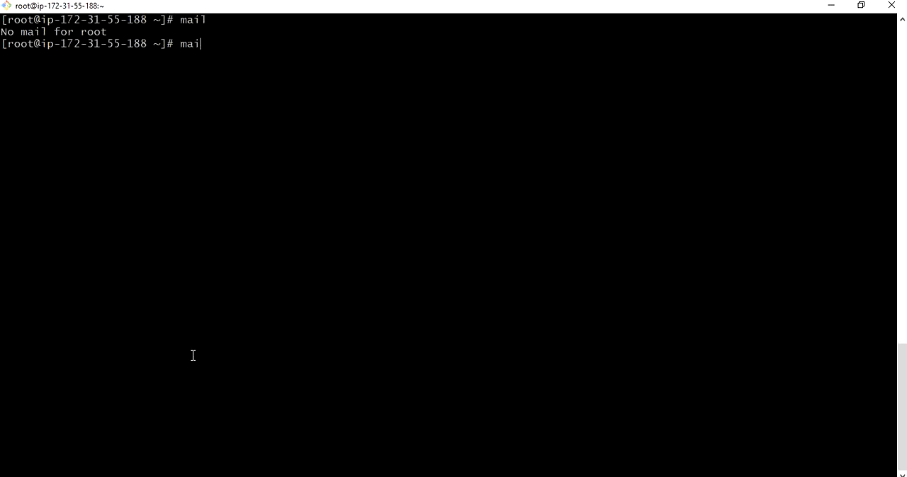
{"action": "type", "text": "l"}
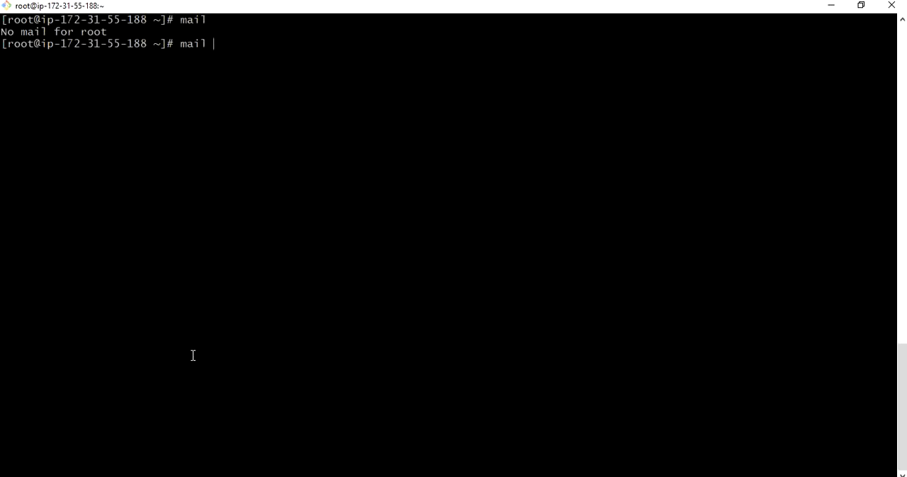
{"action": "type", "text": "-s"}
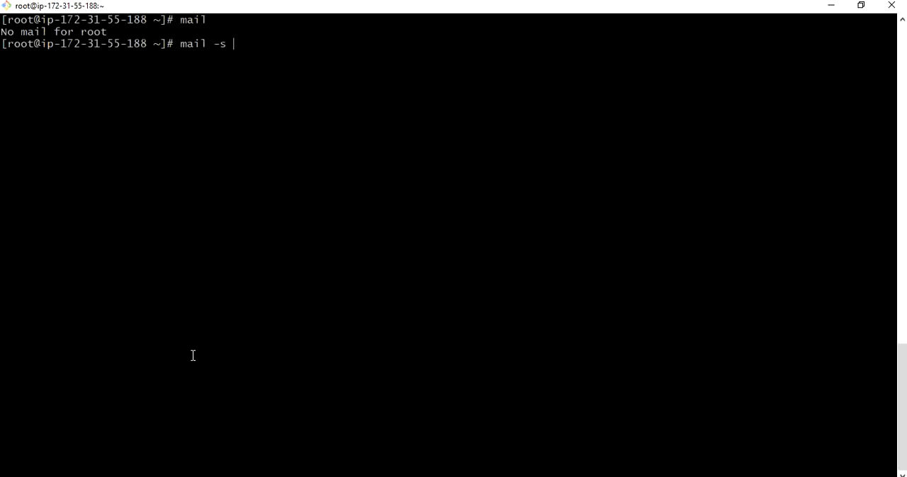
{"action": "type", "text": "mail1"}
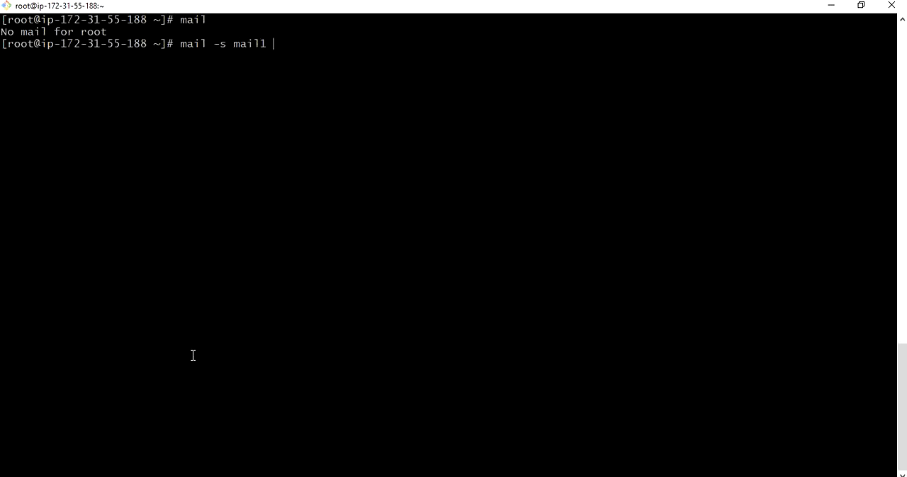
{"action": "type", "text": "jay"}
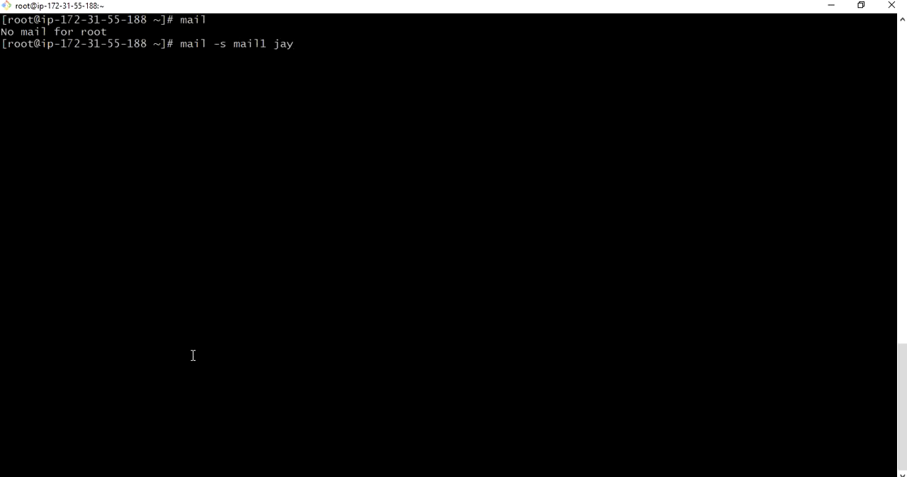
{"action": "type", "text": "@"}
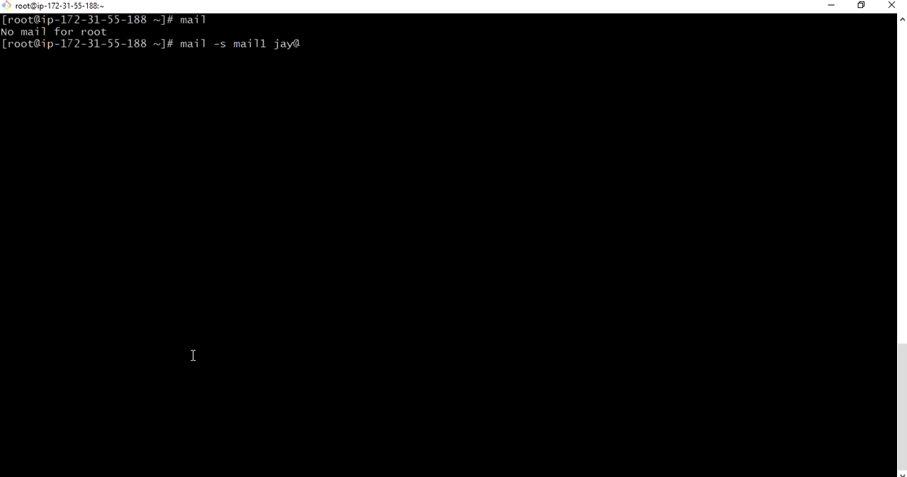
{"action": "type", "text": "local"}
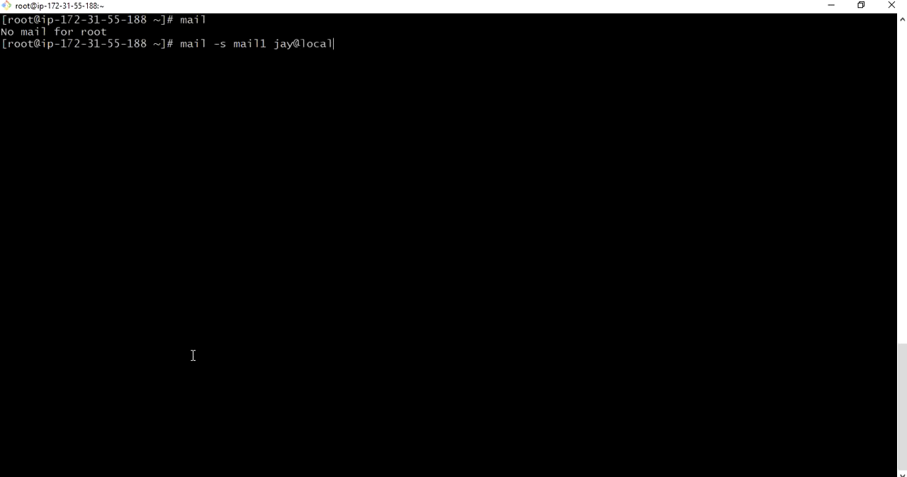
{"action": "type", "text": "host"}
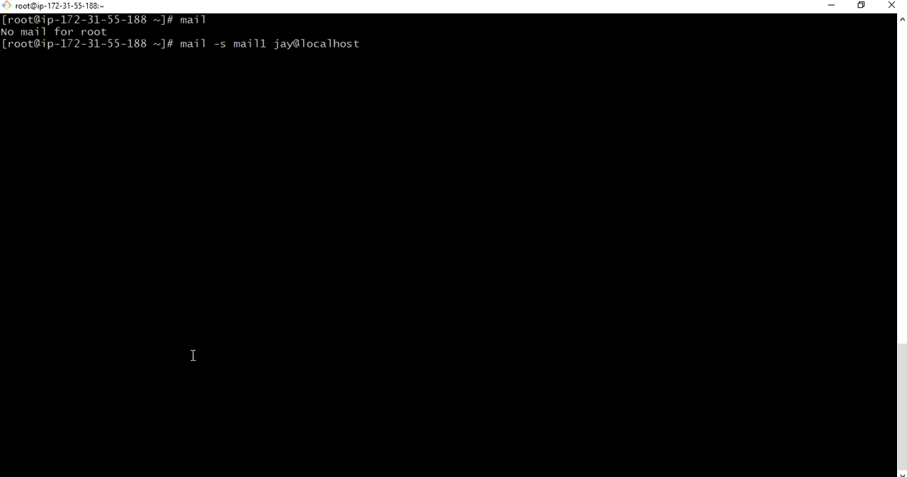
{"action": "key", "text": "Return"}
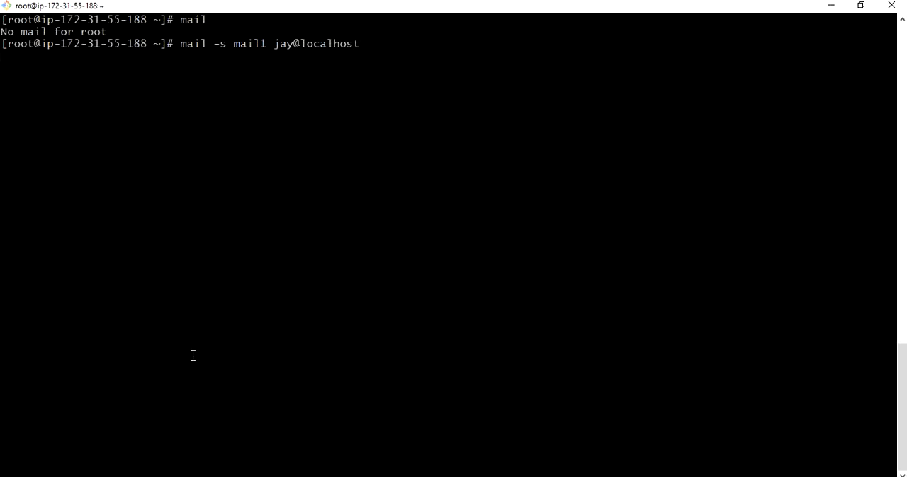
- Write the body 'hiii jay / whastup buddy' and send the message
{"action": "type", "text": "hiii jay"}
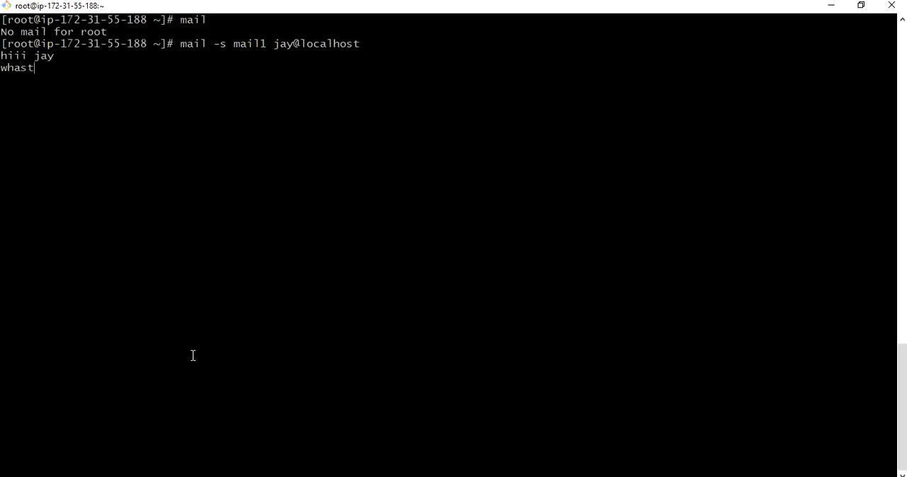
{"action": "type", "text": "up bu"}
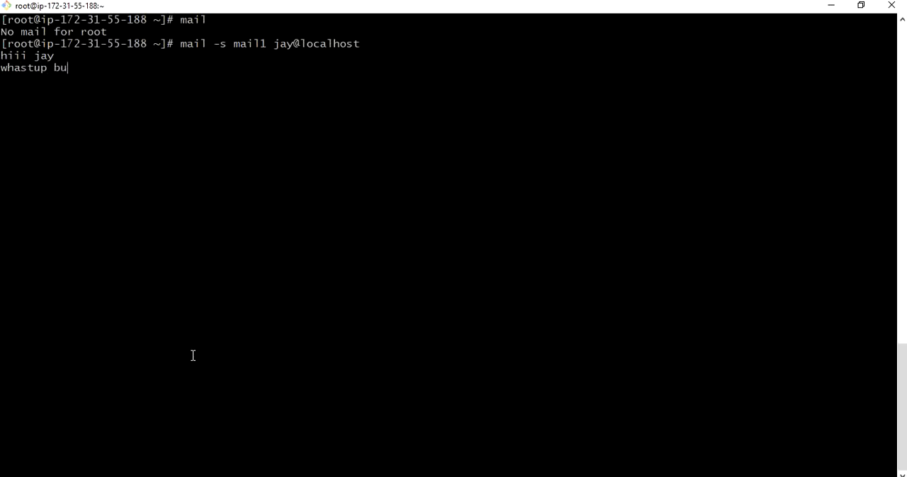
{"action": "type", "text": "ddy"}
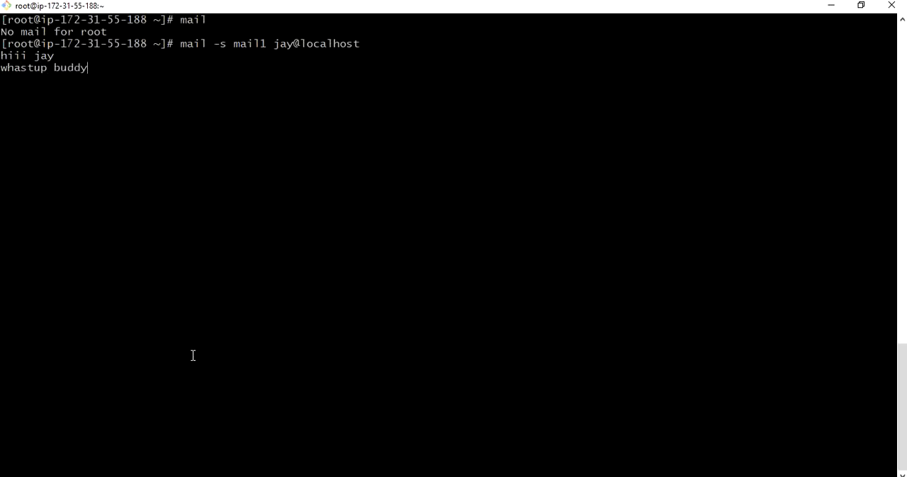
{"action": "key", "text": "Return"}
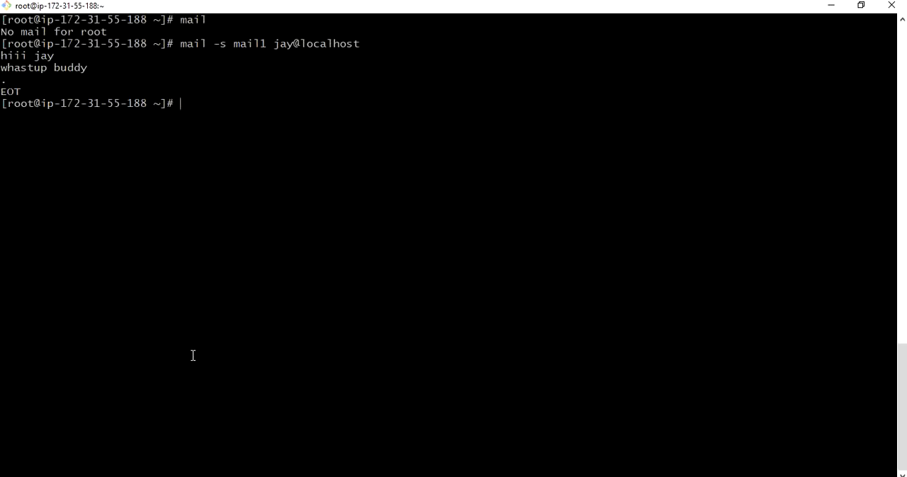
- Switch to the user jay with sudo su - jay
{"action": "type", "text": "sudo"}
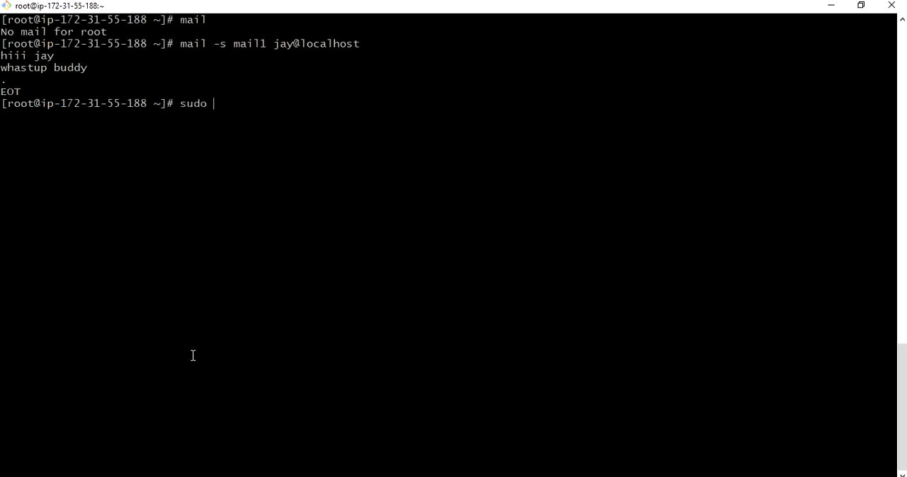
{"action": "type", "text": "-"}
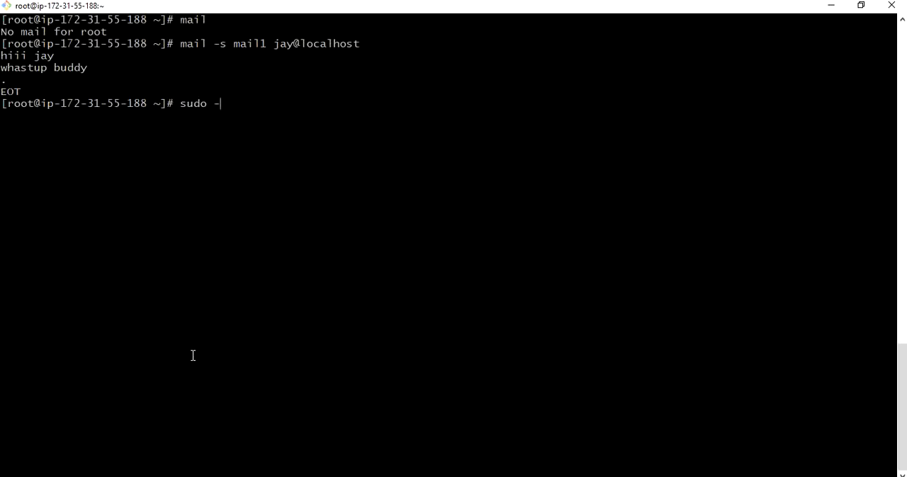
{"action": "key", "text": "Backspace"}
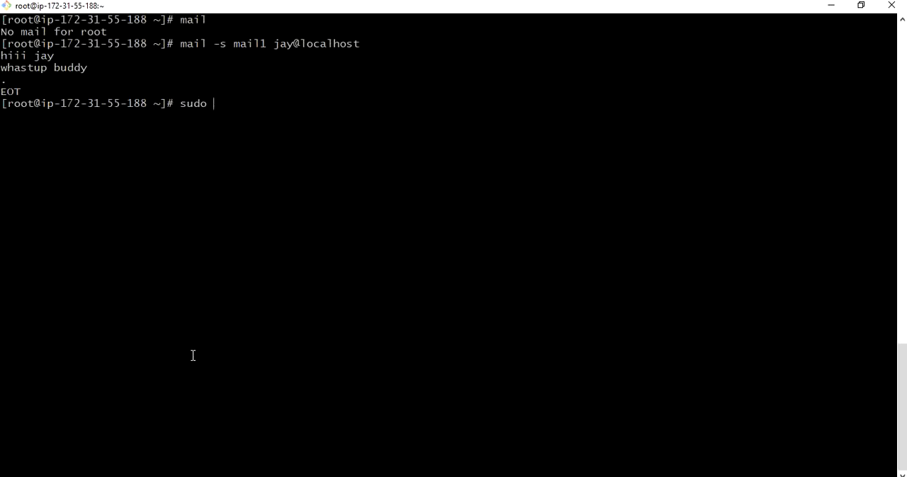
{"action": "type", "text": "su -"}
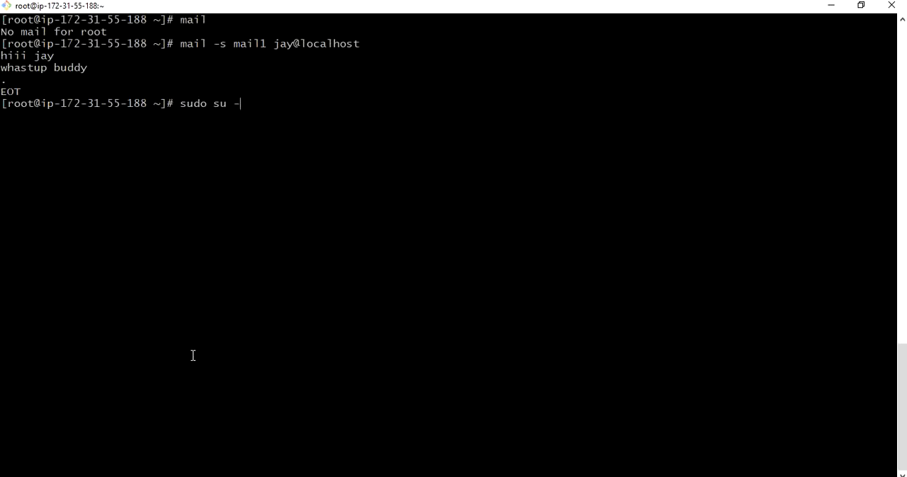
{"action": "type", "text": "jay"}
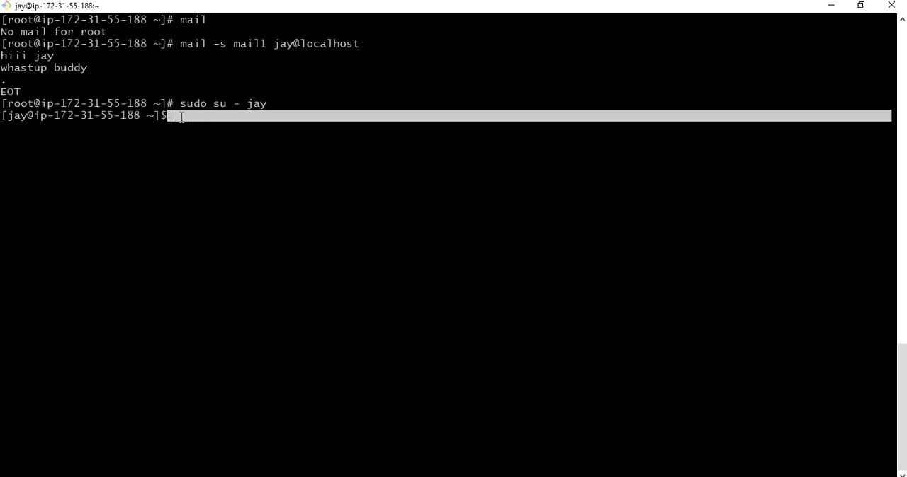
- Open jay's mailbox and read message 1, mail1 from root
{"action": "type", "text": "mail"}
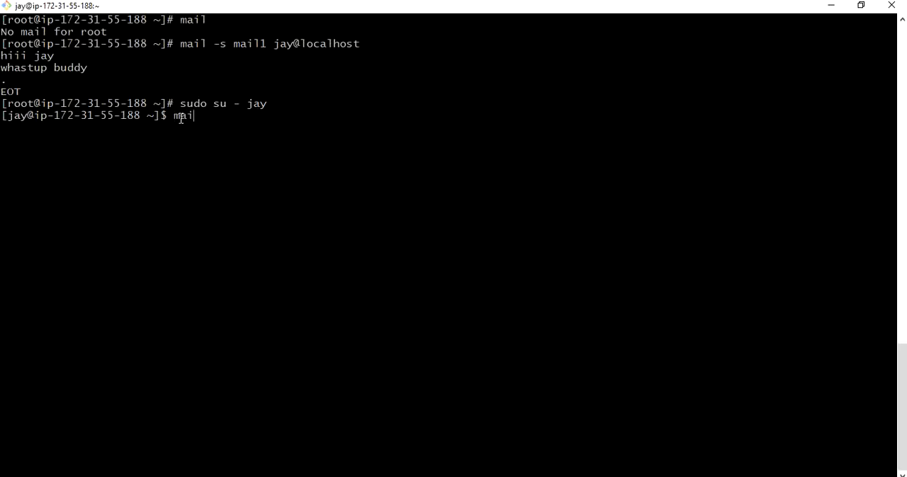
{"action": "key", "text": "Return"}
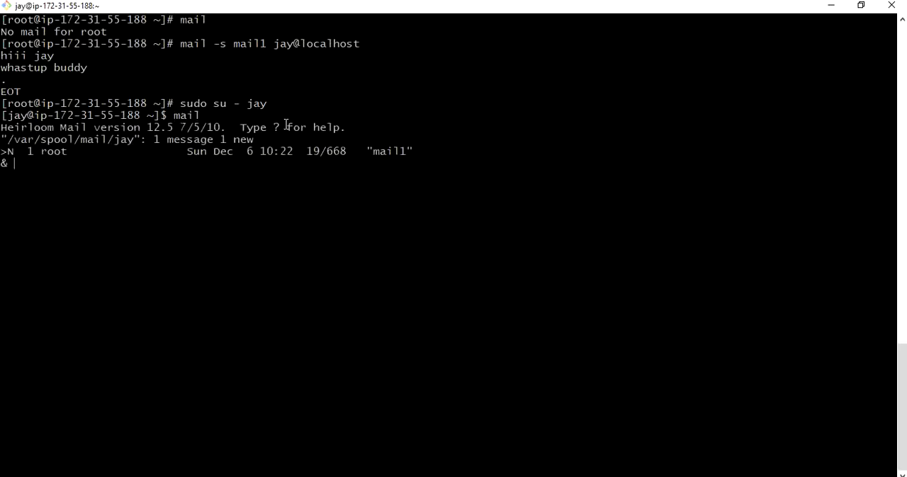
{"action": "double_click", "coordinate": [188, 139]}
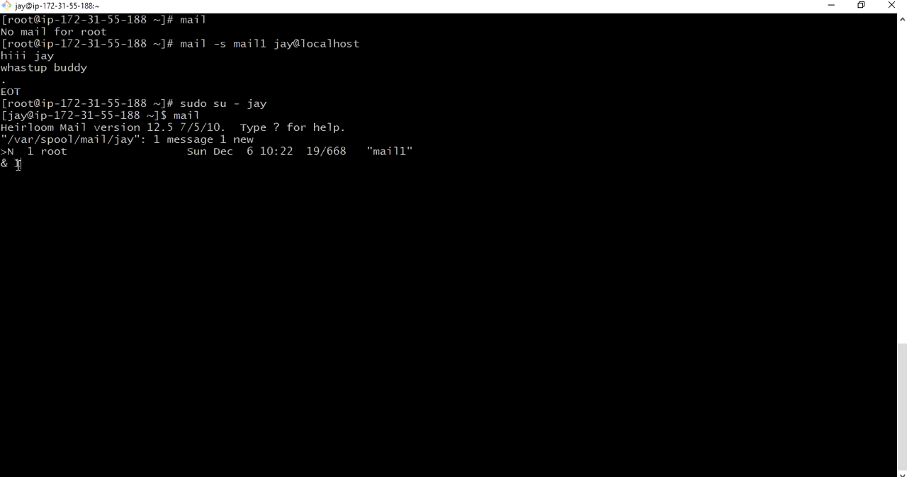
{"action": "key", "text": "Return"}
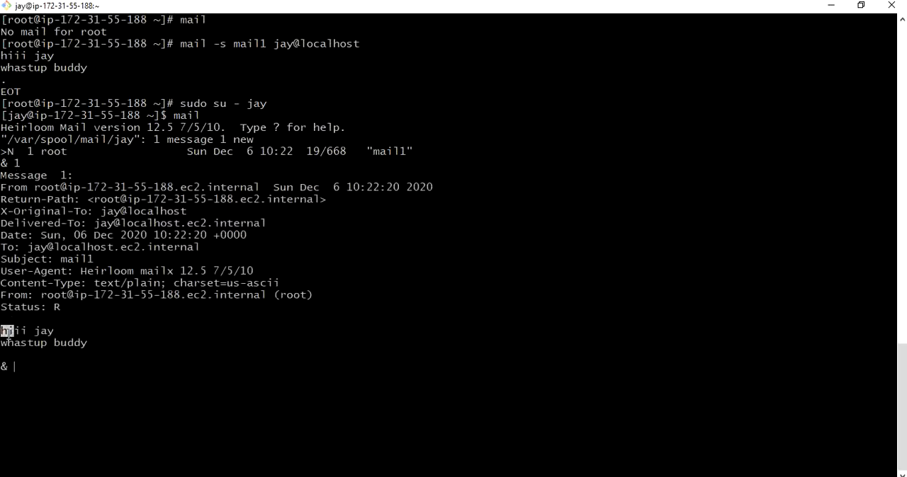
{"action": "left_click_drag", "start_coordinate": [3, 330], "coordinate": [87, 343]}
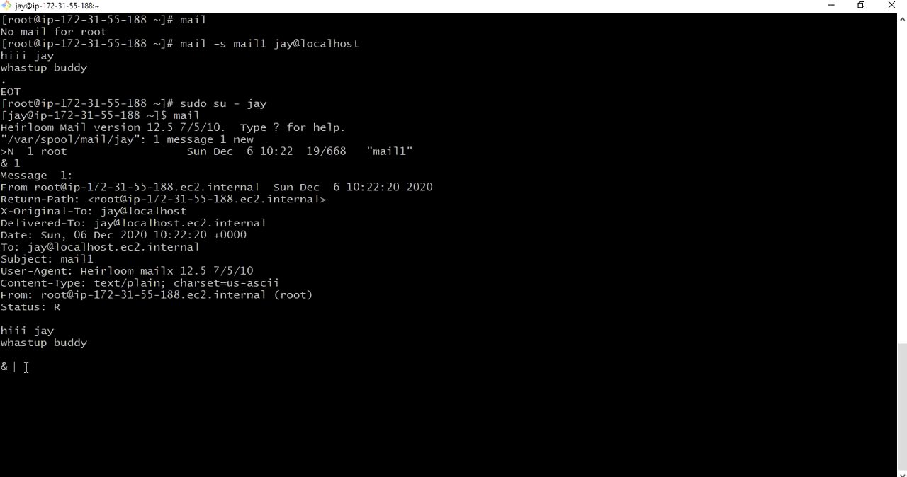
- Show mail's help, then reply to root with 'hii root / nothing much'
{"action": "type", "text": "?"}
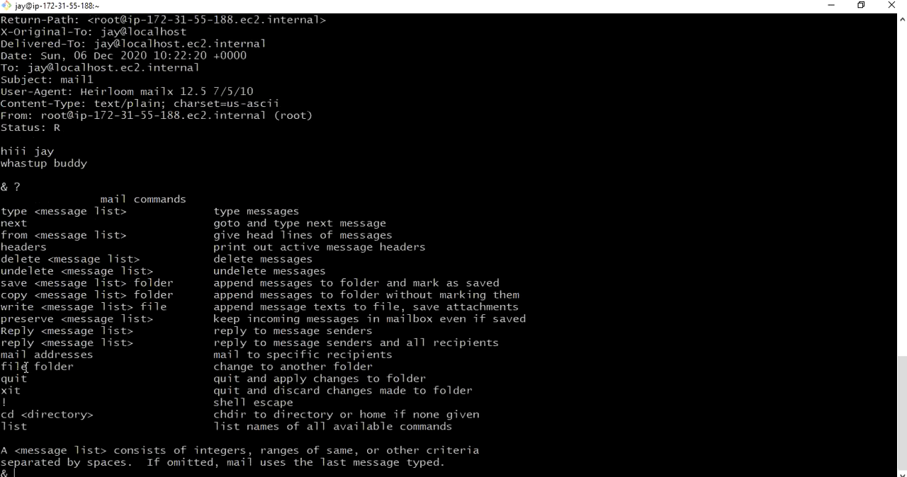
{"action": "mouse_move", "coordinate": [14, 354]}
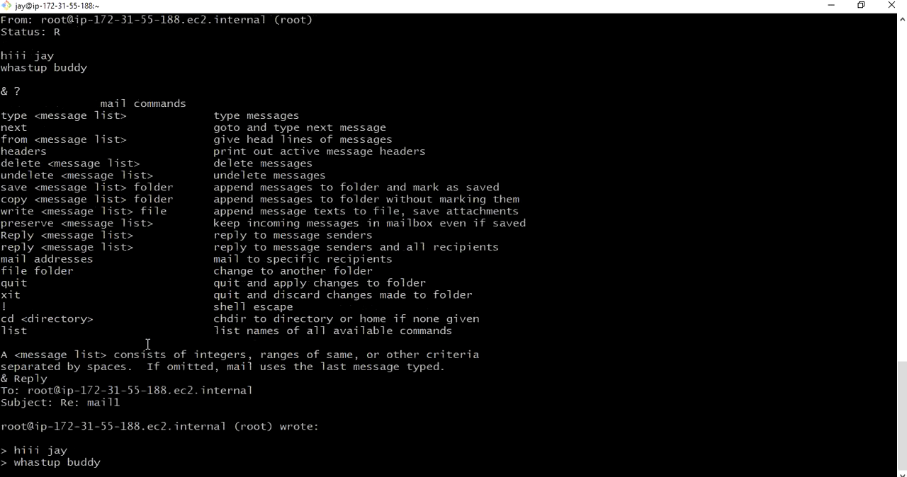
{"action": "type", "text": "h"}
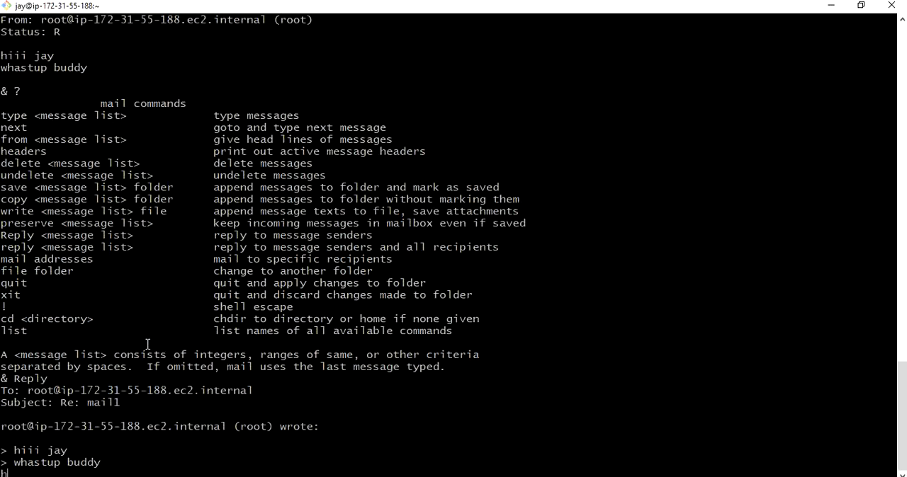
{"action": "type", "text": "hii root"}
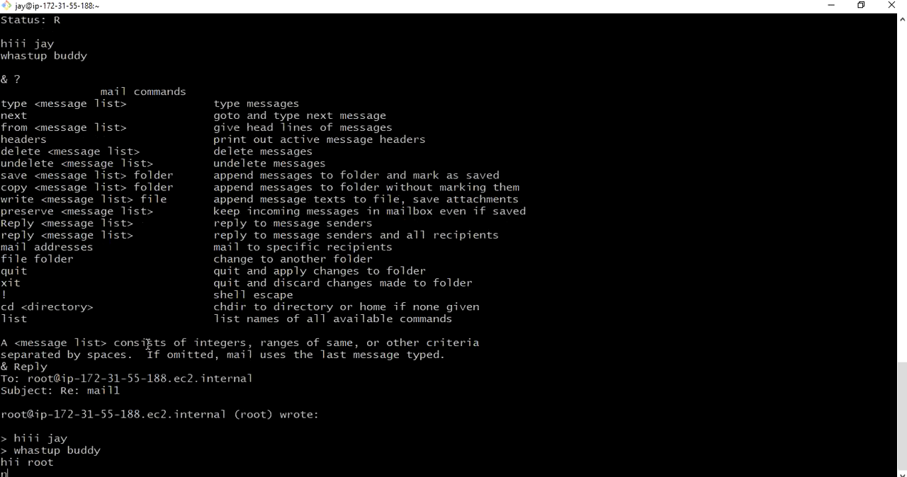
{"action": "type", "text": "othing"}
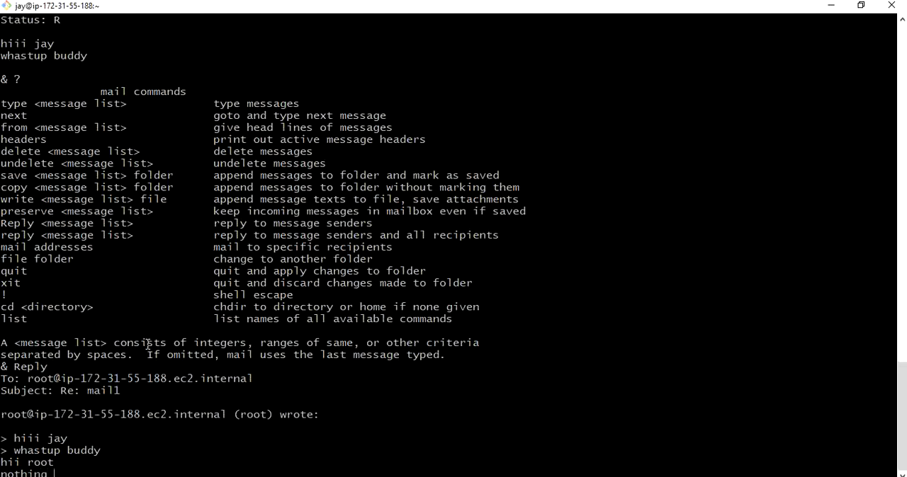
{"action": "type", "text": "much"}
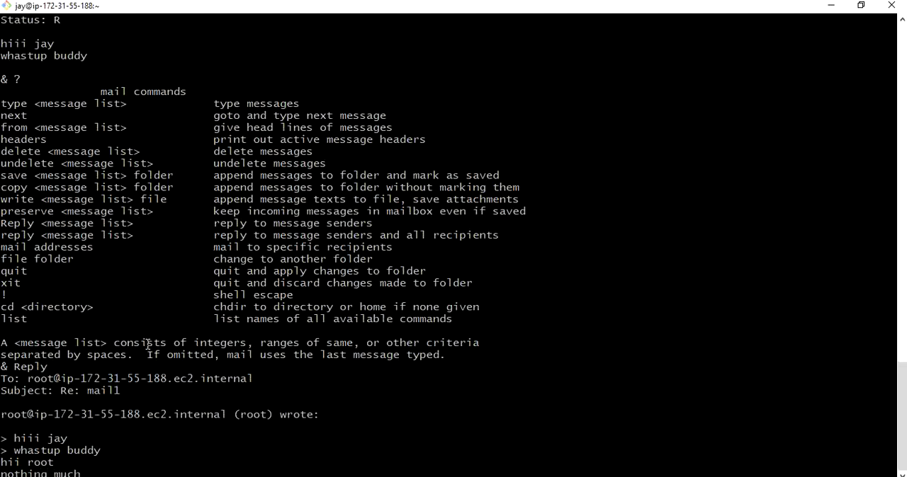
{"action": "scroll", "scroll_direction": "down", "scroll_amount": 3}
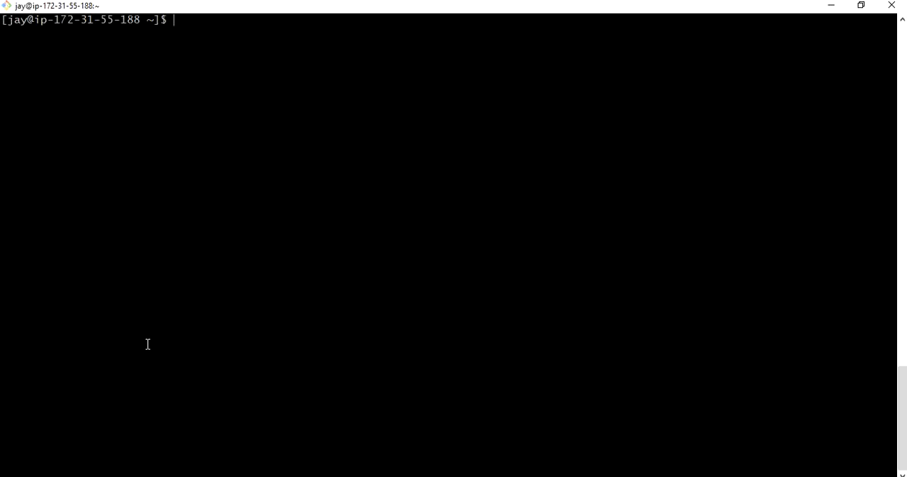
- Attempt sudo -i as jay (denied), exit back to root, and run mail
{"action": "type", "text": "sudo -i"}
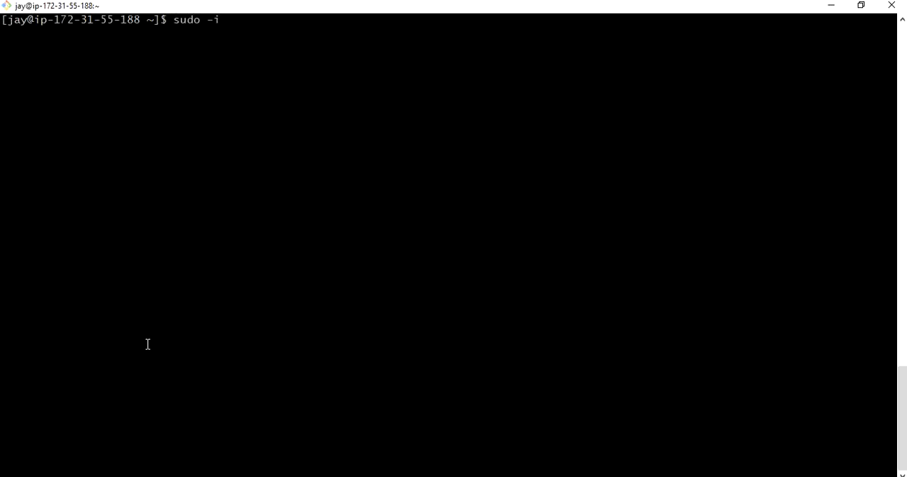
{"action": "key", "text": "Return"}
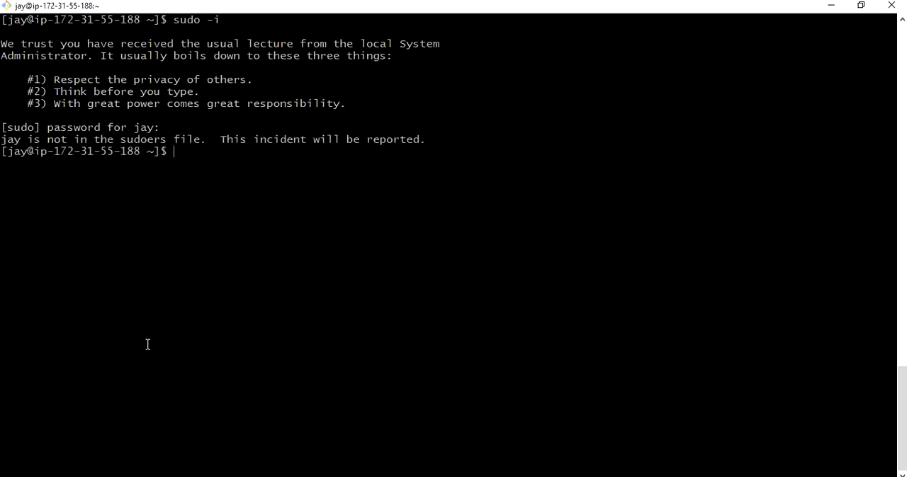
{"action": "type", "text": "exit"}
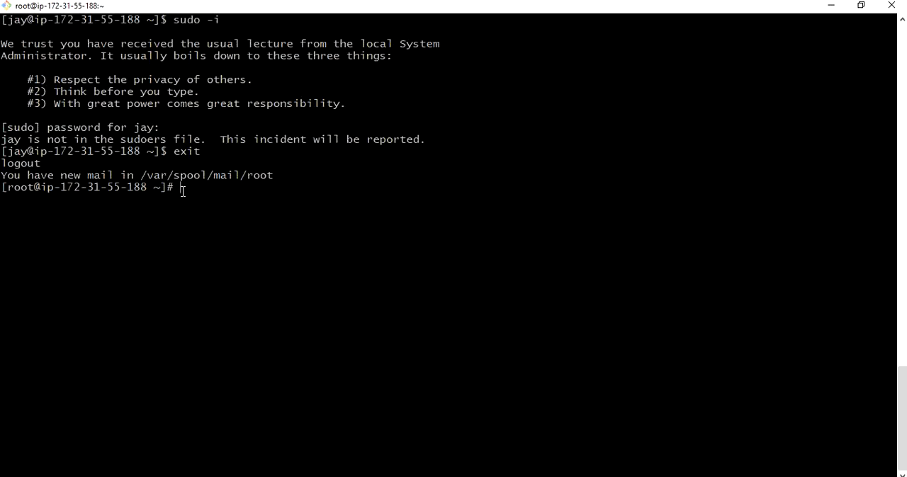
{"action": "type", "text": "mail"}
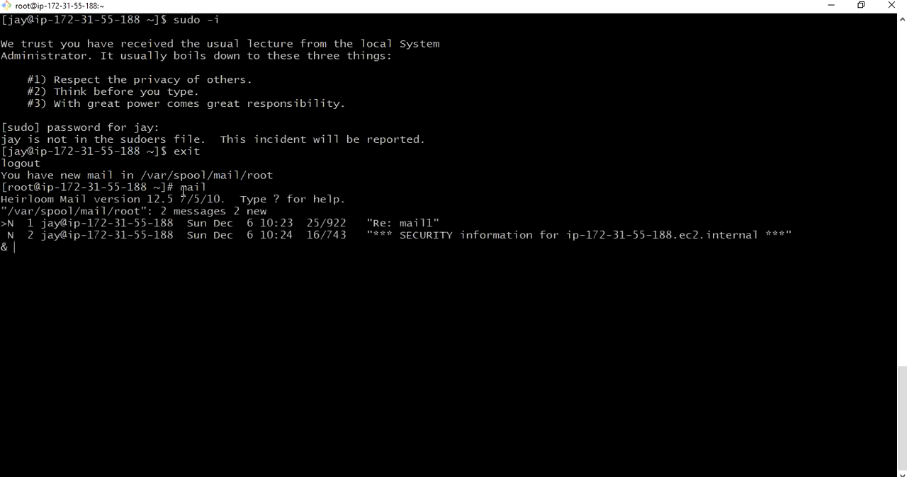